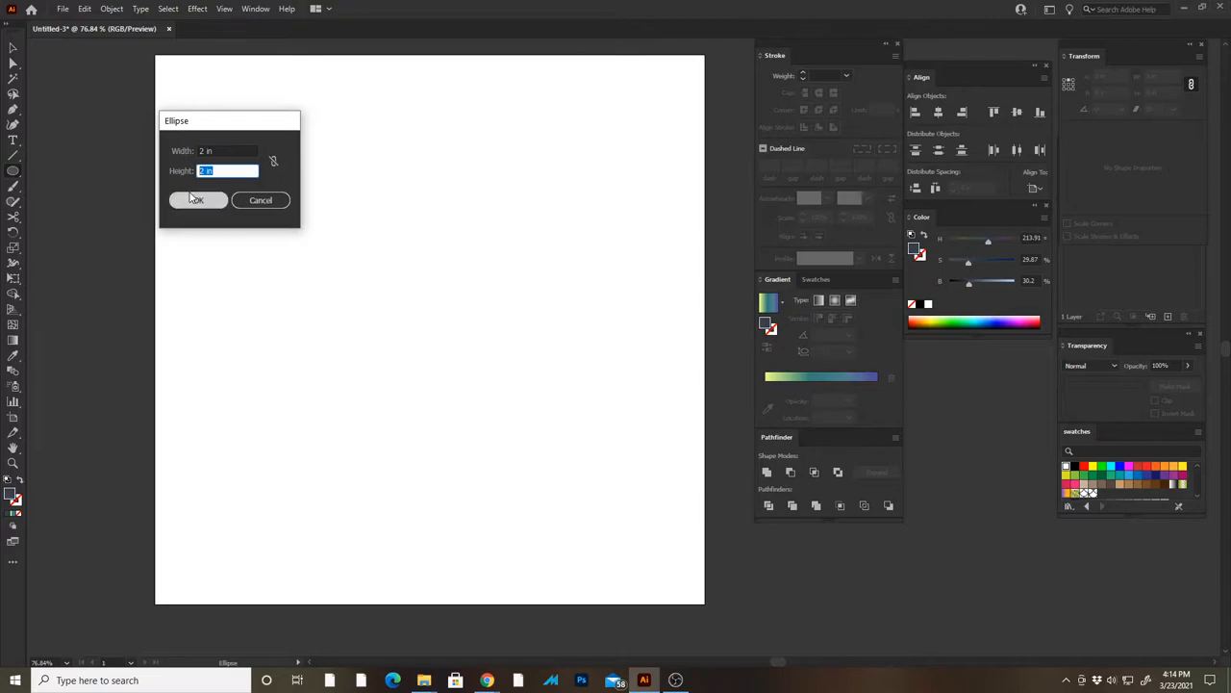
Step: Draw a circle 2 in wide and 2 in tall with the Ellipse tool
click(197, 200)
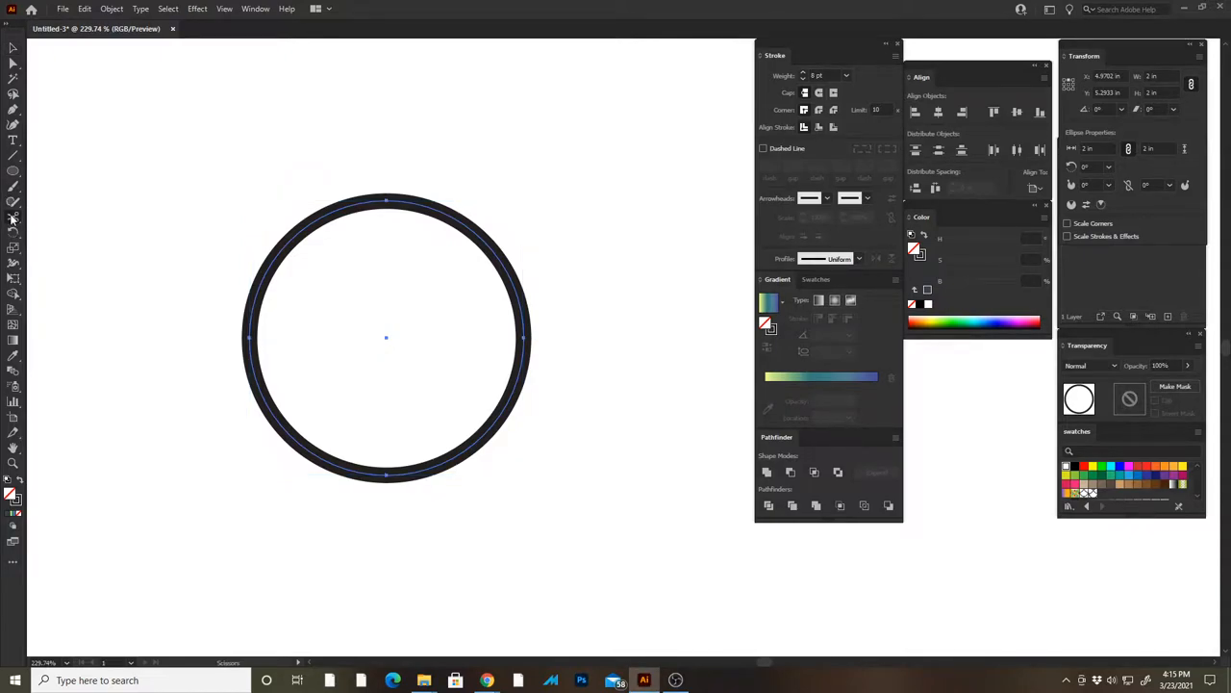
mouse_move(248, 336)
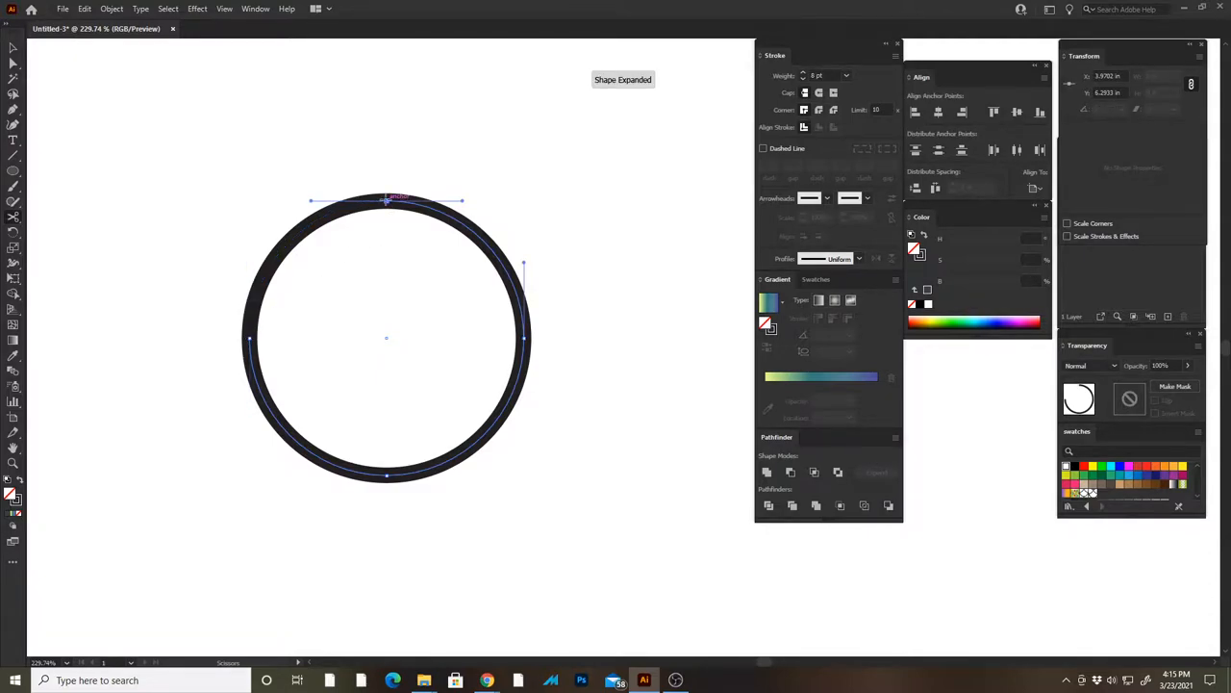
Step: Cut the 8 pt ring at its top and right anchor points, dismissing the warning
click(386, 337)
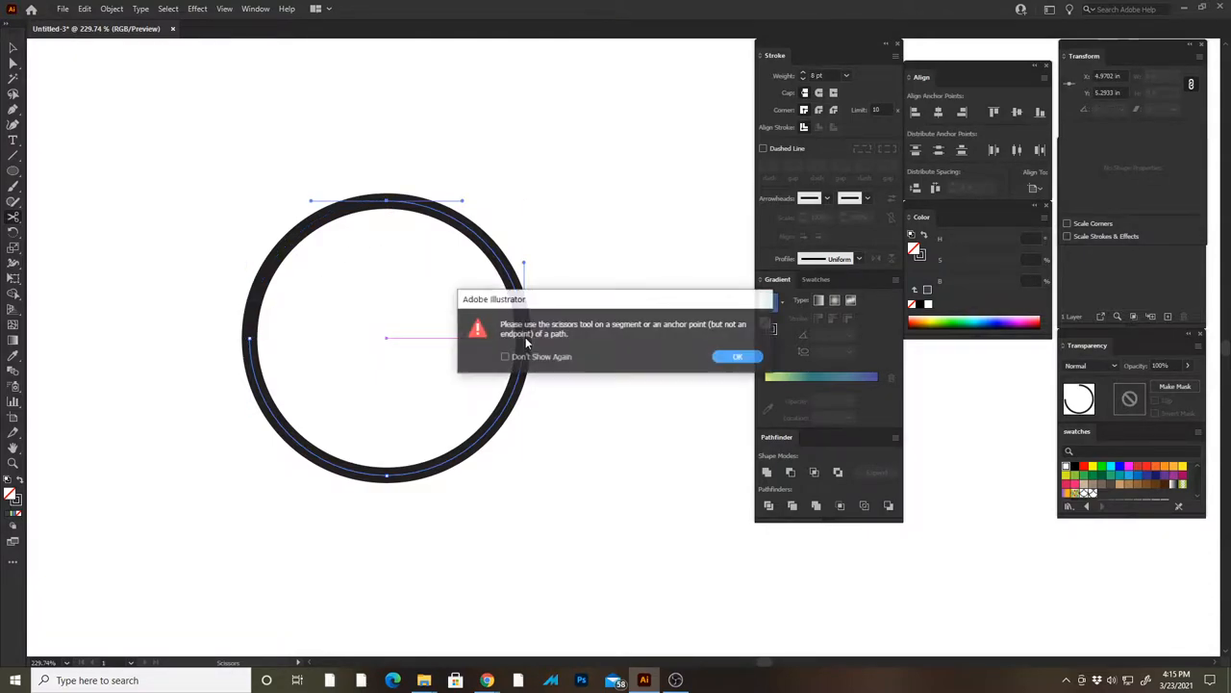
click(736, 355)
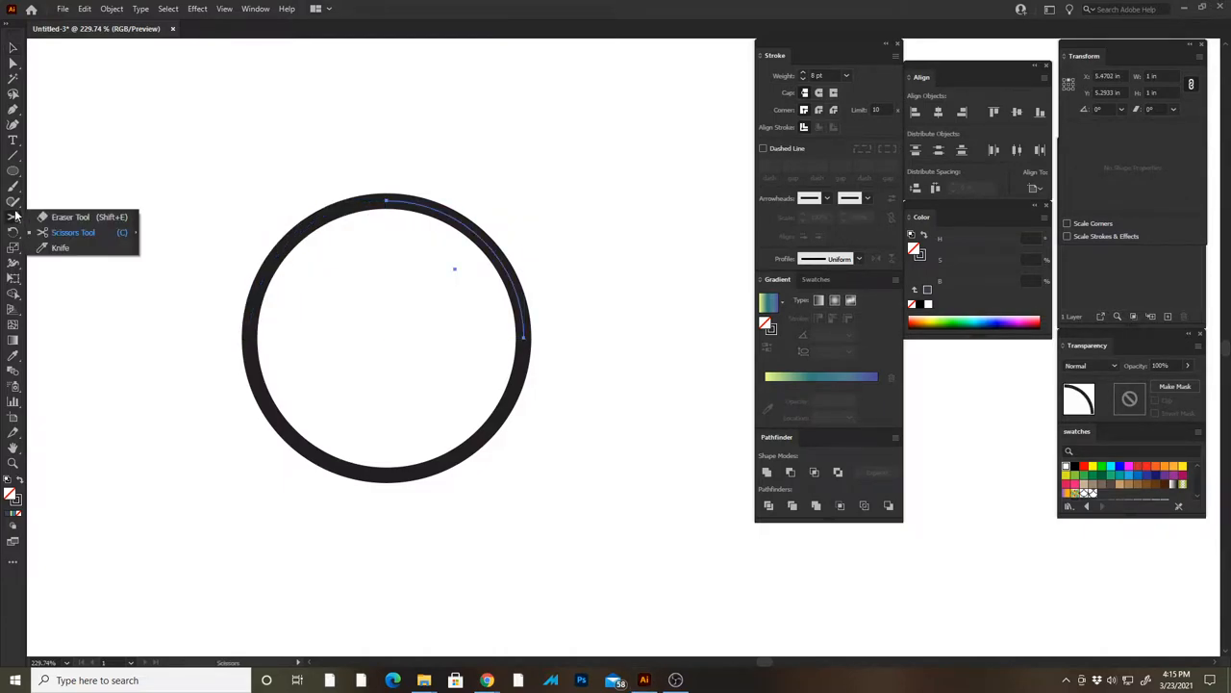
mouse_move(73, 232)
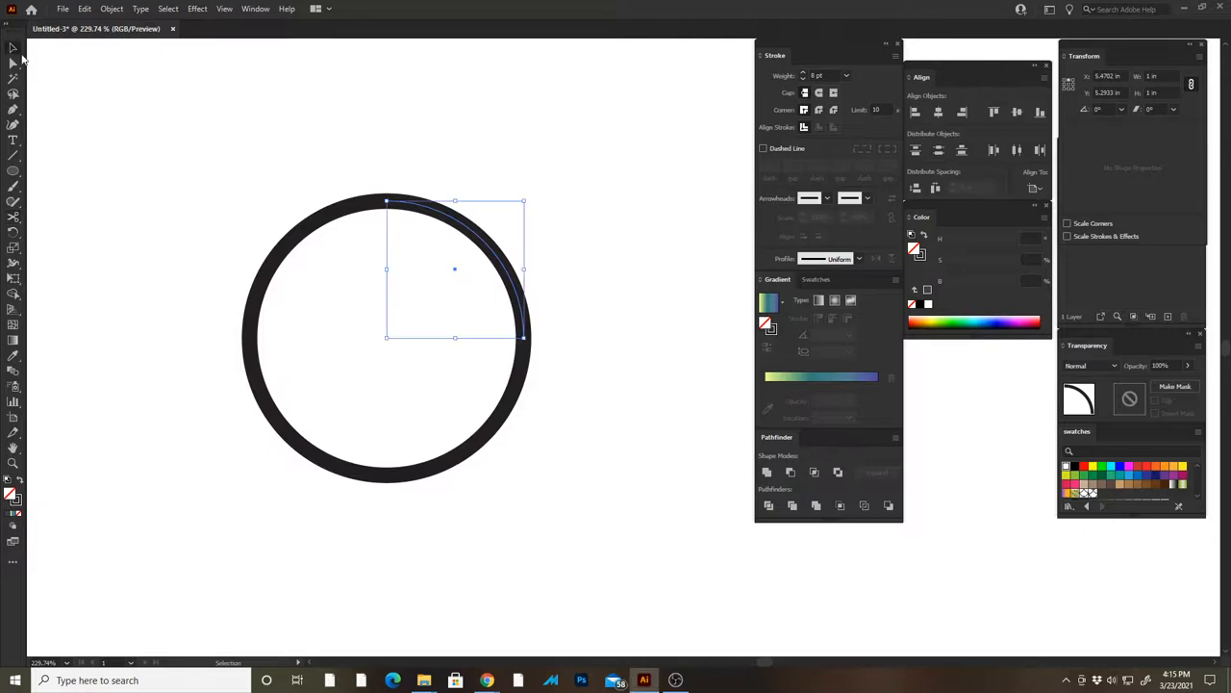
mouse_move(13, 48)
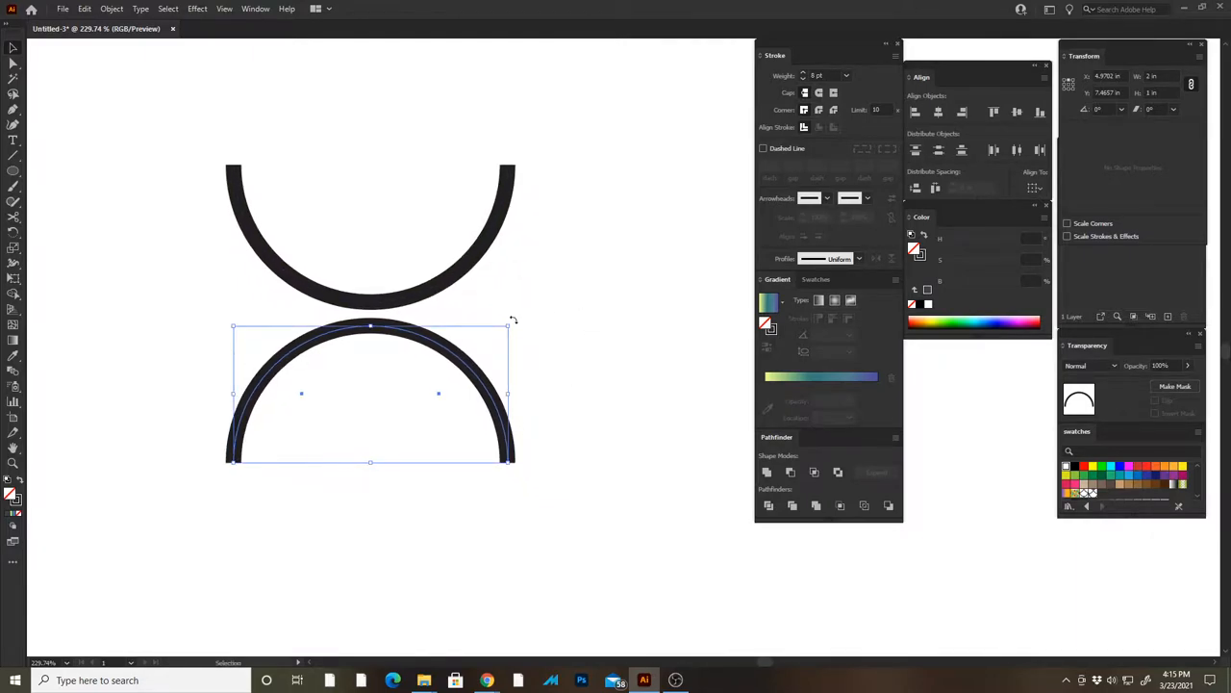
mouse_move(517, 323)
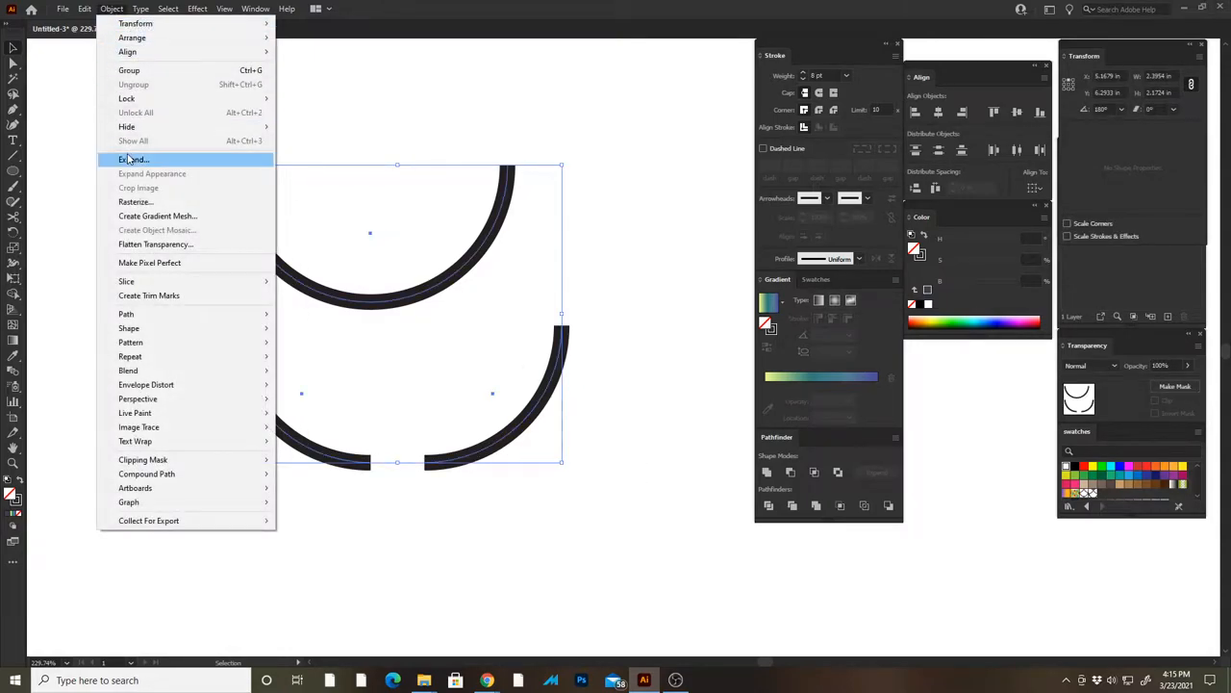
Step: Expand the arcs' fill and stroke into solid outline shapes
click(135, 159)
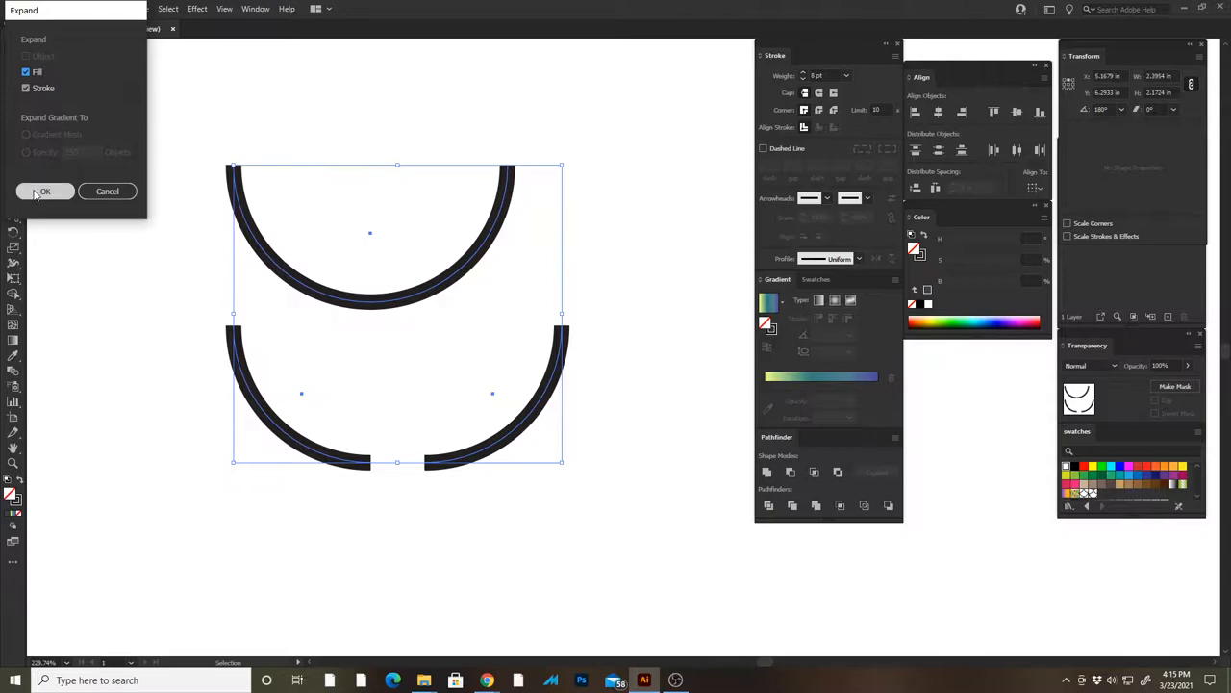
click(44, 190)
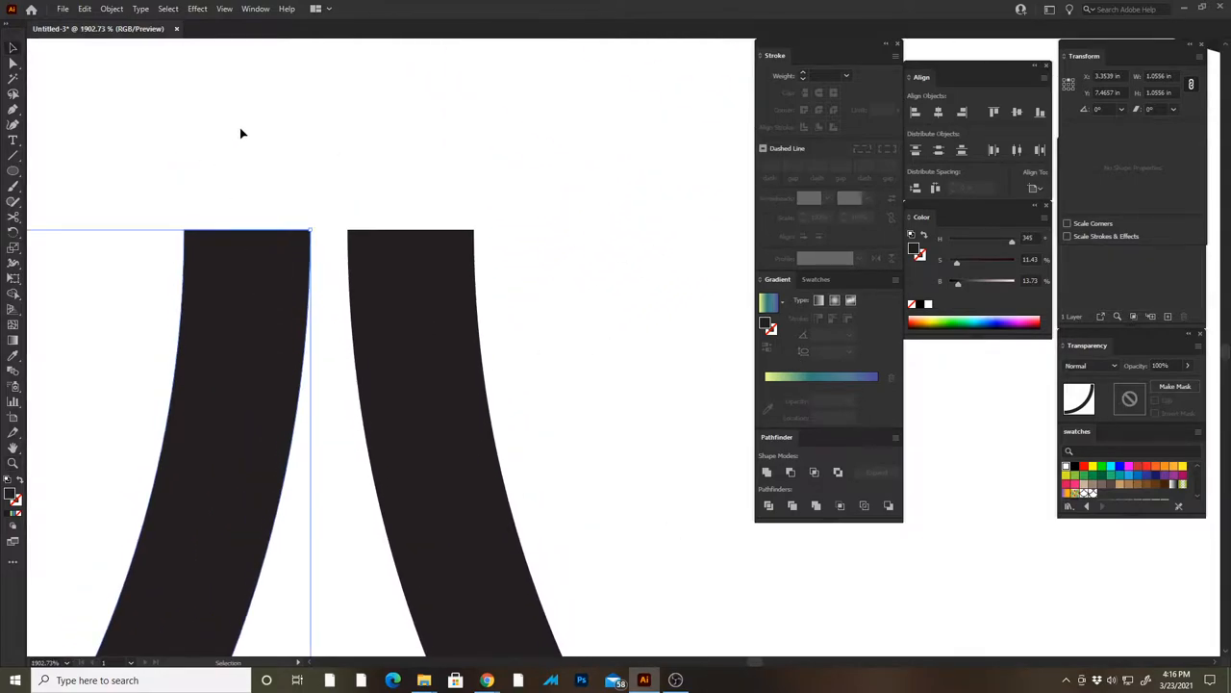
Step: Check the View options and snap the left quarter arc flush against the right arc
click(224, 9)
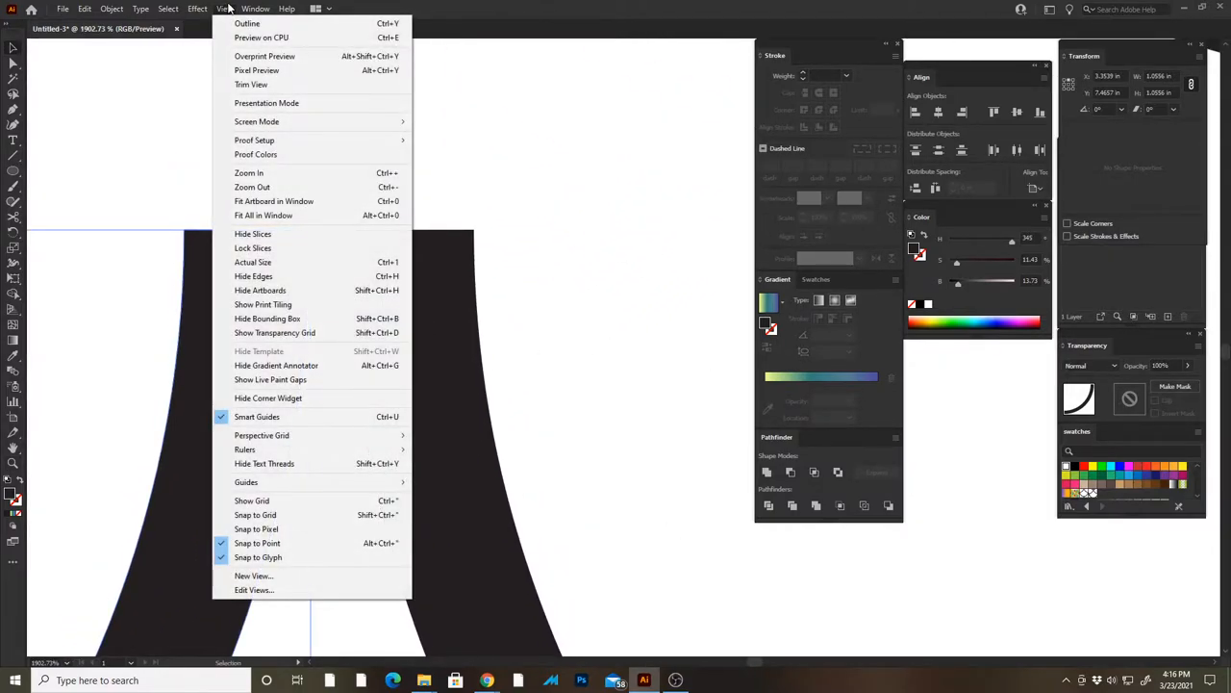
mouse_move(285, 431)
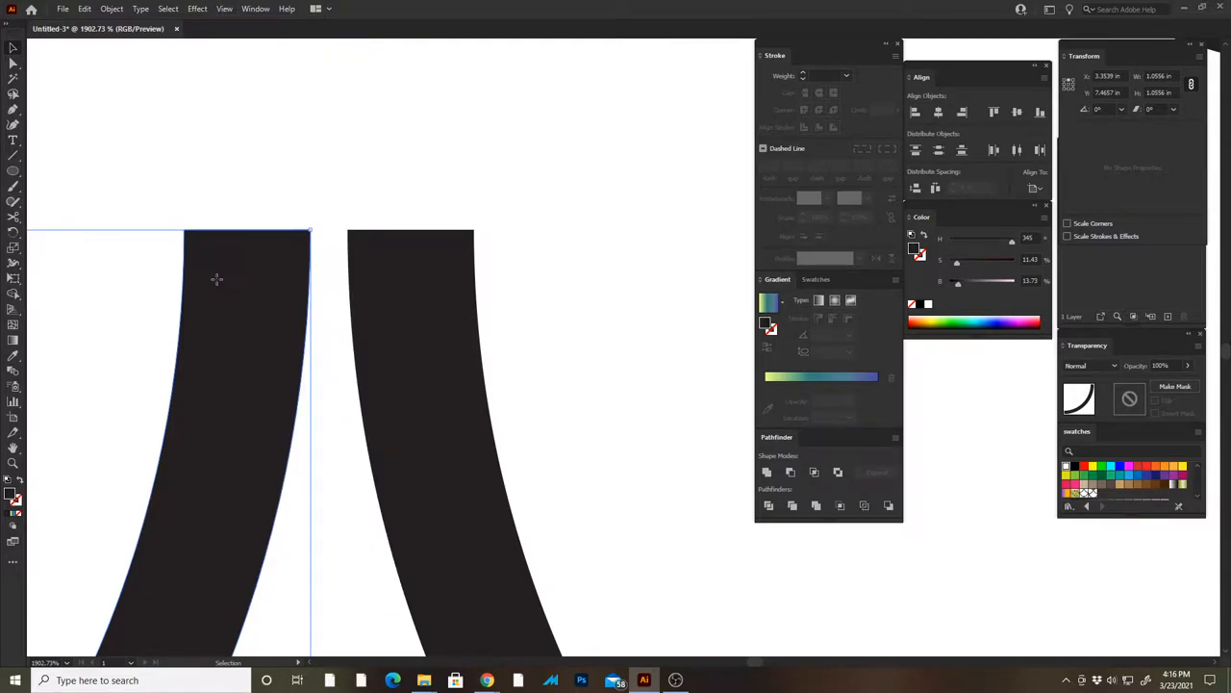
drag(217, 279, 230, 281)
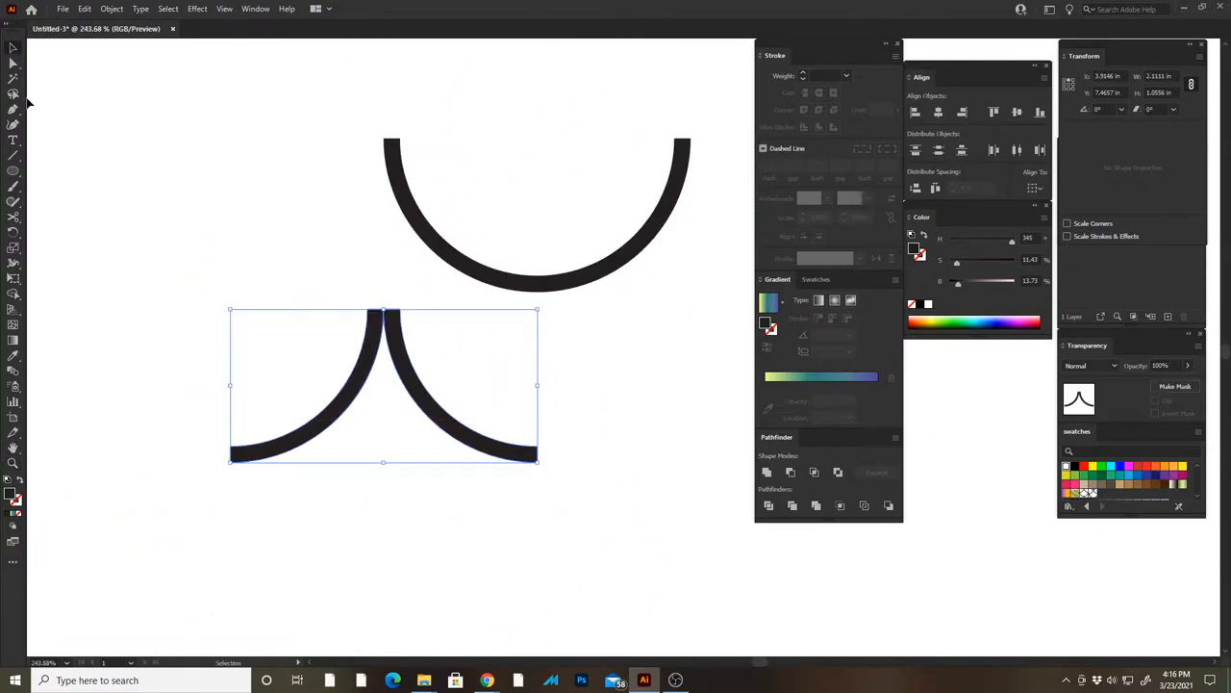
Step: Group the joined arc pieces and move the scale tile toward the artboard's upper left
click(110, 9)
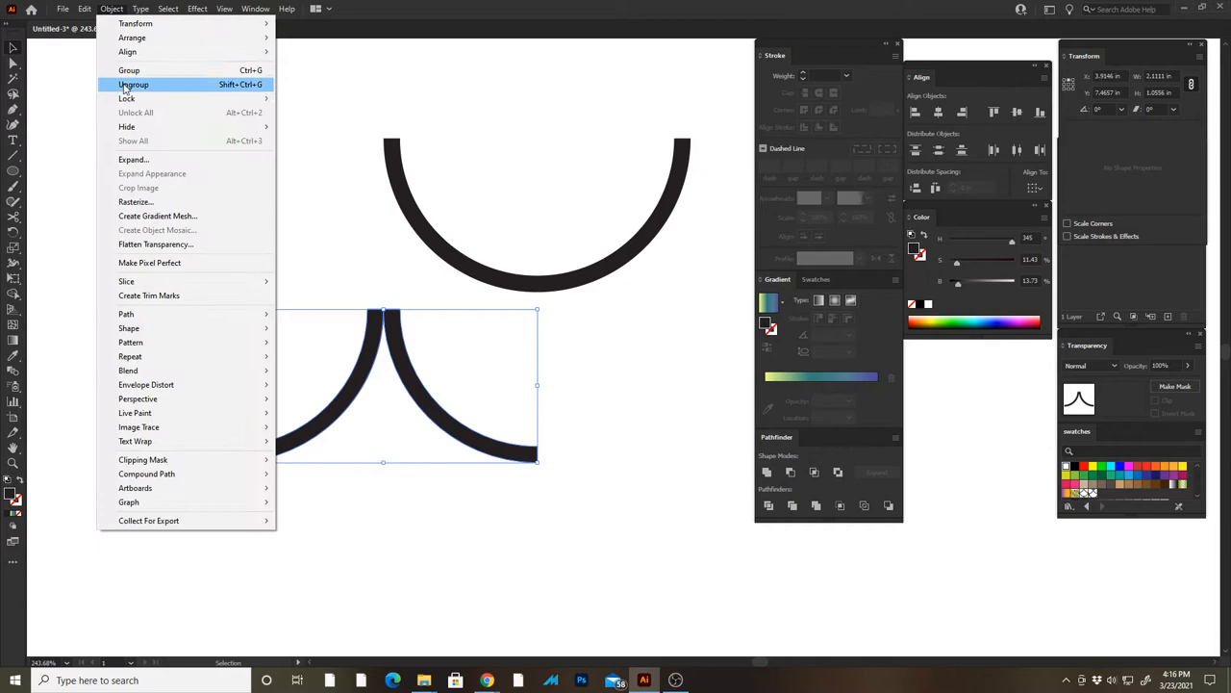
click(134, 85)
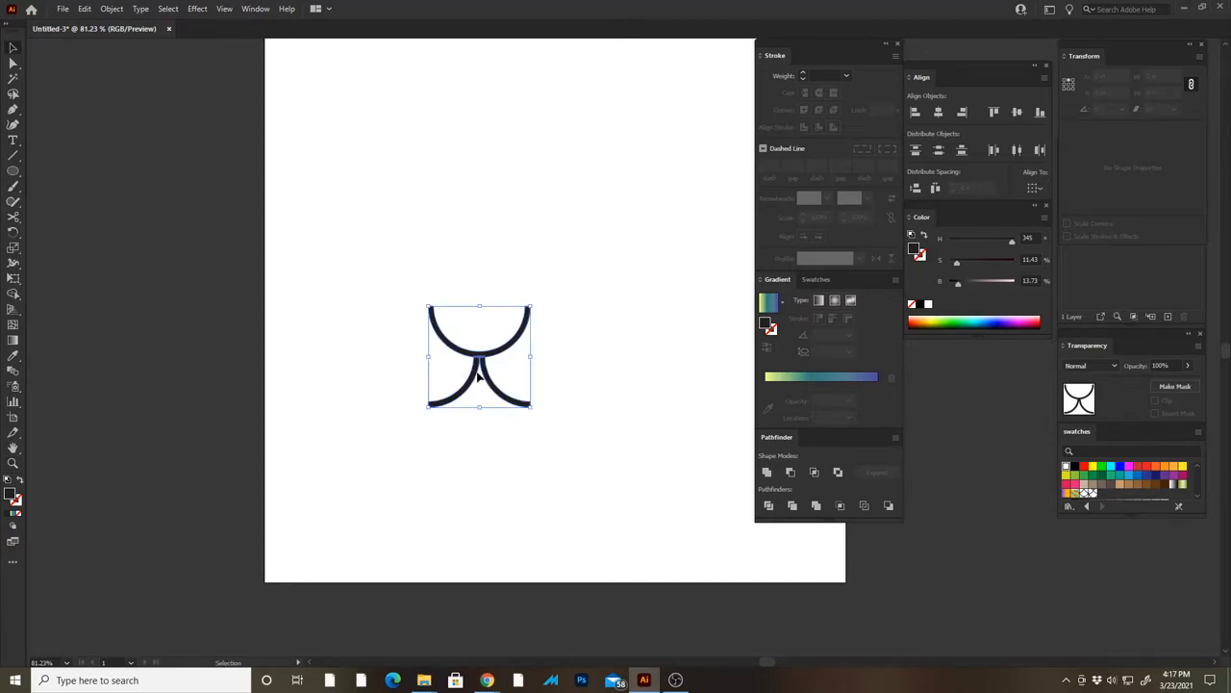
drag(479, 356, 412, 240)
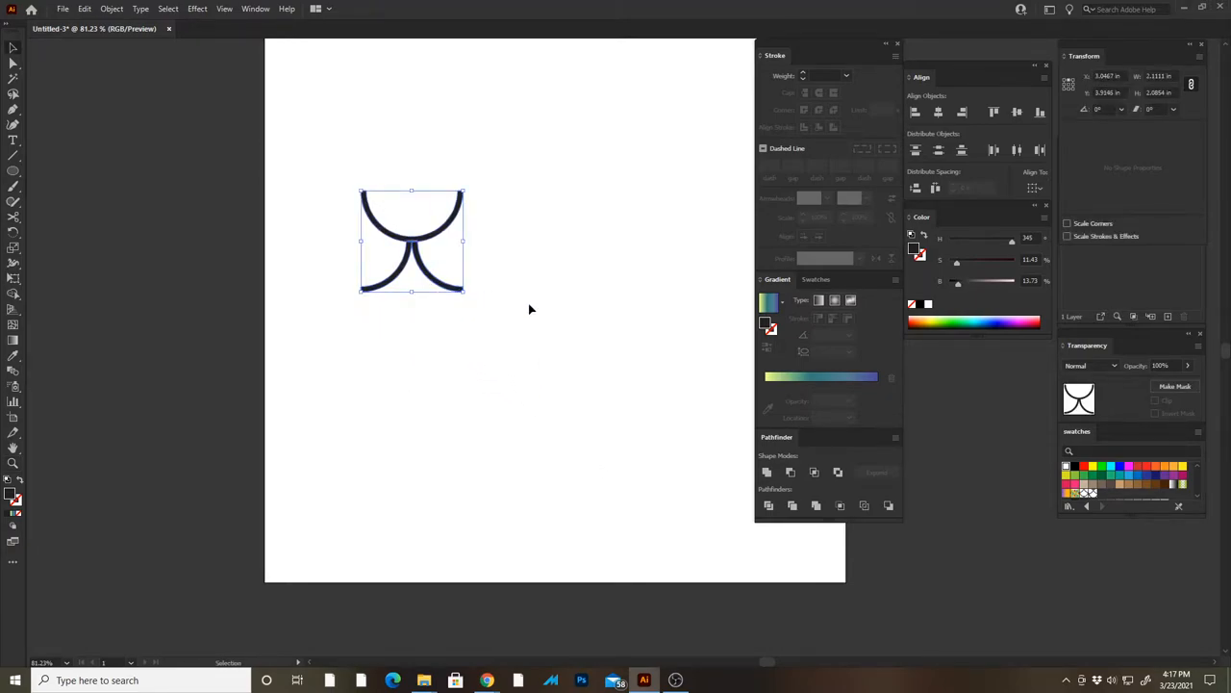
click(111, 9)
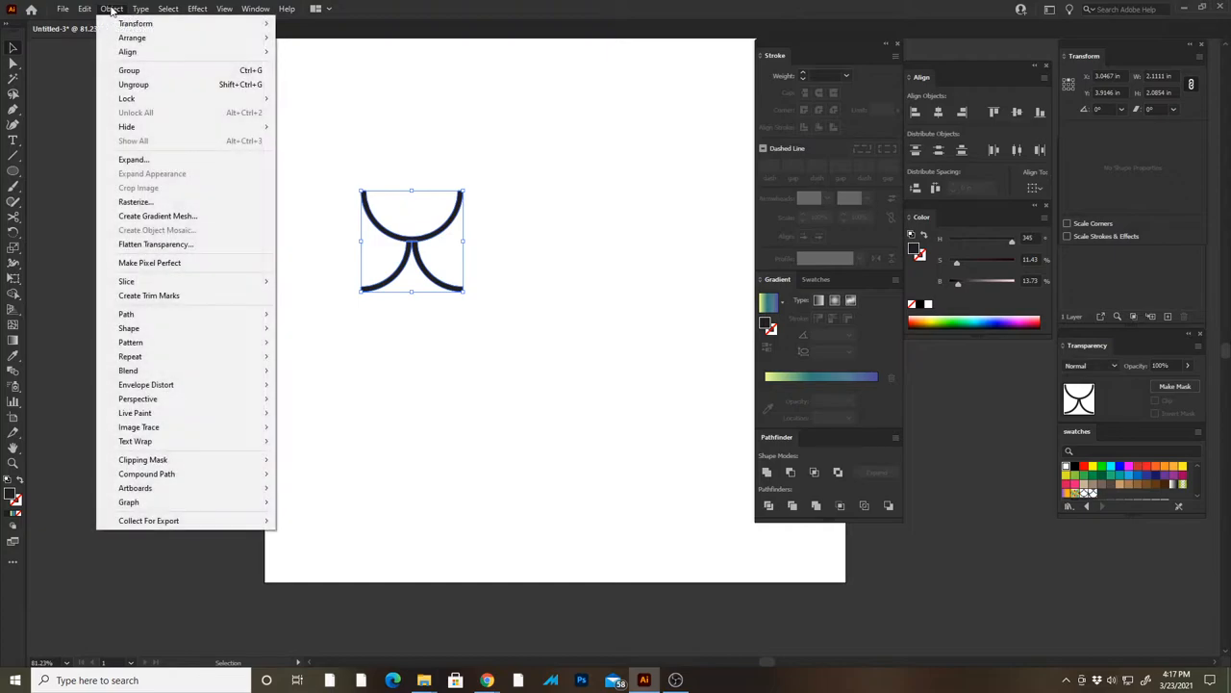
mouse_move(146, 384)
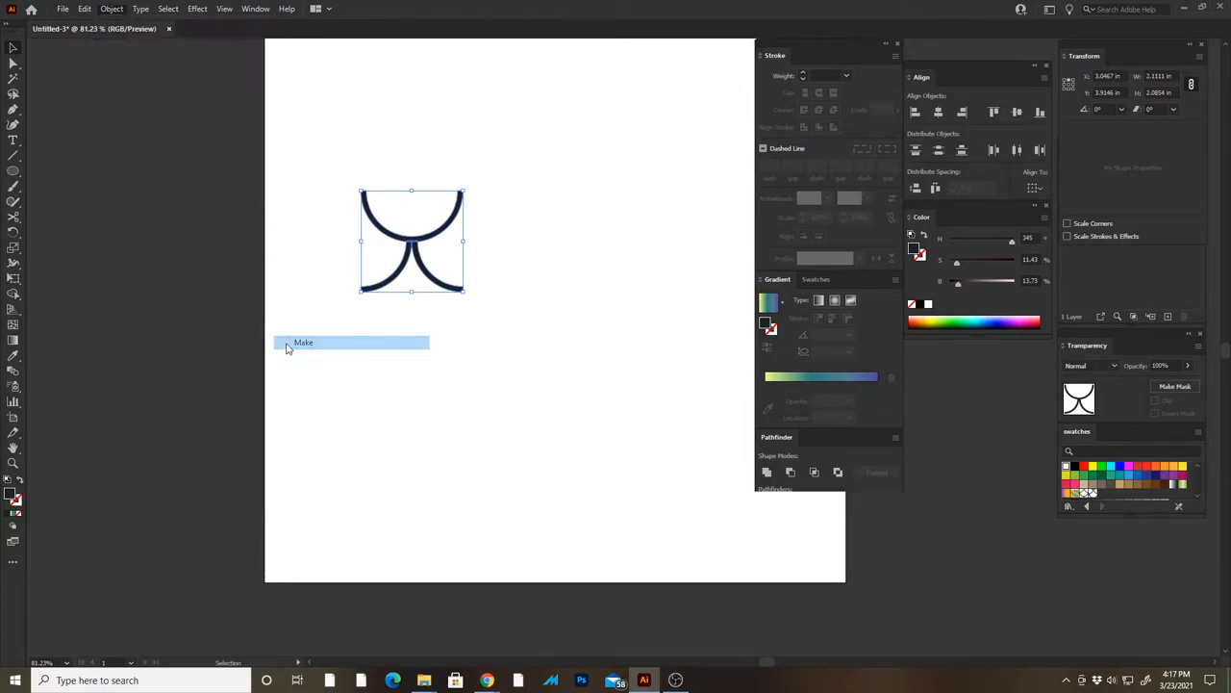
Step: Make a new pattern from the scale tile and review it in Pattern Options
click(303, 343)
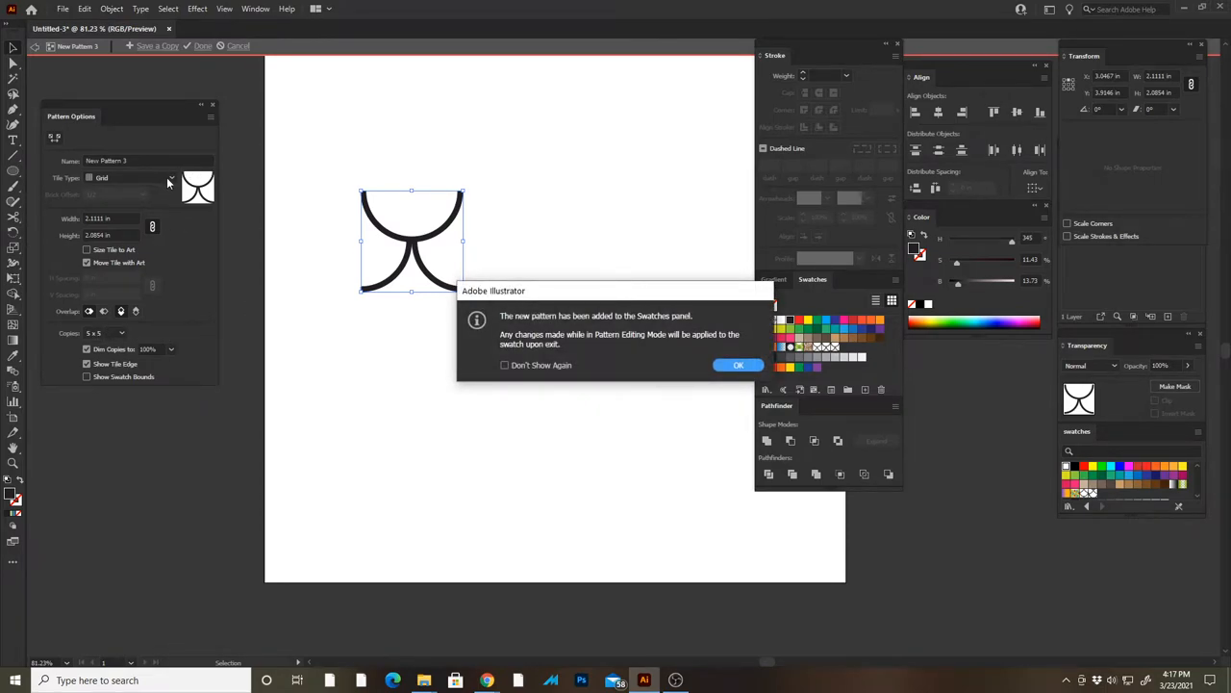
click(738, 365)
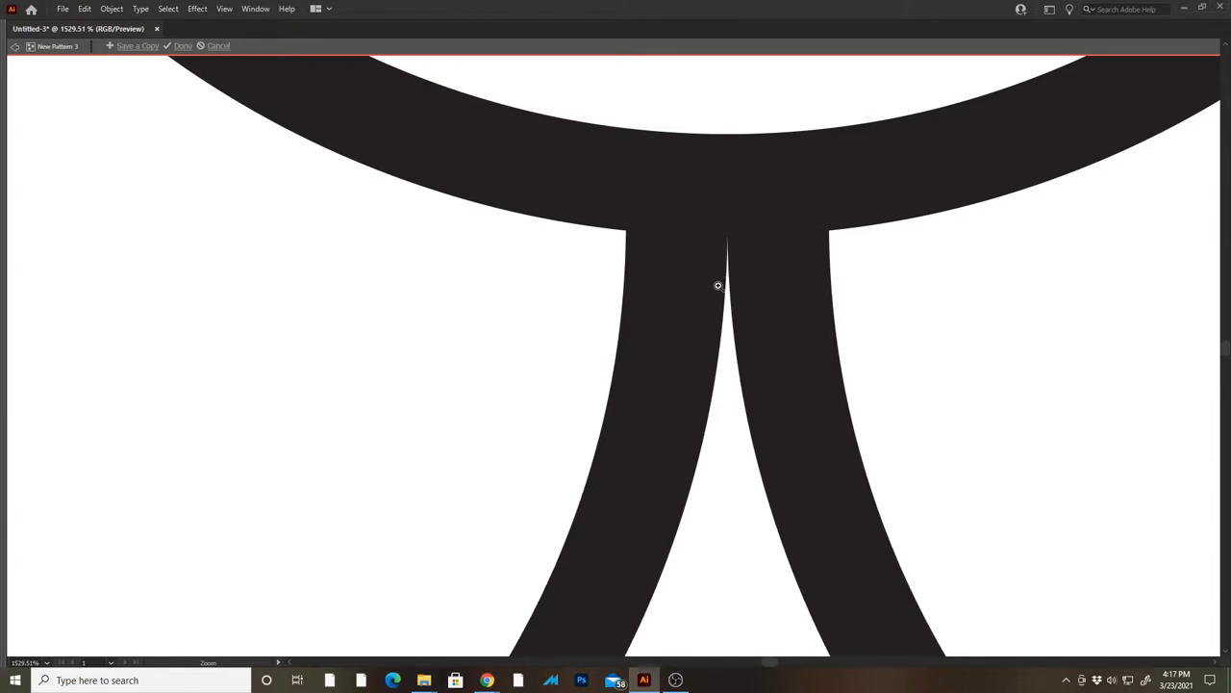
scroll(down, 3)
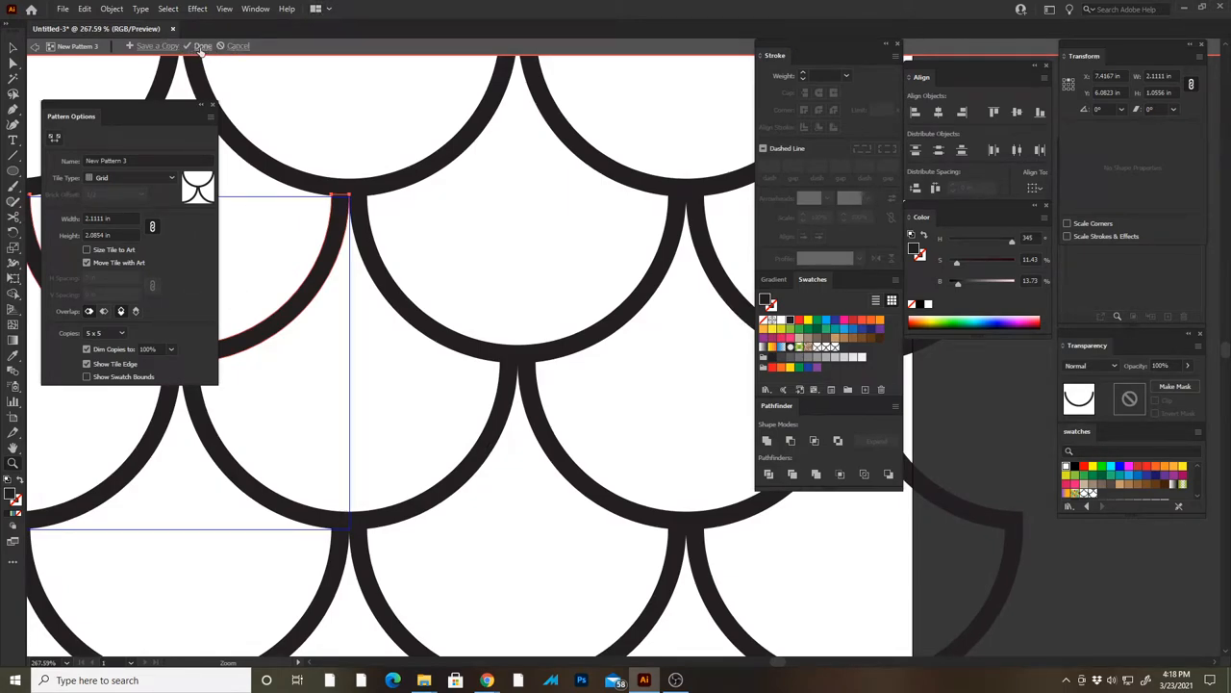
Step: Exit pattern editing keeping the scale swatch, then show the Swatch Libraries list
click(202, 46)
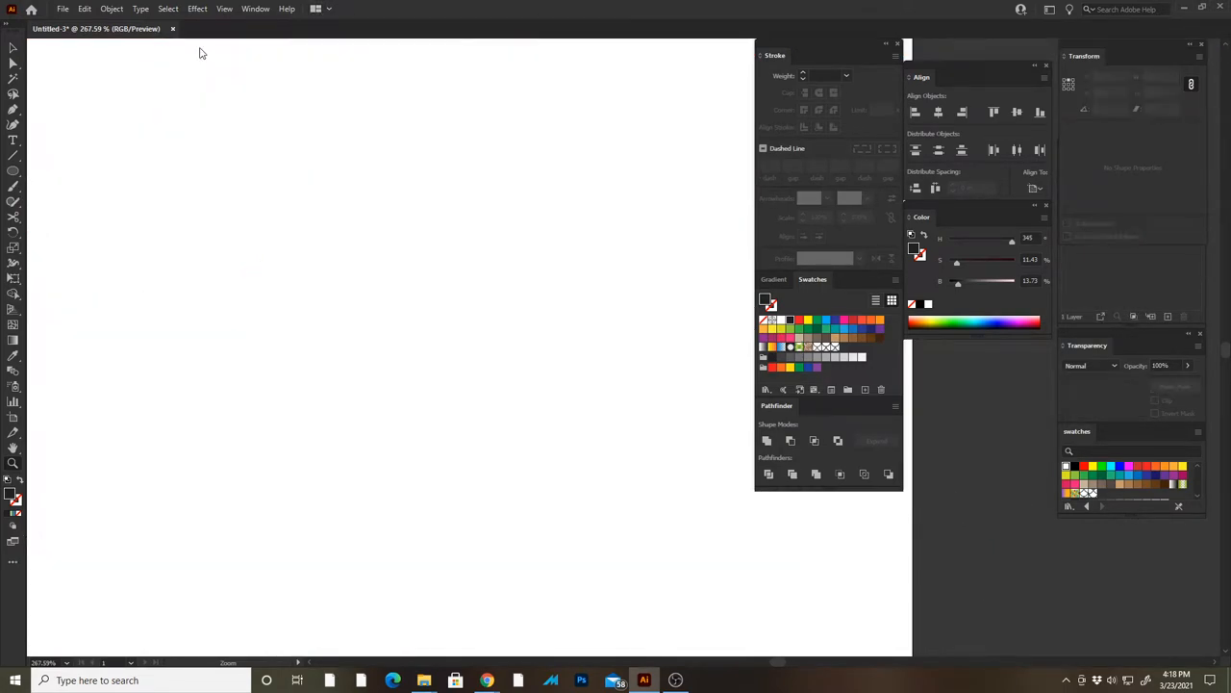
mouse_move(834, 350)
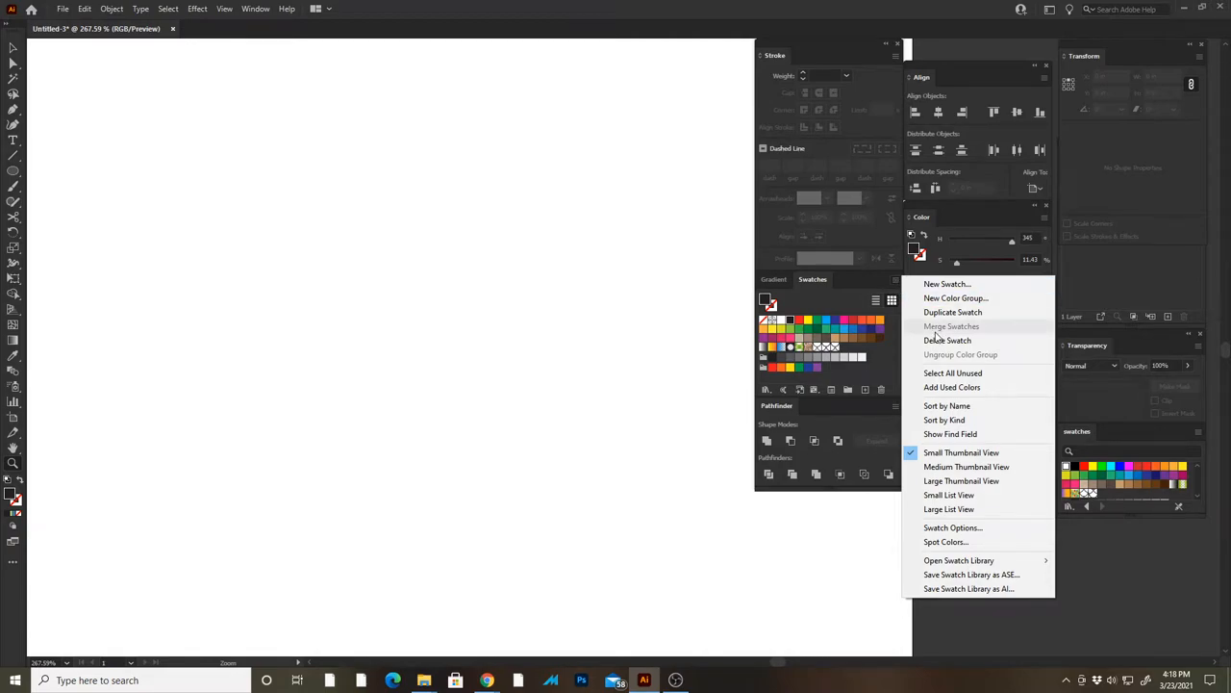
mouse_move(949, 494)
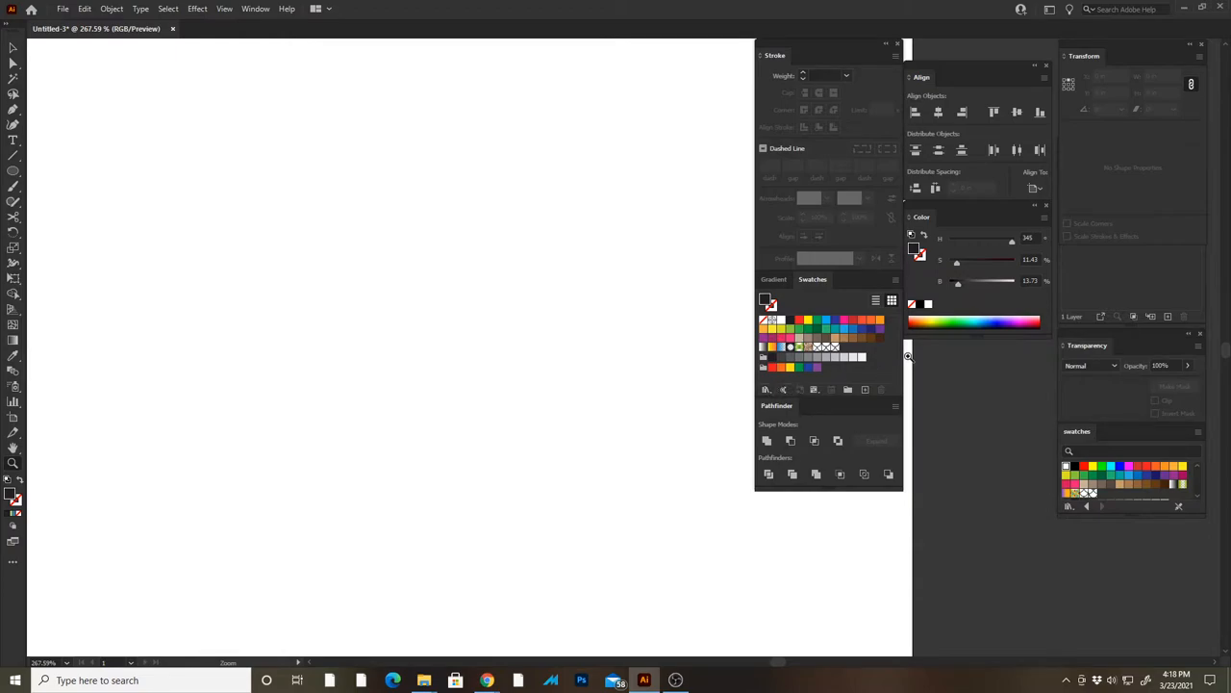
mouse_move(766, 389)
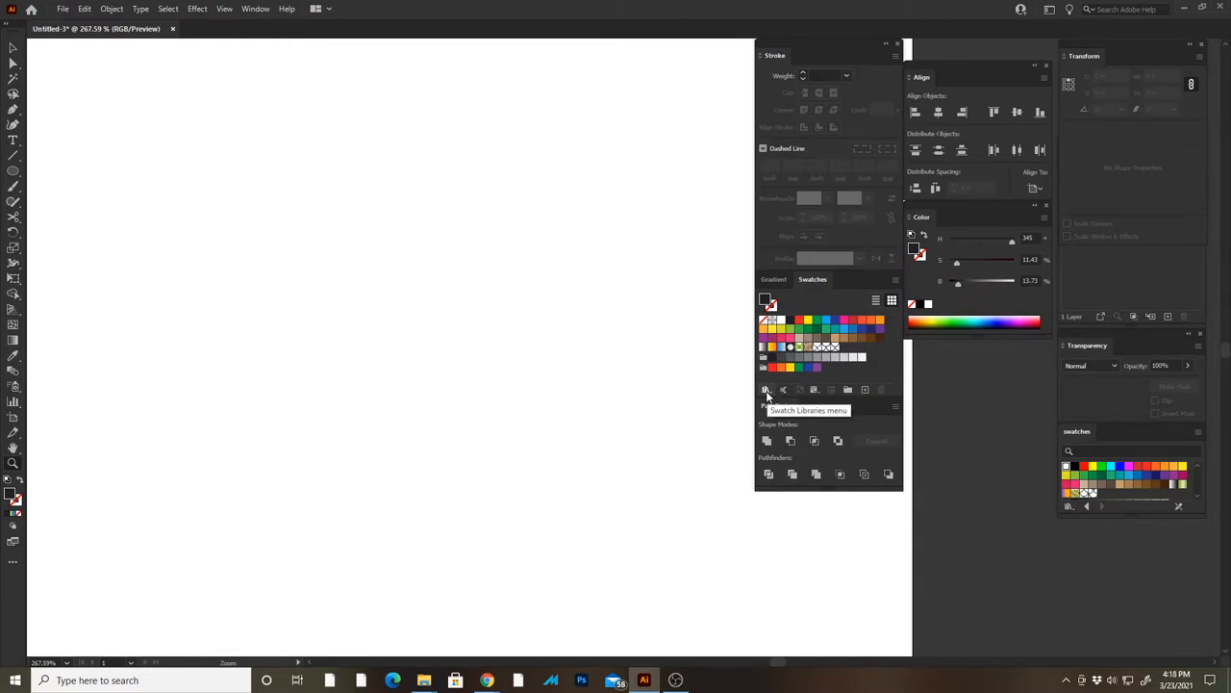
click(767, 390)
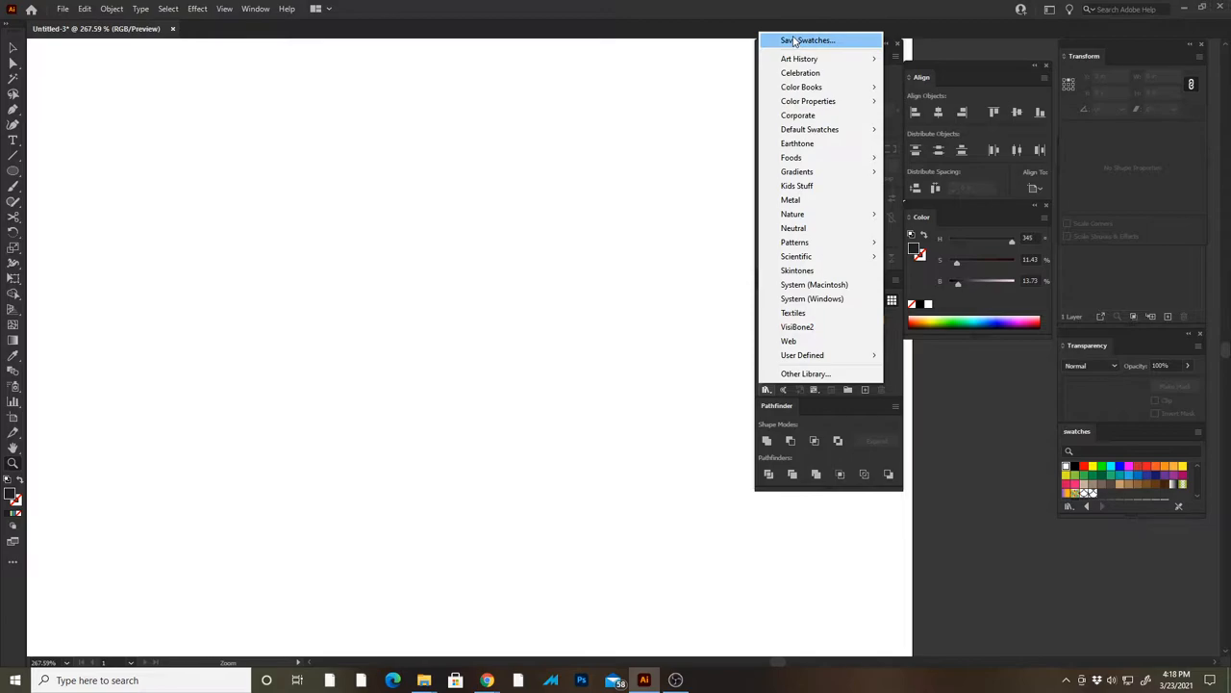
click(808, 40)
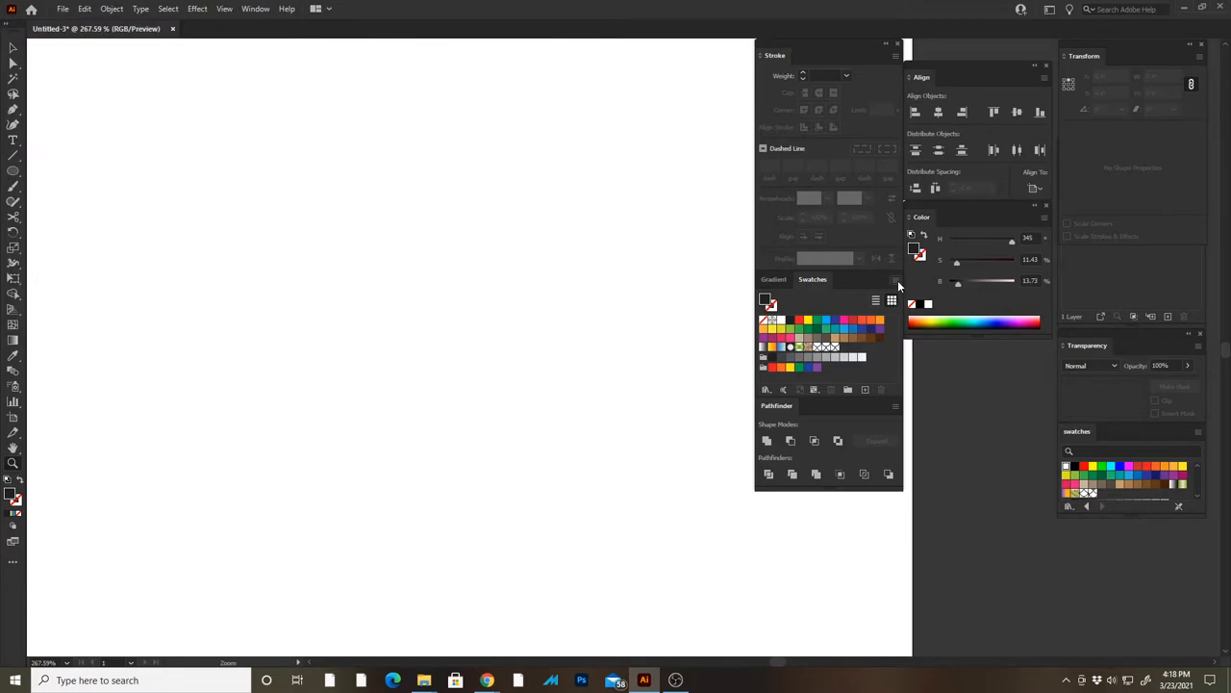
click(767, 389)
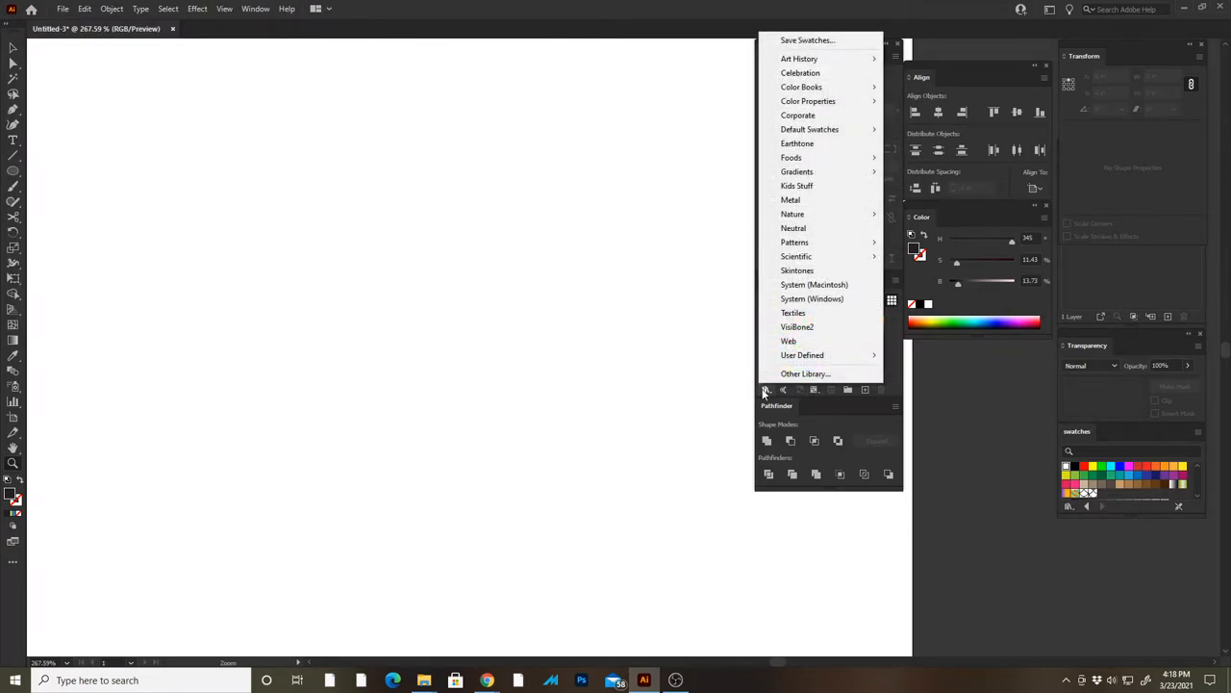
mouse_move(802, 355)
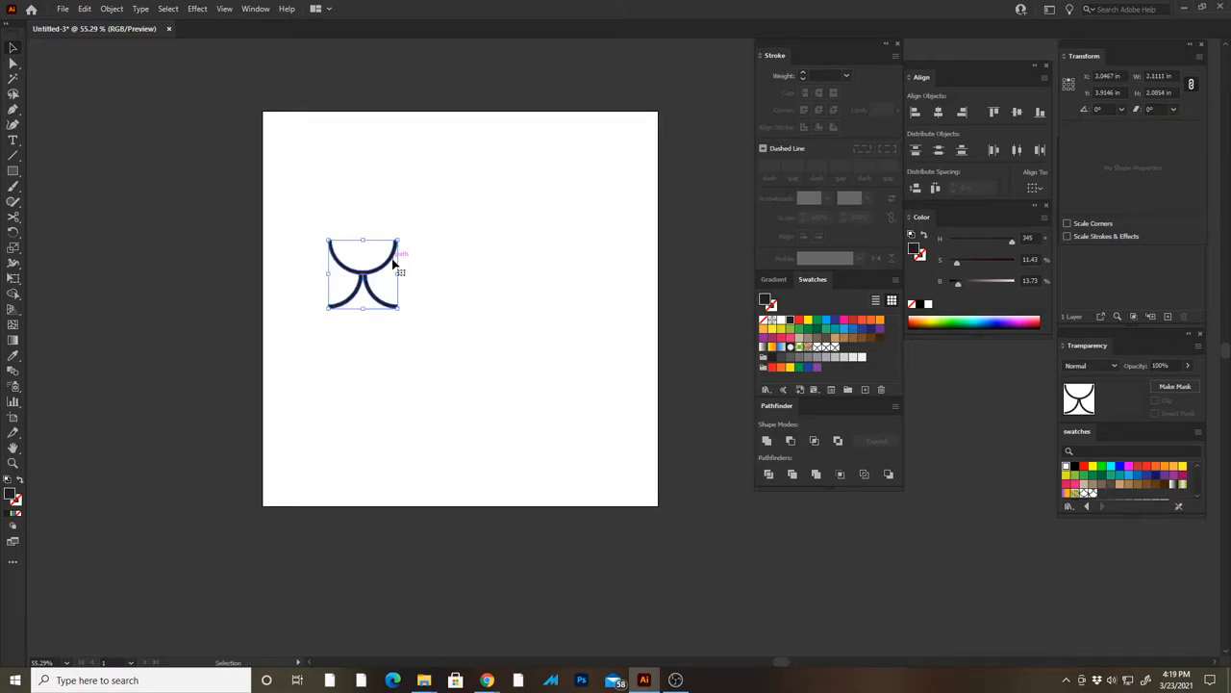
Step: Move the scale motif aside and draw a 12 x 12 in pattern-filled square
drag(363, 274, 190, 176)
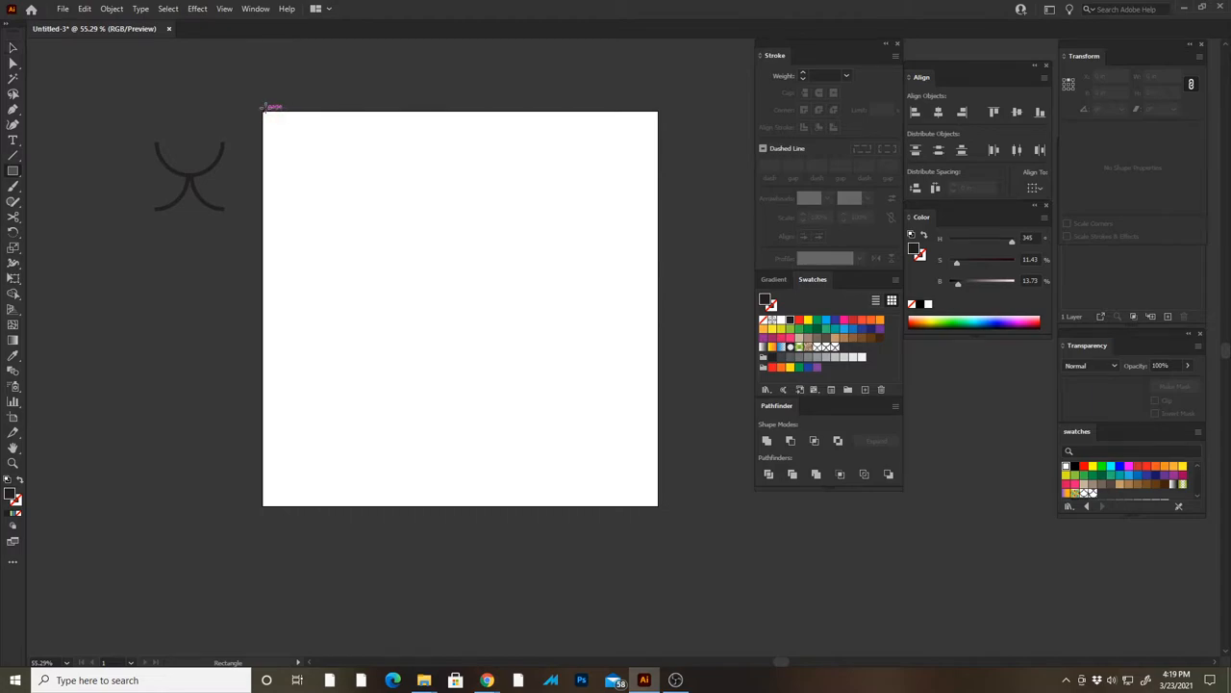
mouse_move(27, 177)
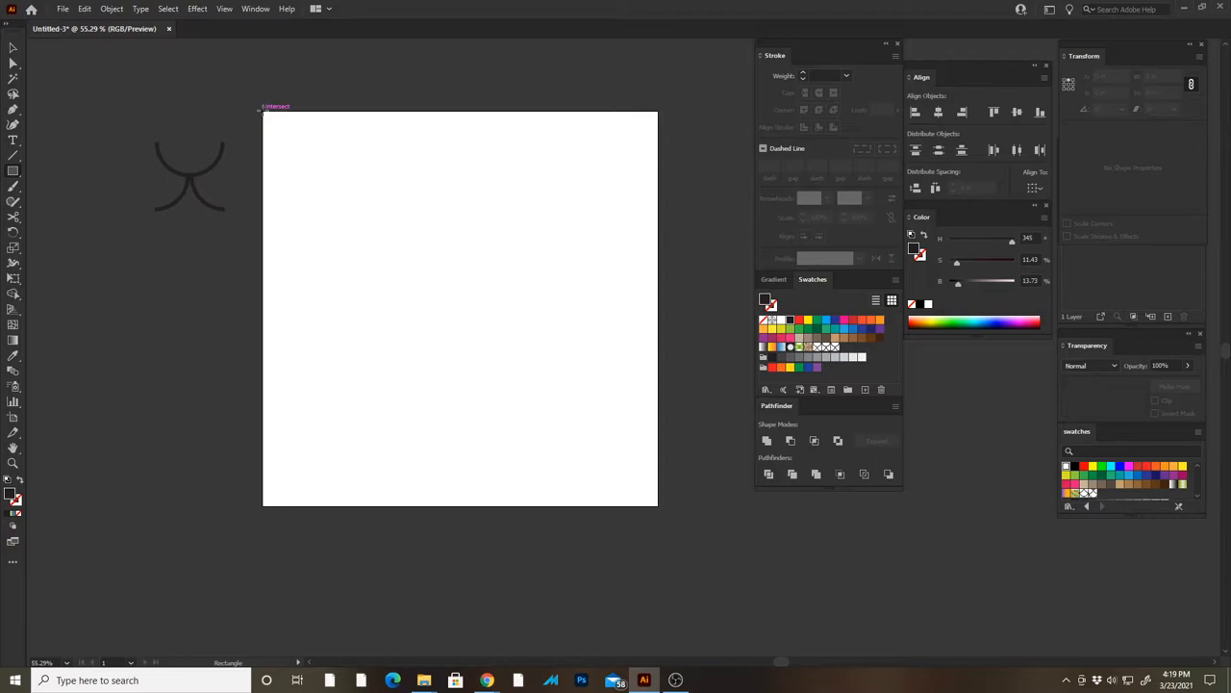
drag(264, 116, 659, 505)
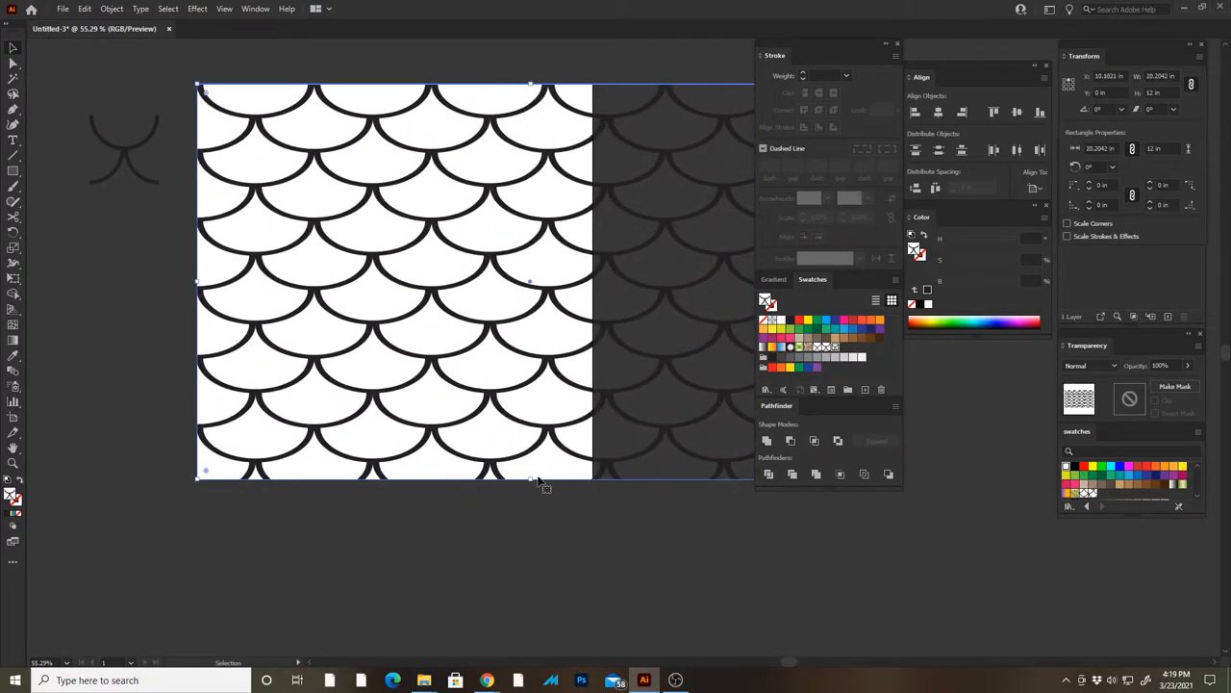
drag(529, 481, 539, 649)
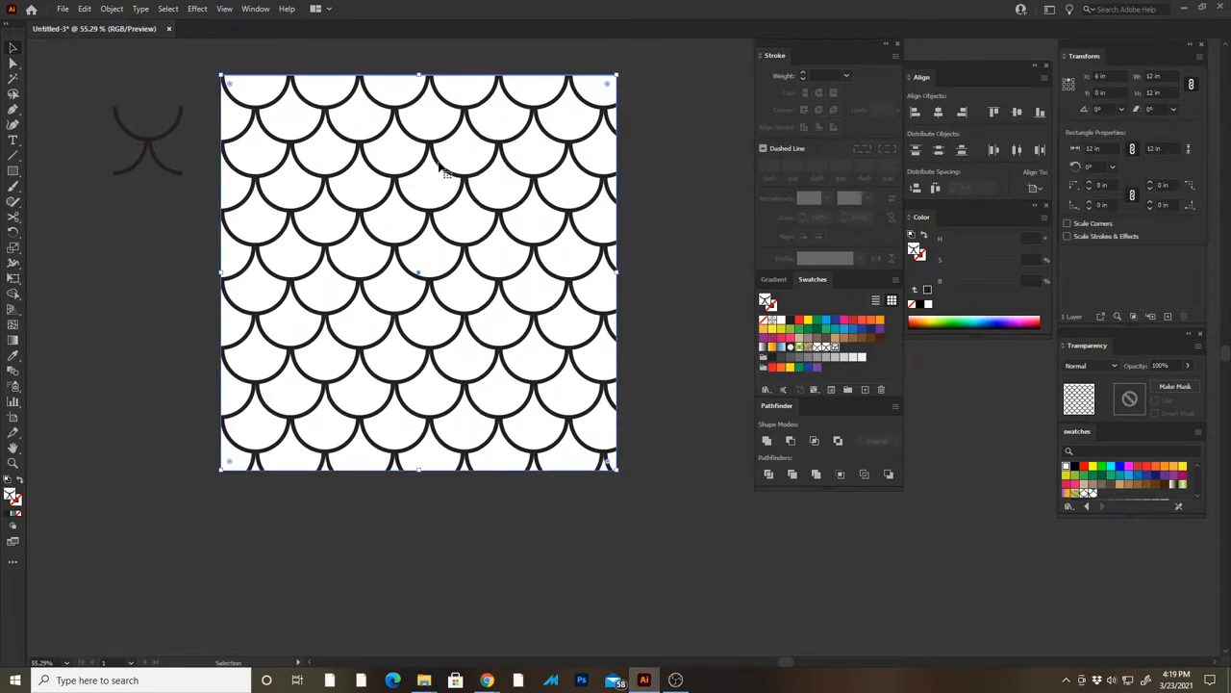
mouse_move(394, 161)
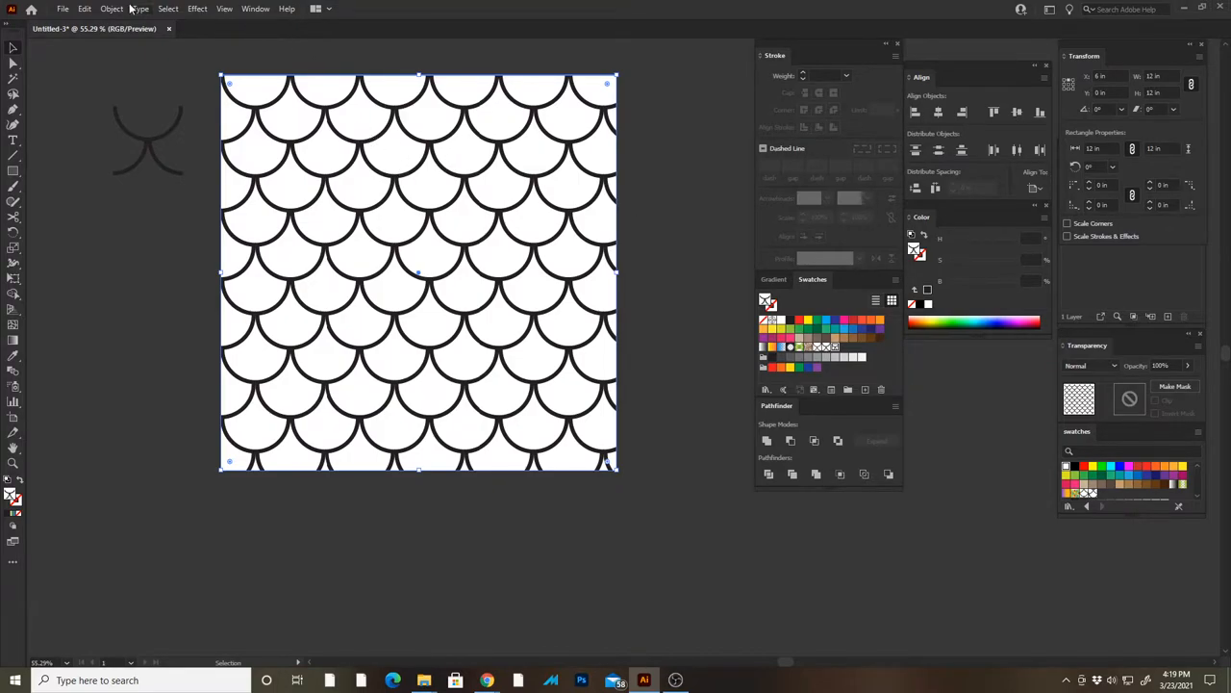
Step: Expand the square's fish-scale pattern fill with Fill checked
click(112, 8)
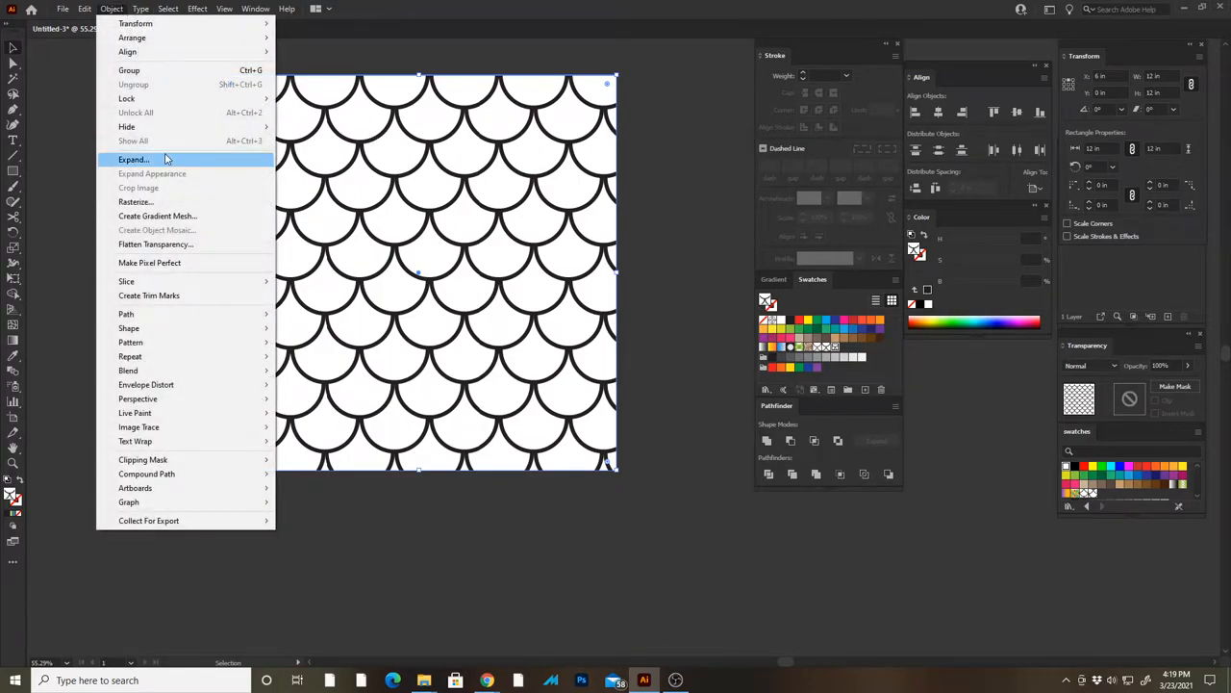
click(134, 159)
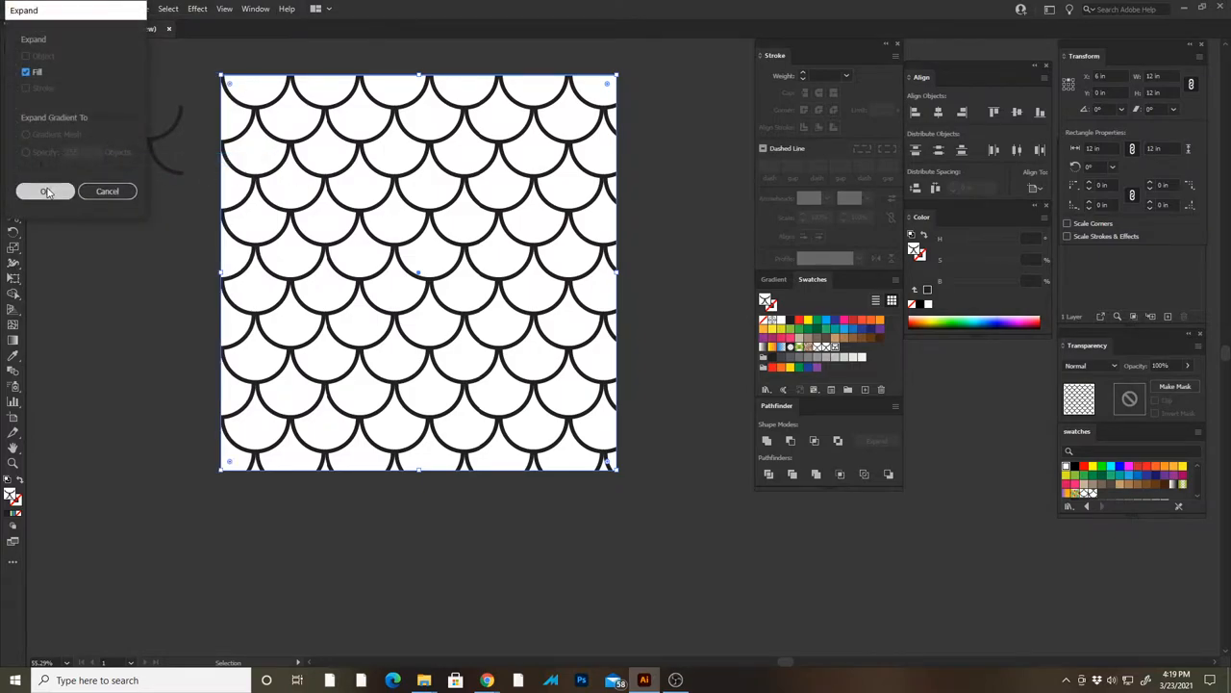
click(44, 190)
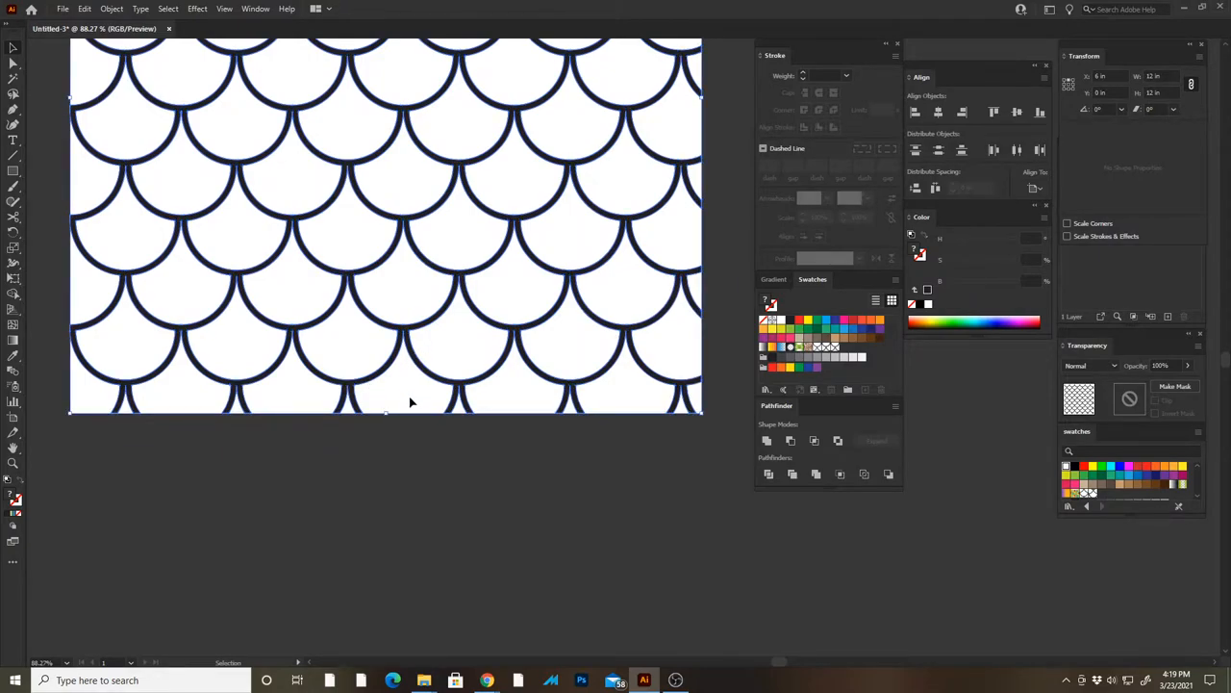
mouse_move(426, 477)
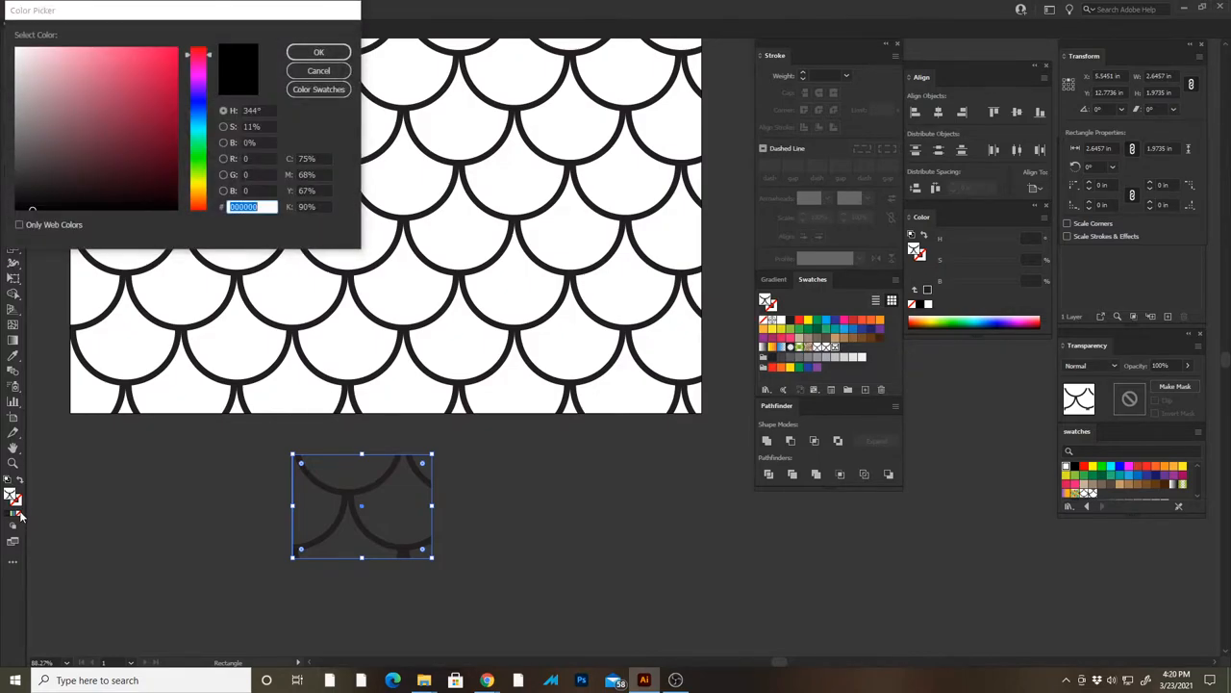
Step: Dismiss the Color Picker and select all empty tile boxes via Select > Same
click(319, 51)
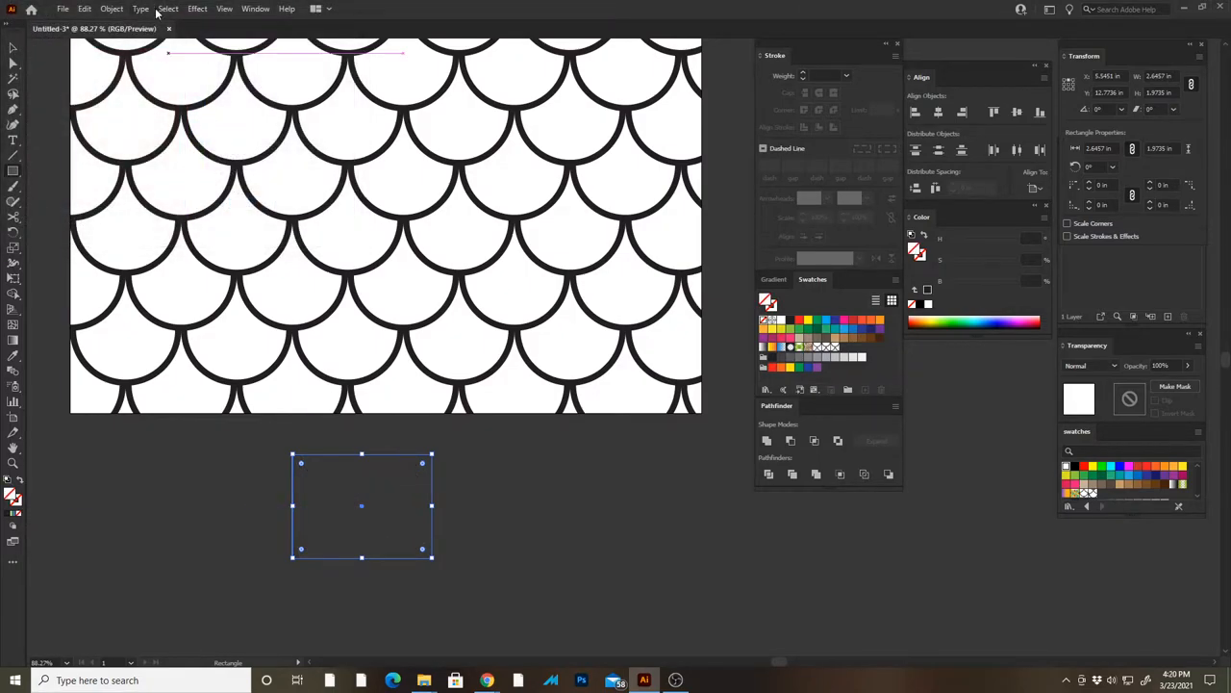
click(168, 8)
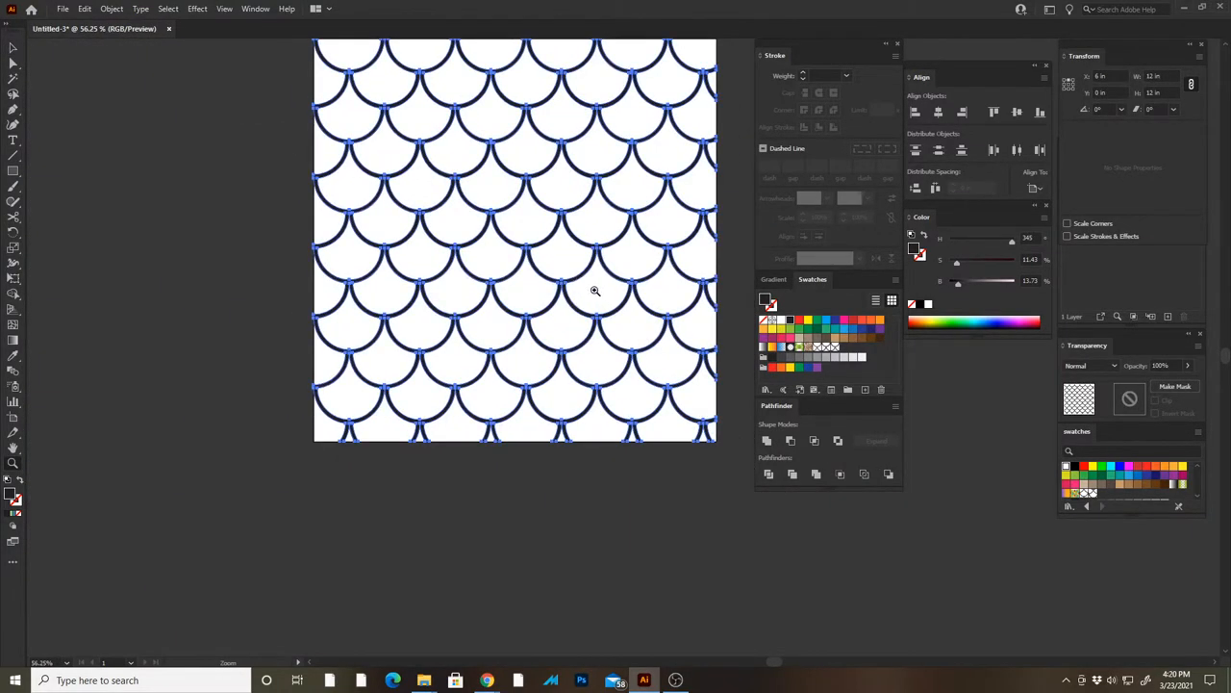
Step: Clear the selected empty tile boxes so only the scale outlines remain
click(85, 8)
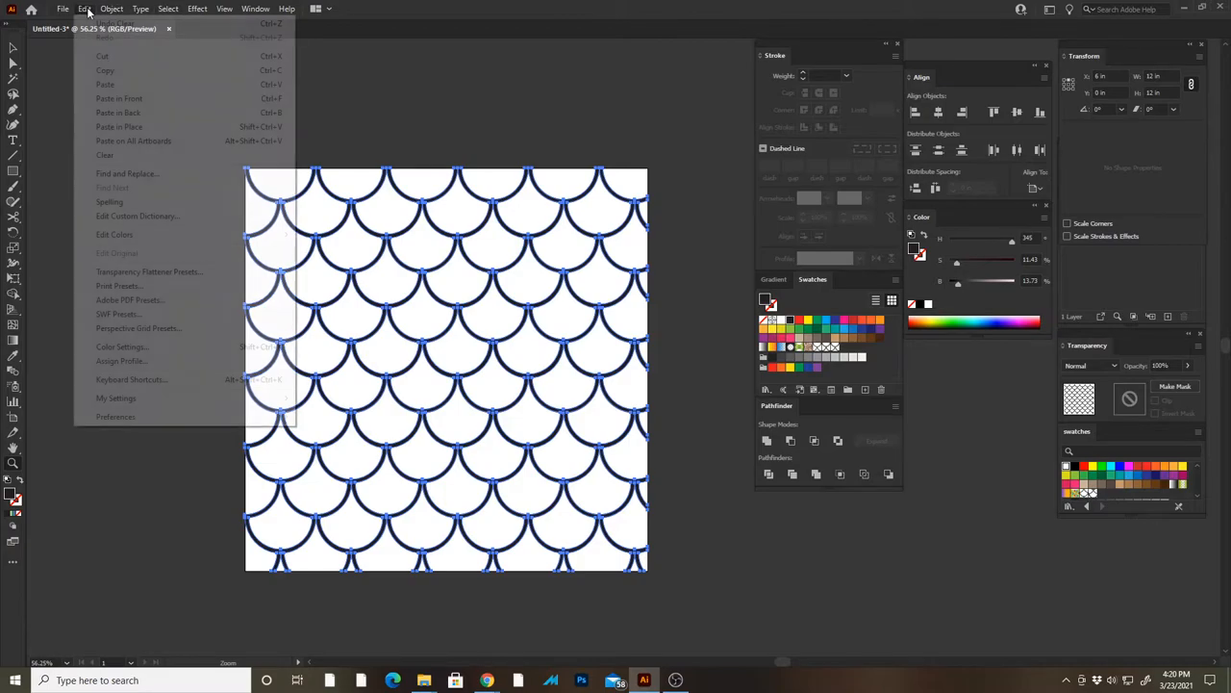
click(84, 8)
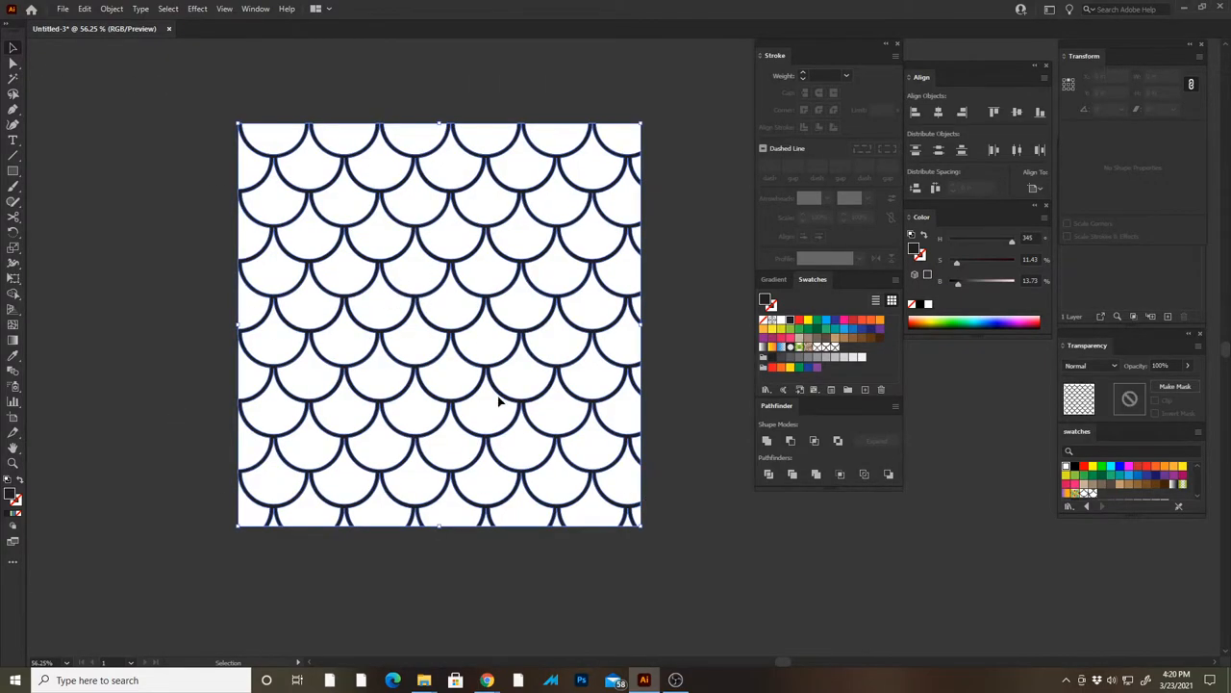
click(111, 9)
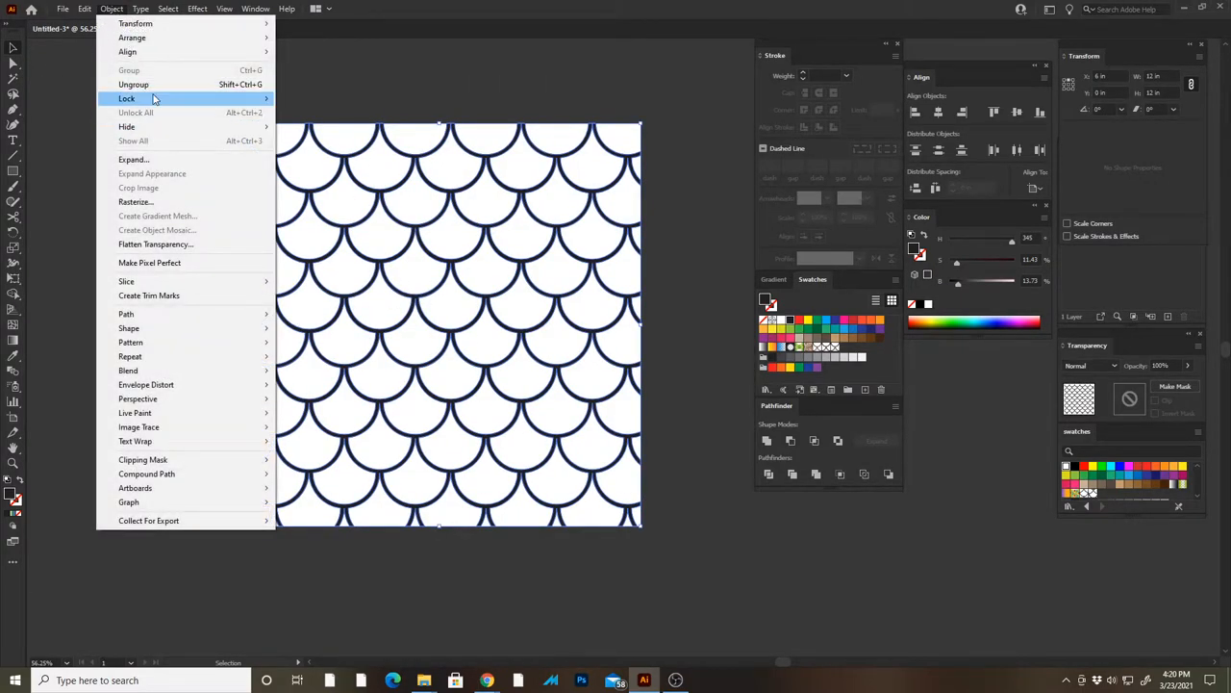
mouse_move(126, 98)
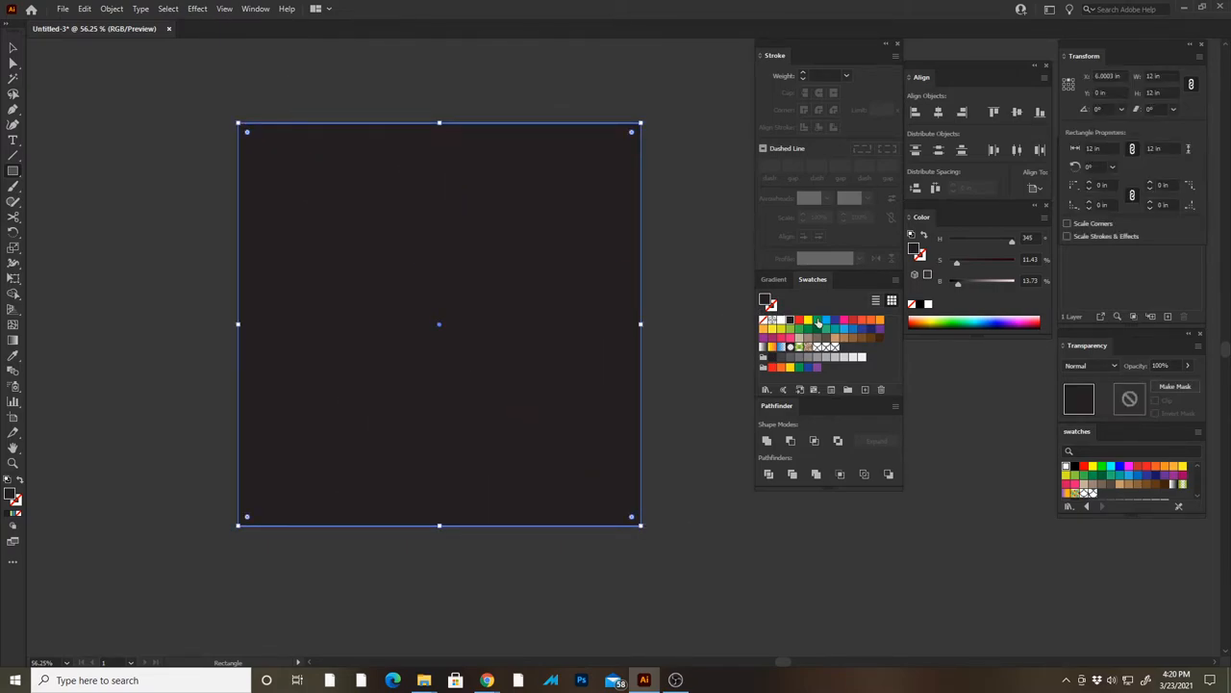
Step: Draw a dark-filled 12 x 12 in square over the whole artboard
click(111, 9)
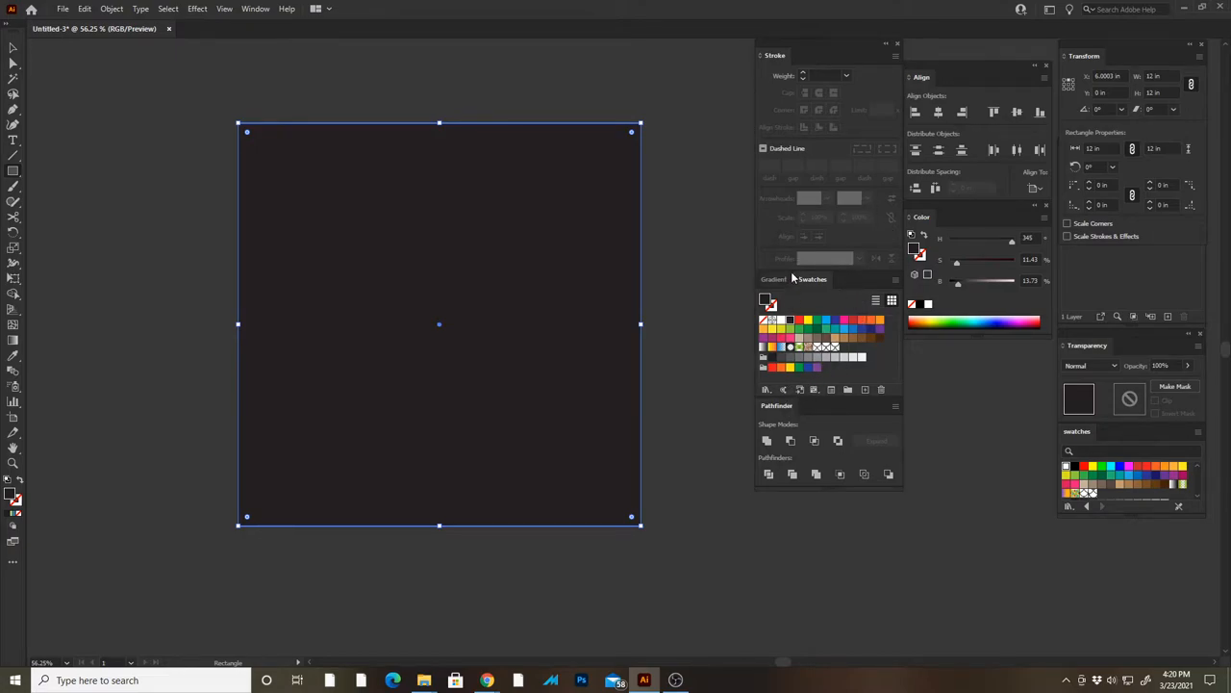
Step: Apply a -90° gradient fill running from black at top to light purple at bottom
click(774, 279)
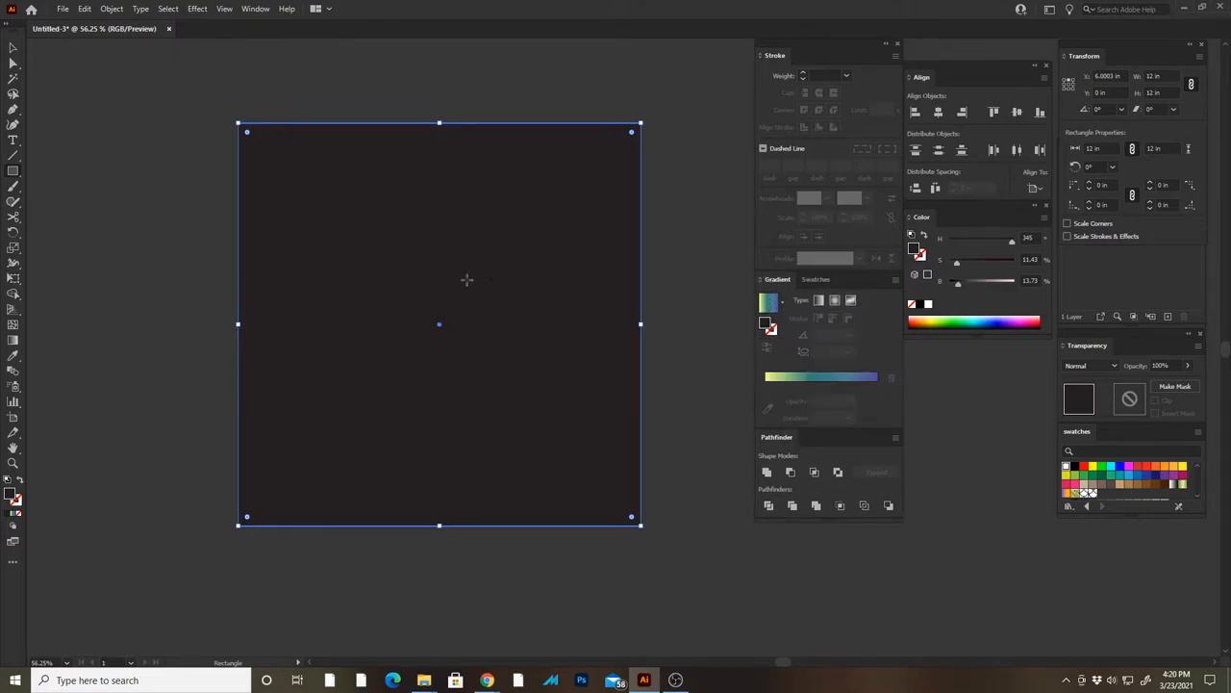
click(818, 300)
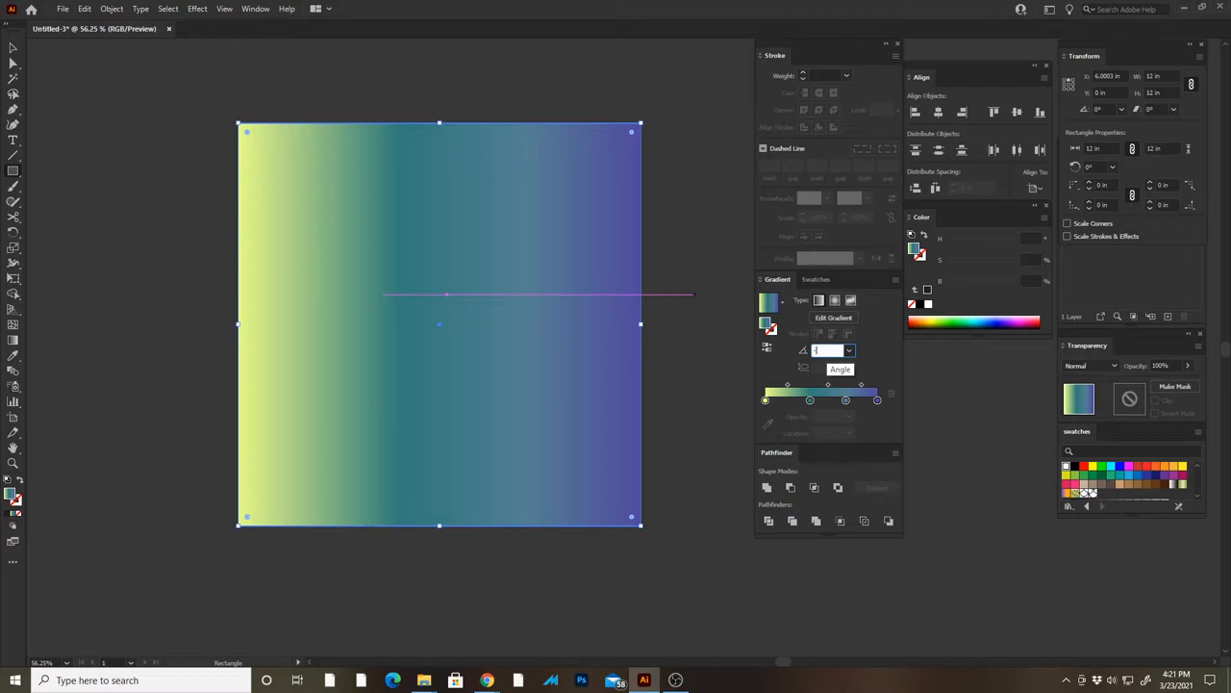
text(-90)
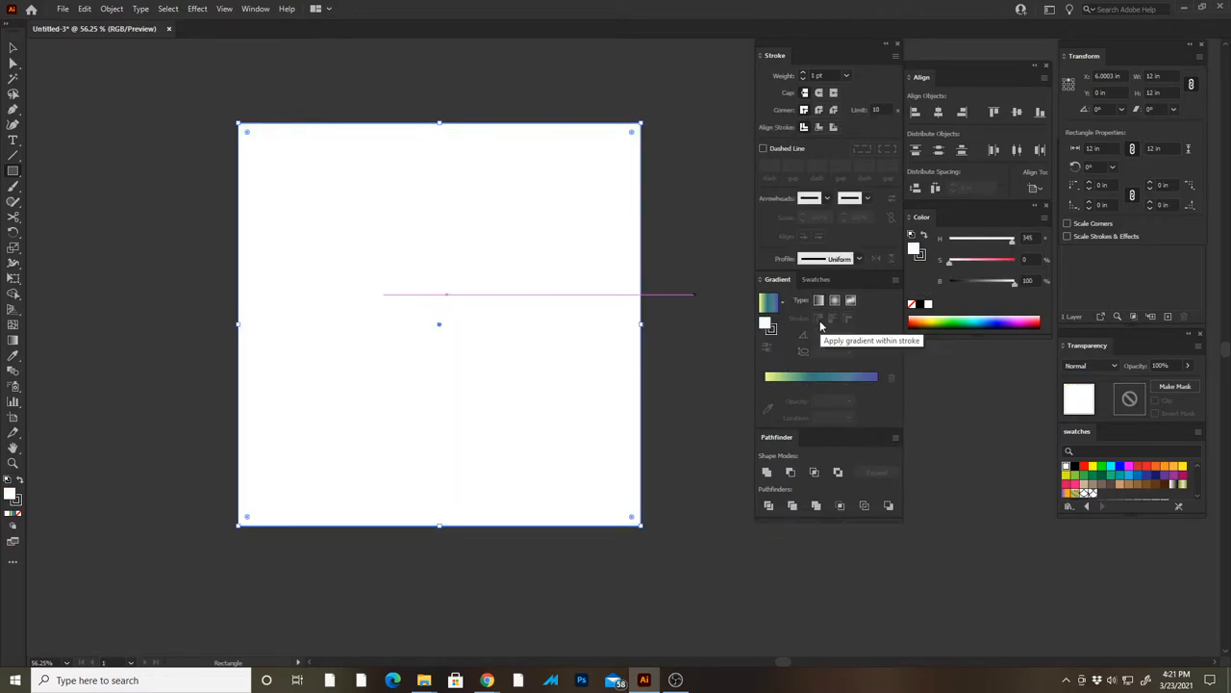
click(769, 302)
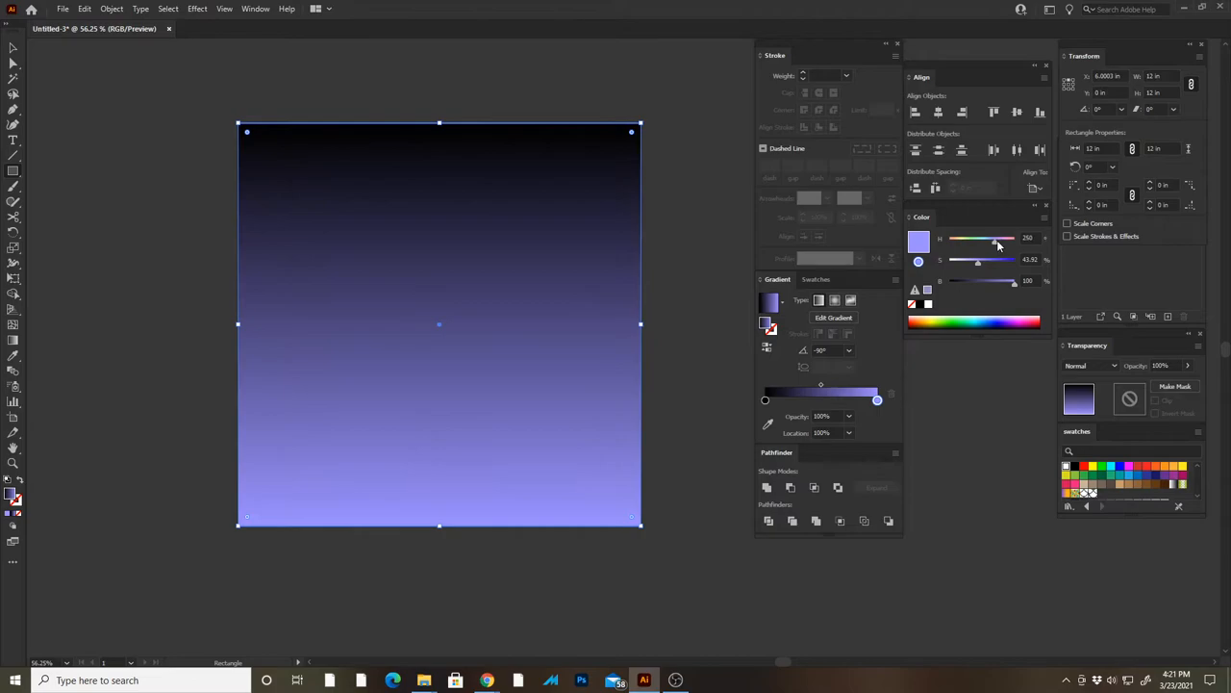
Step: Recolour the gradient ends to purple and pink and reposition the middle pink stop
drag(1001, 238, 991, 238)
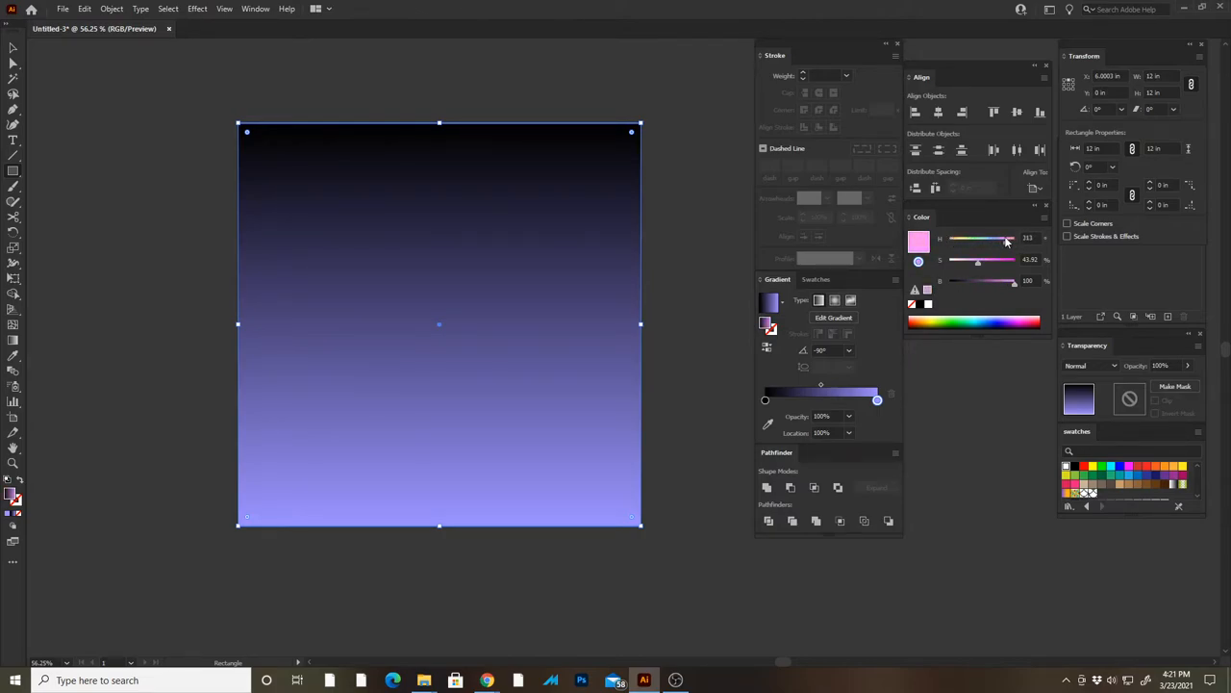
click(767, 399)
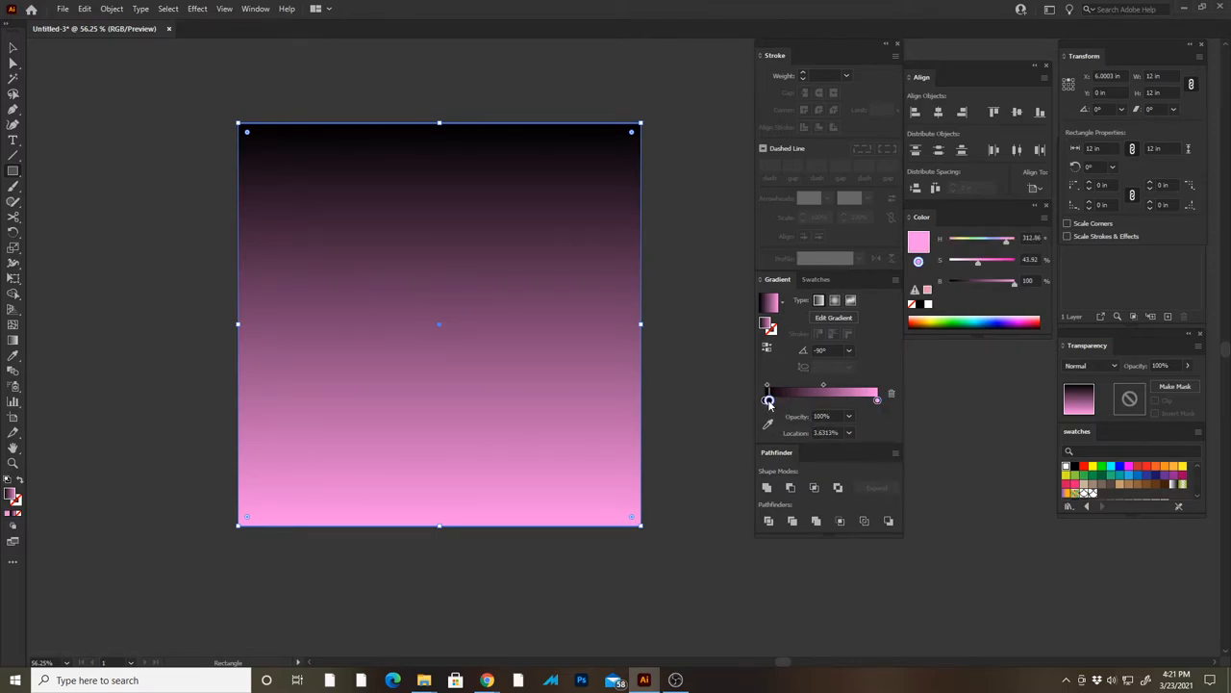
drag(768, 401, 783, 401)
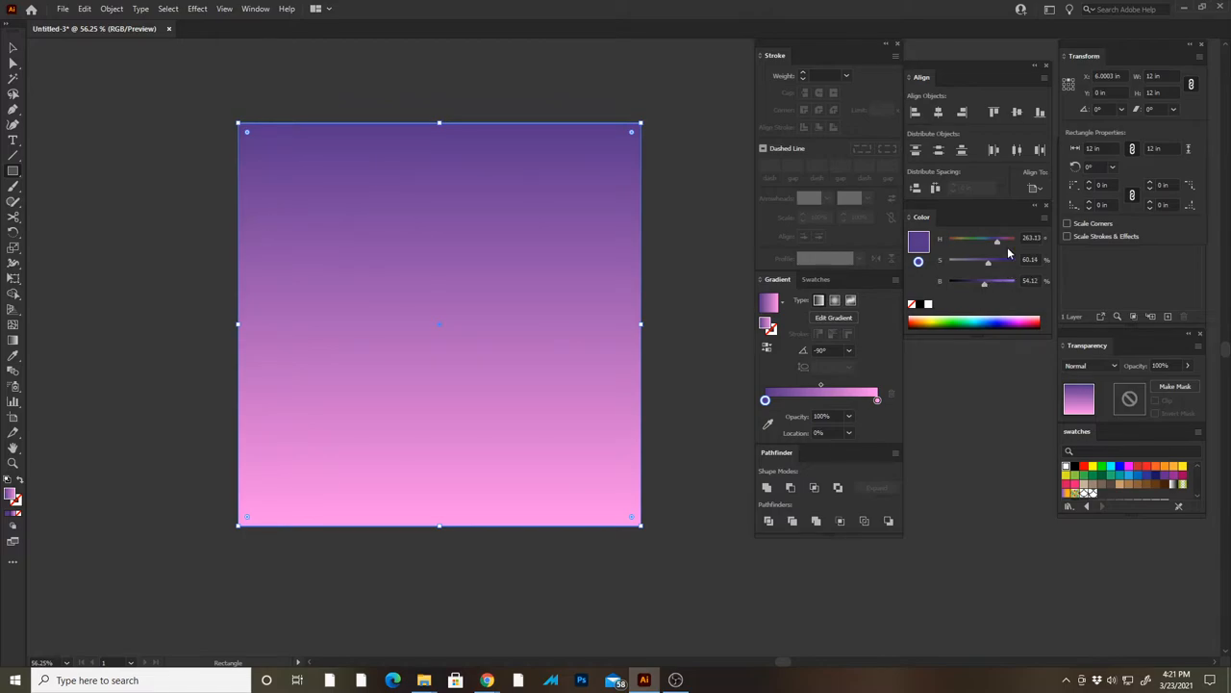
drag(1008, 241, 994, 241)
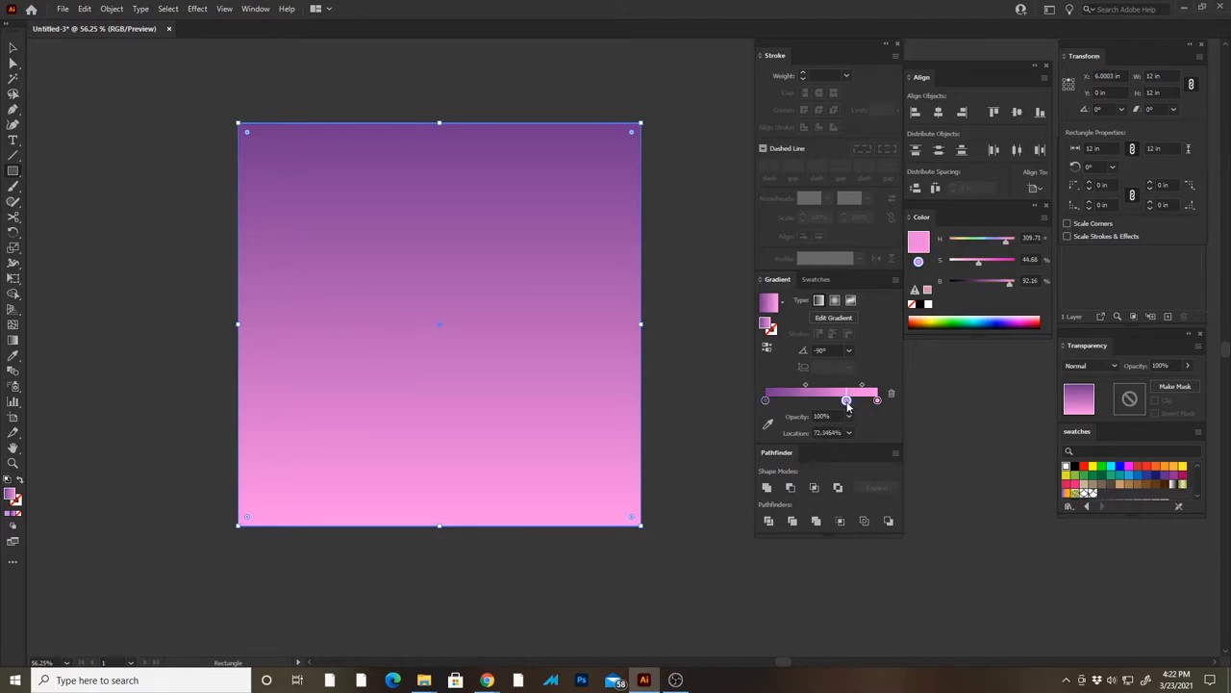
drag(846, 401, 842, 391)
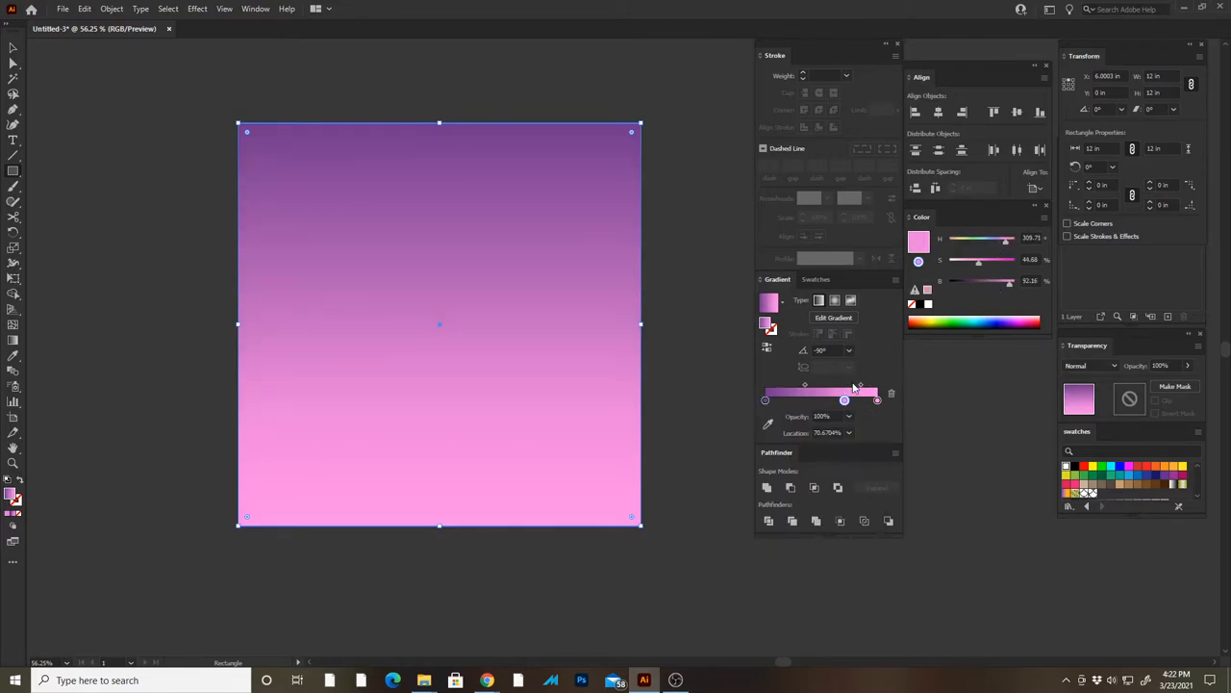
drag(855, 392, 875, 393)
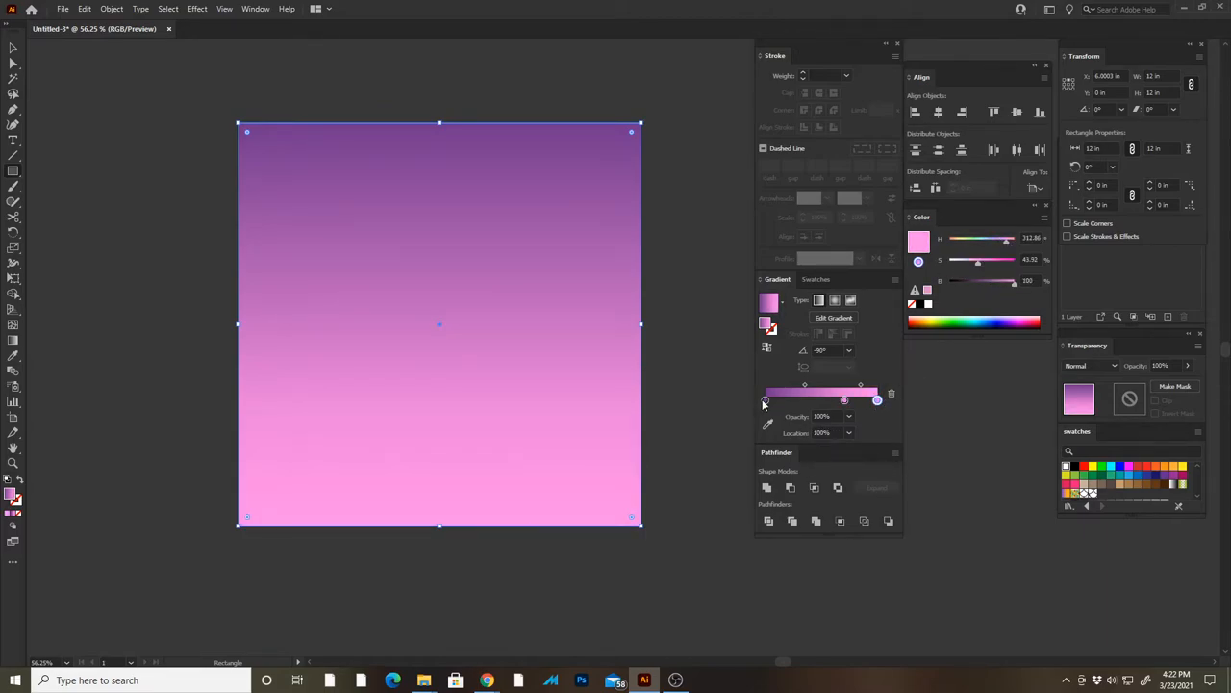
Step: Add a new gradient stop mid-slider and shift its colour toward lavender
click(765, 400)
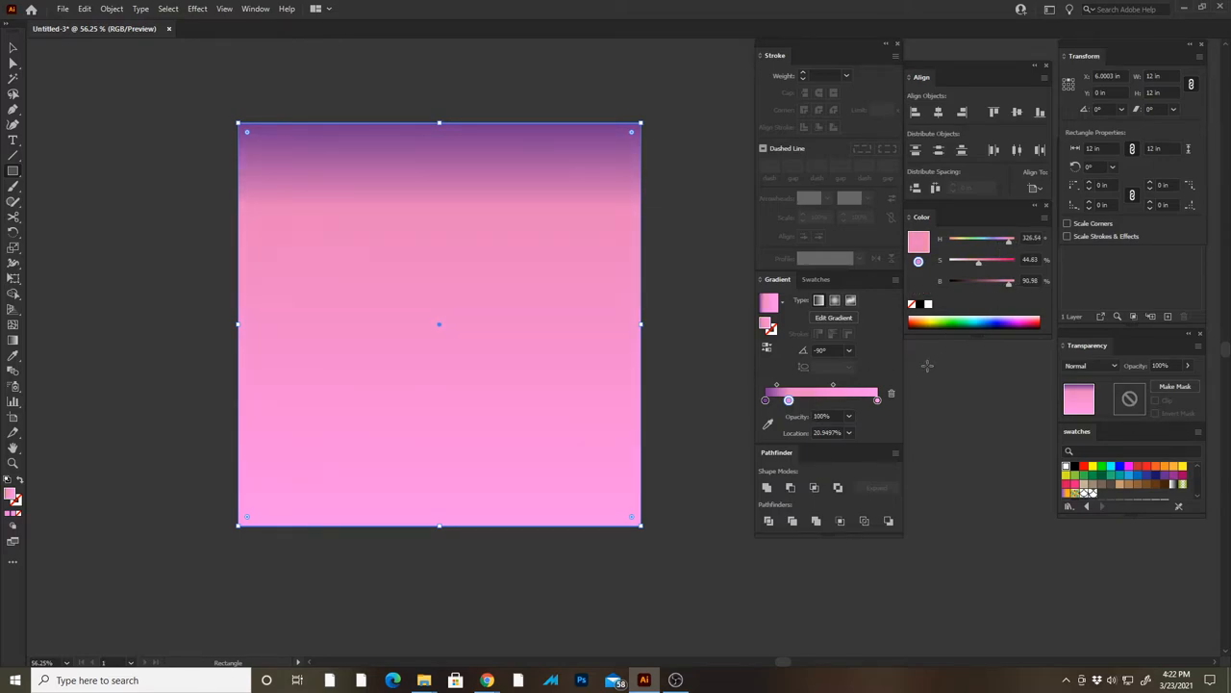
drag(788, 399, 819, 399)
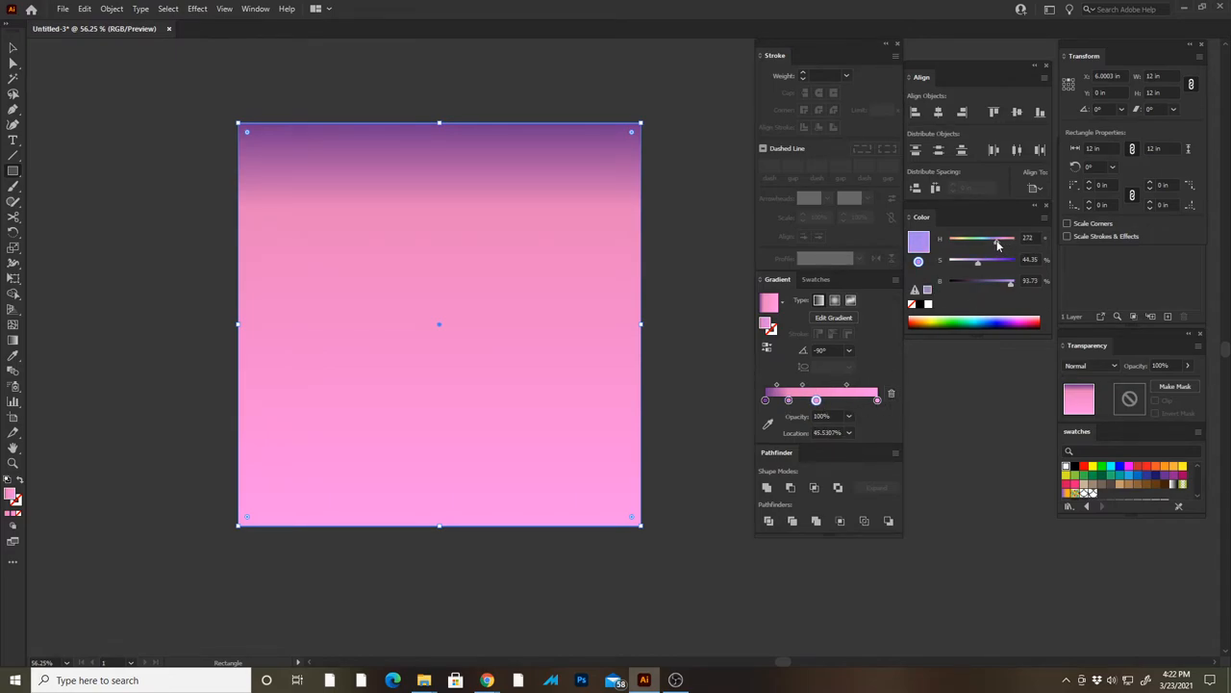
drag(1001, 239, 991, 239)
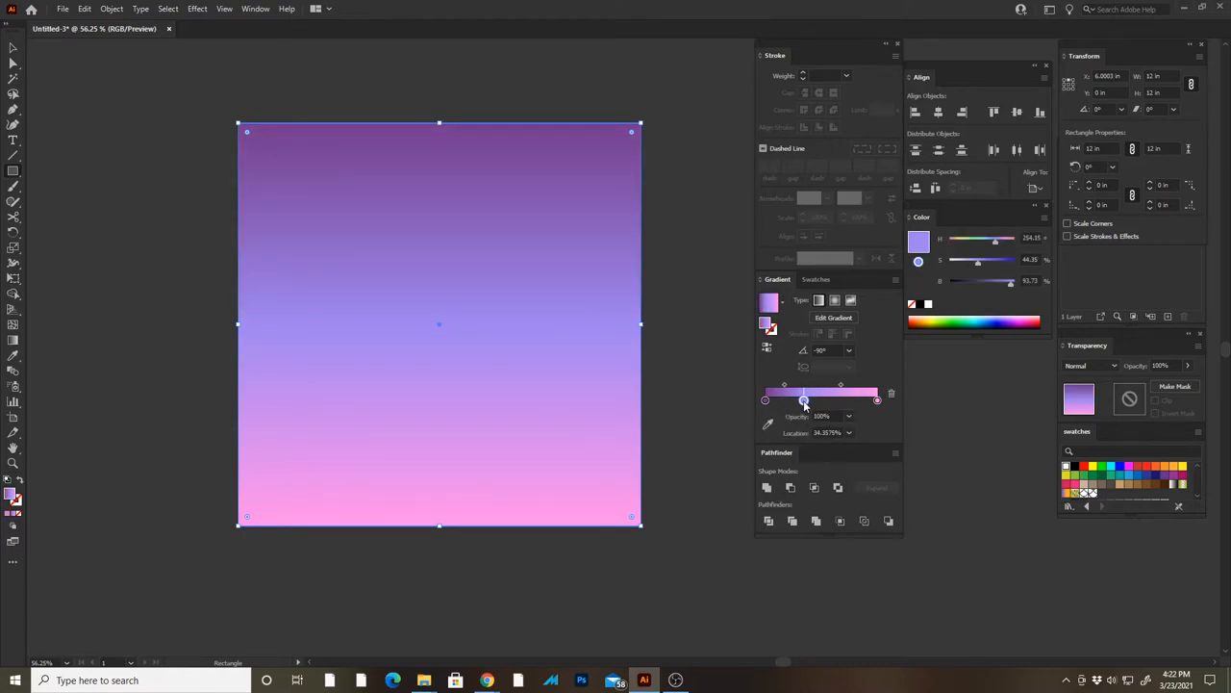
Step: Soften the lavender stop, add a blue band, and turn the bottom stop light green
drag(805, 402, 806, 399)
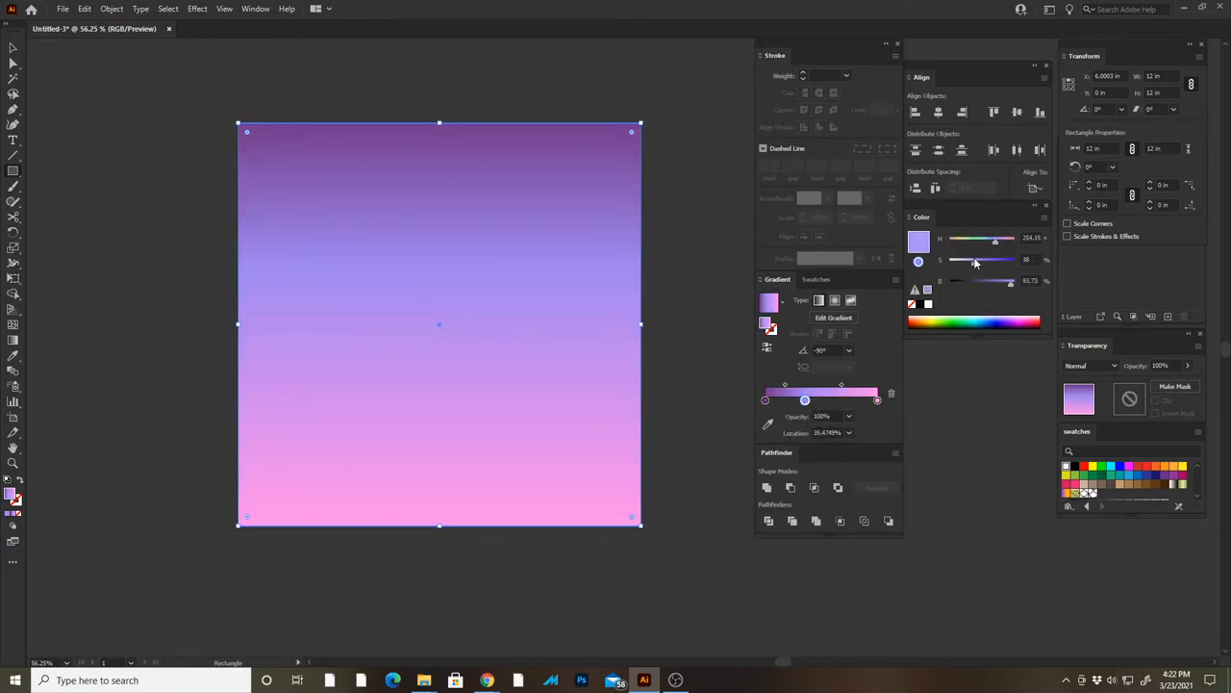
drag(805, 400, 801, 399)
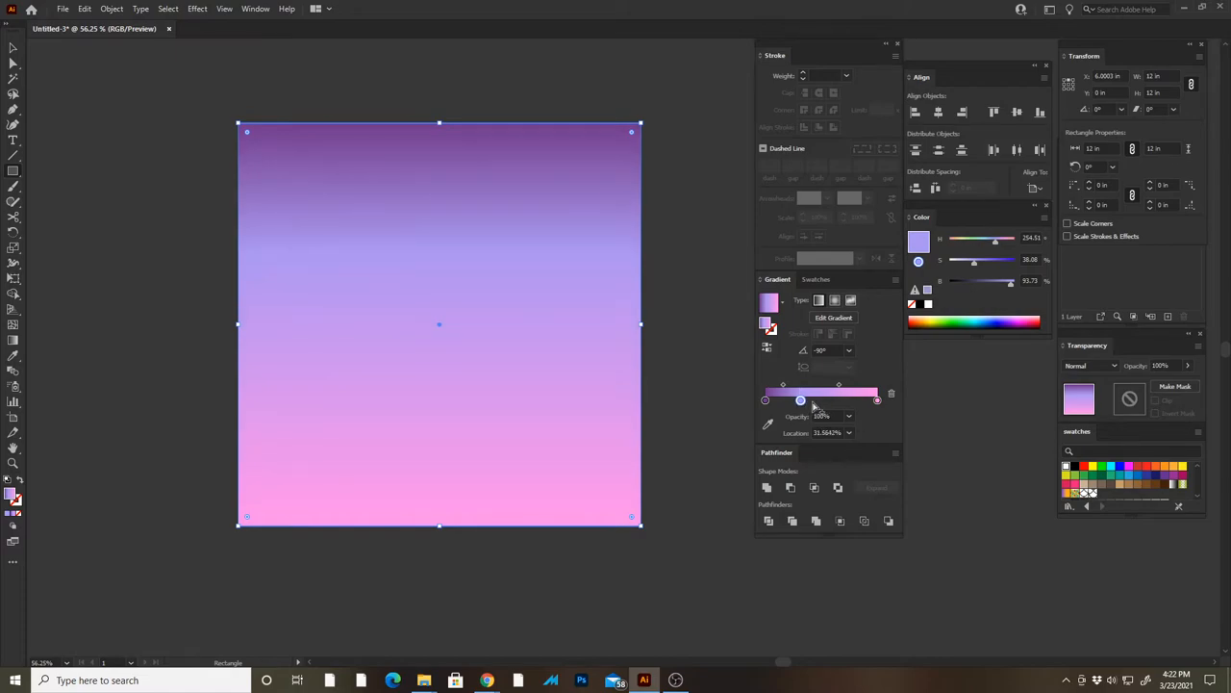
drag(800, 400, 824, 401)
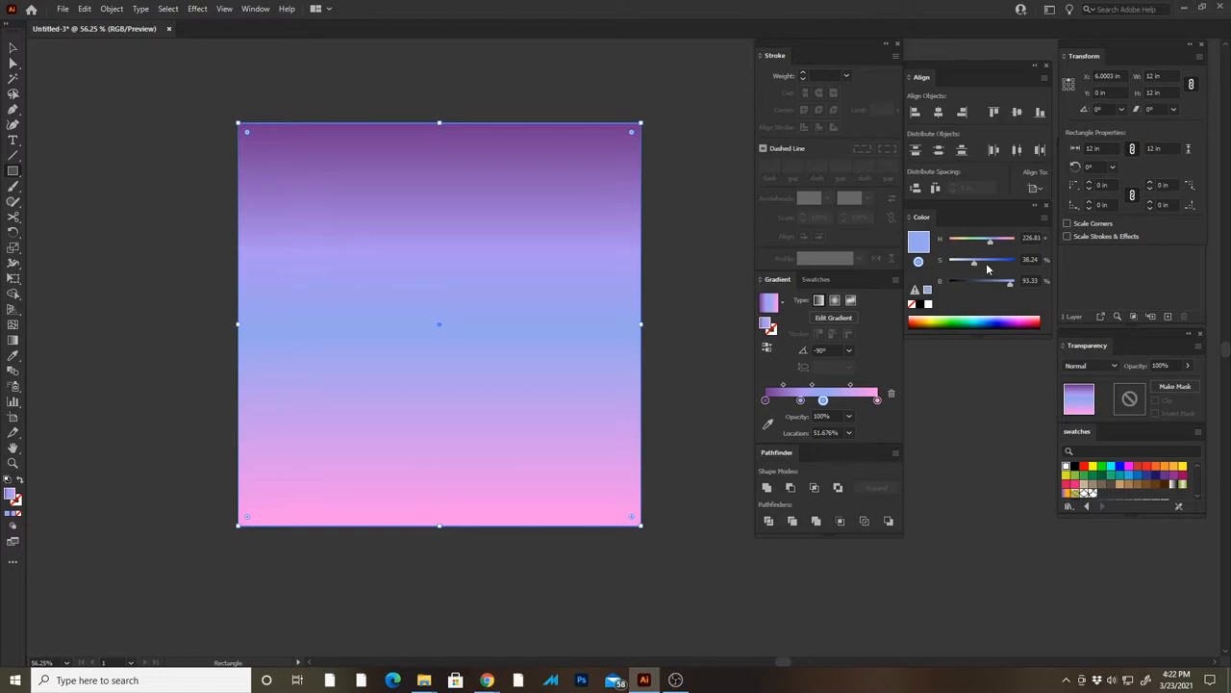
drag(990, 238, 986, 238)
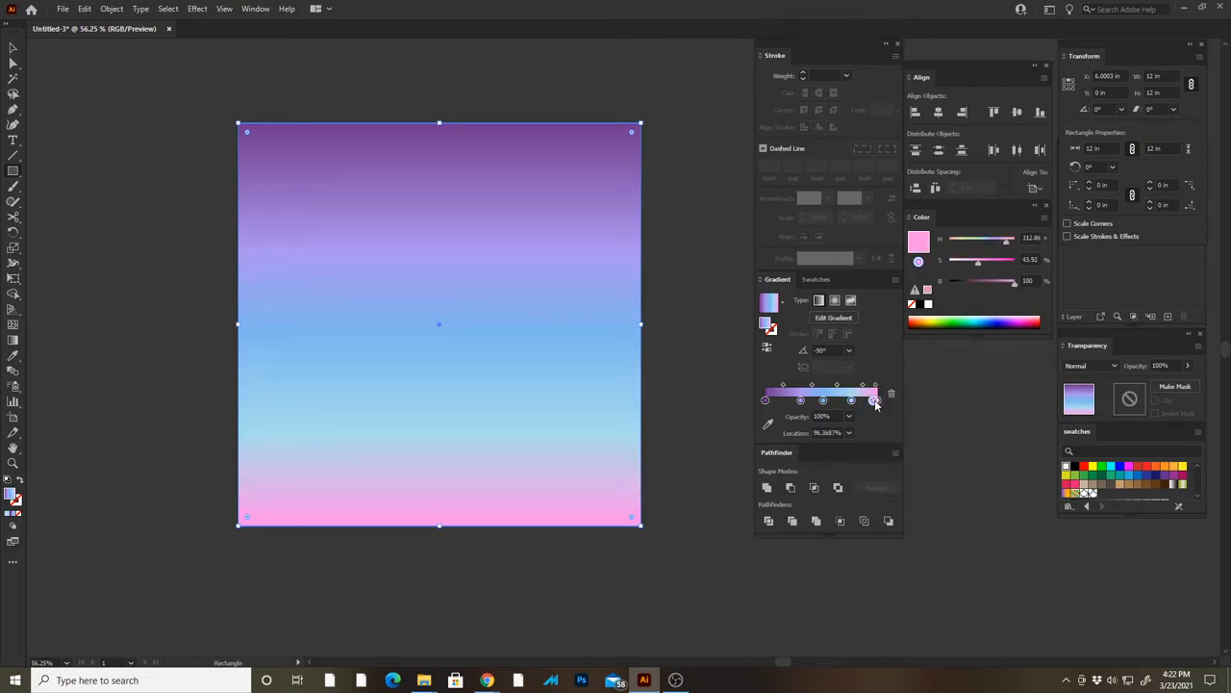
drag(873, 399, 876, 399)
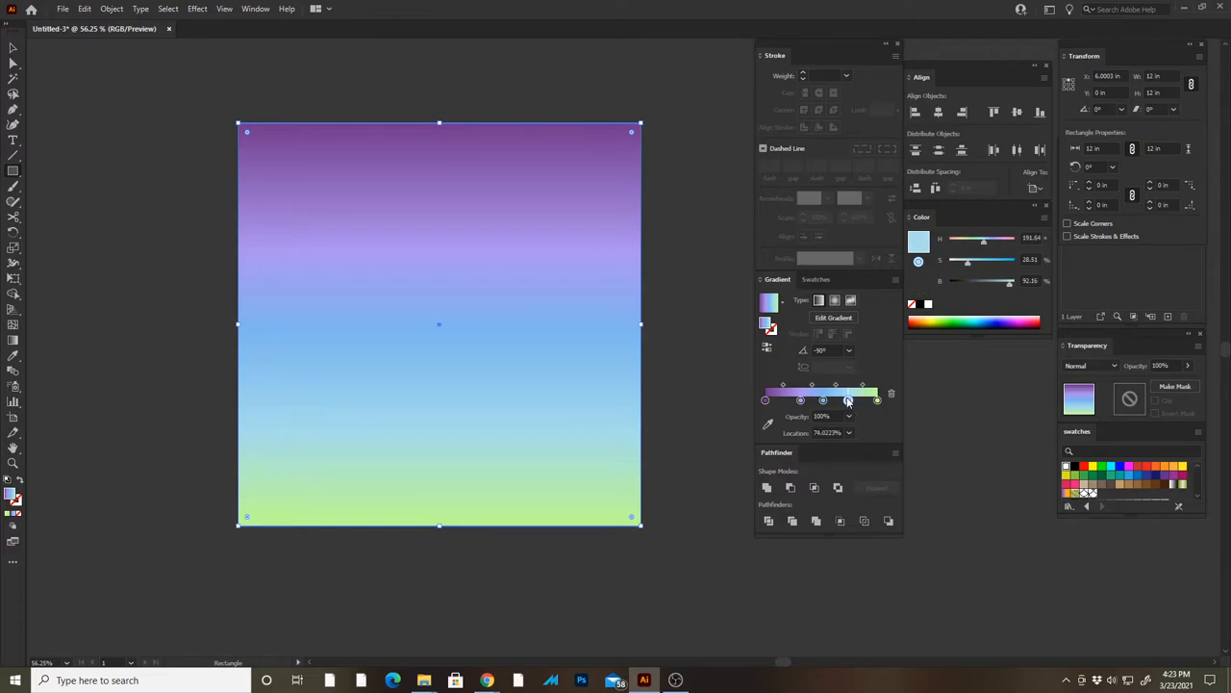
Step: Reposition the pale blue and lavender stops and adjust the blend midpoints
drag(846, 400, 796, 400)
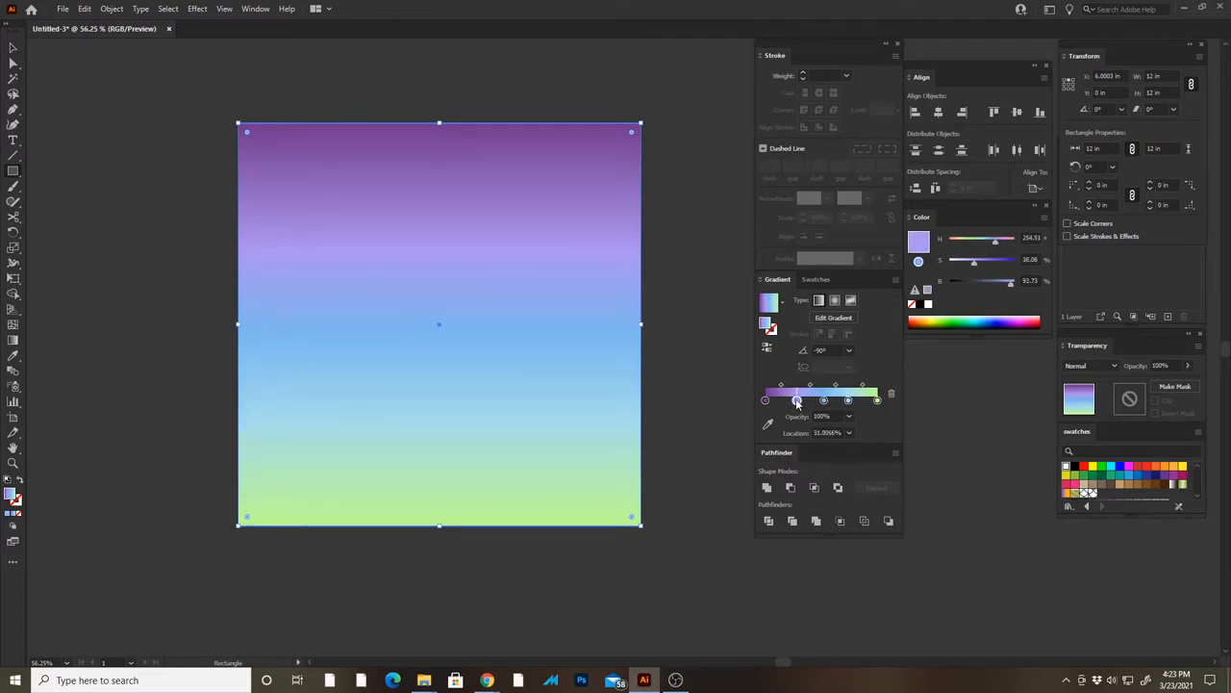
drag(797, 399, 823, 399)
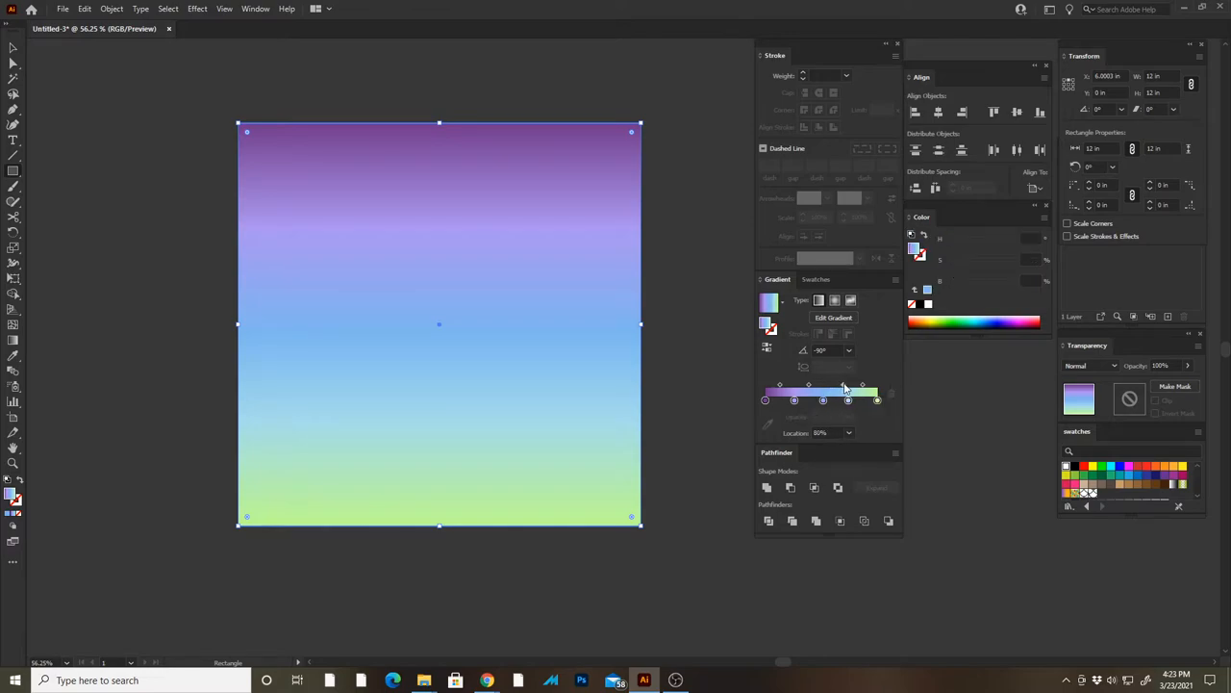
drag(861, 389, 832, 390)
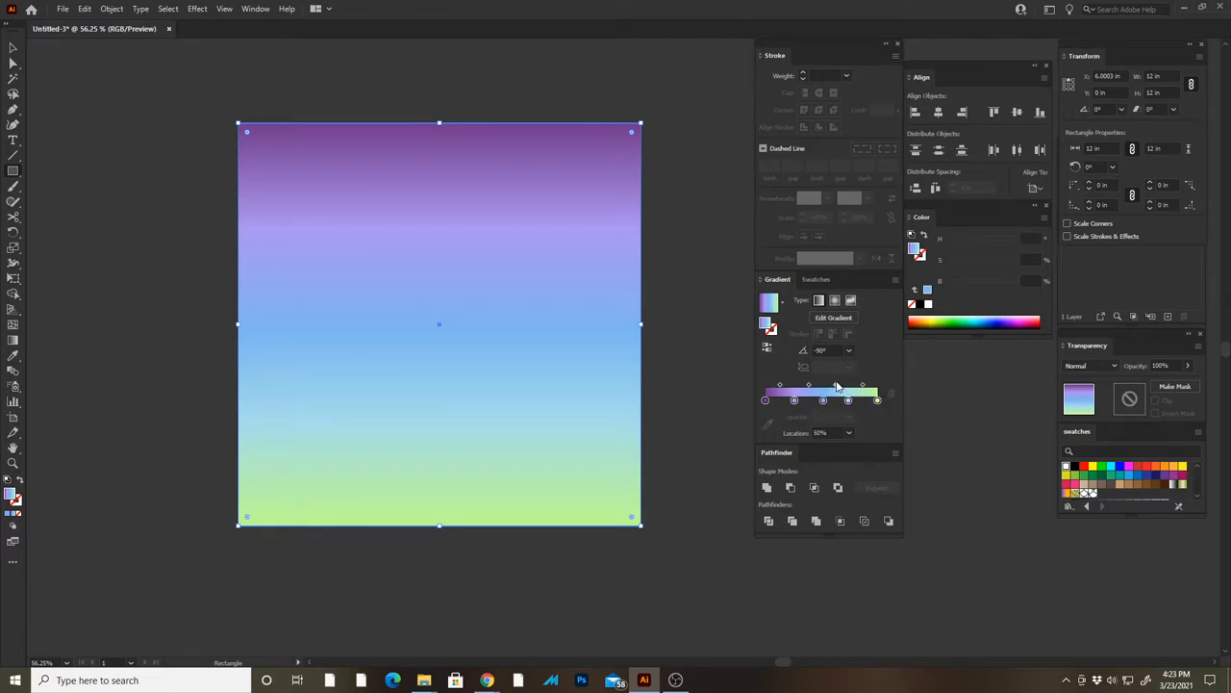
drag(837, 390, 818, 390)
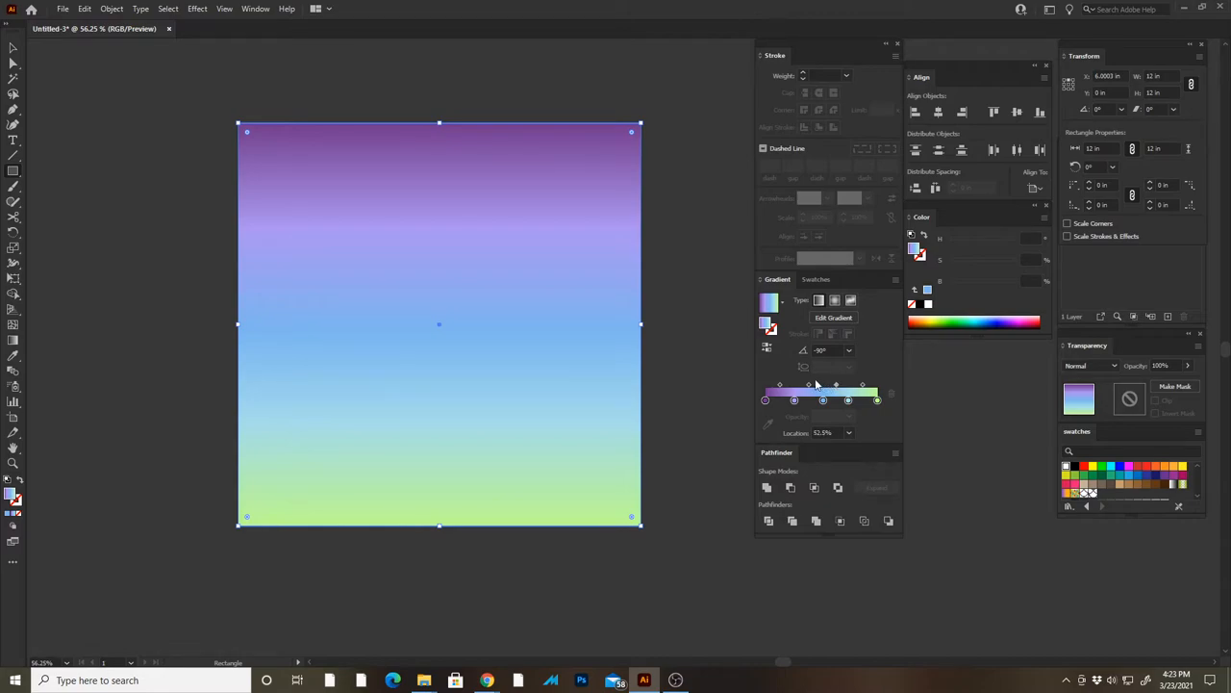
drag(823, 400, 808, 400)
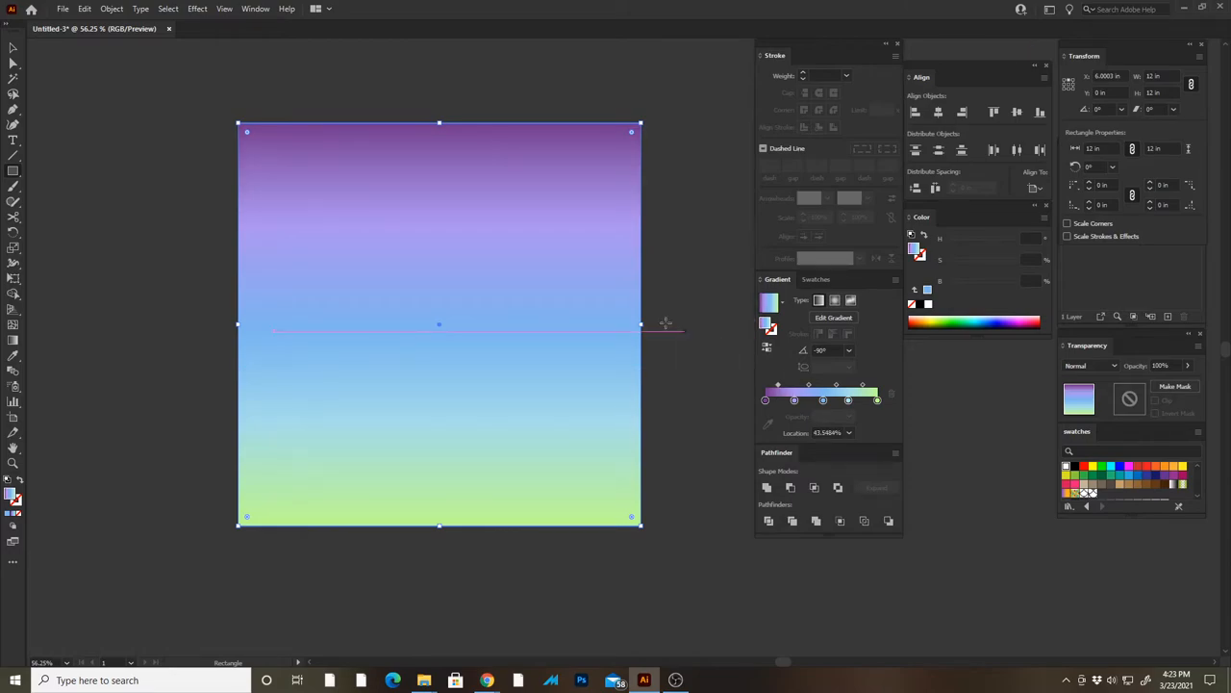
Step: Send the gradient square behind the fish-scale outlines and select all the artwork
click(112, 9)
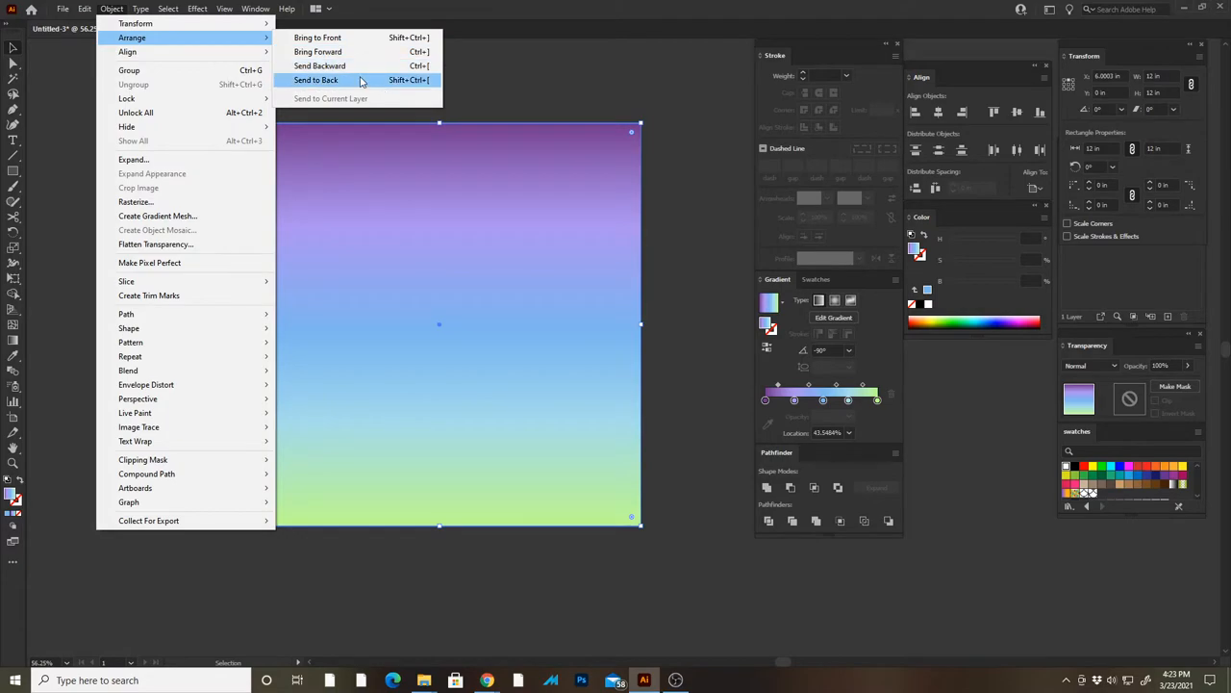
click(317, 79)
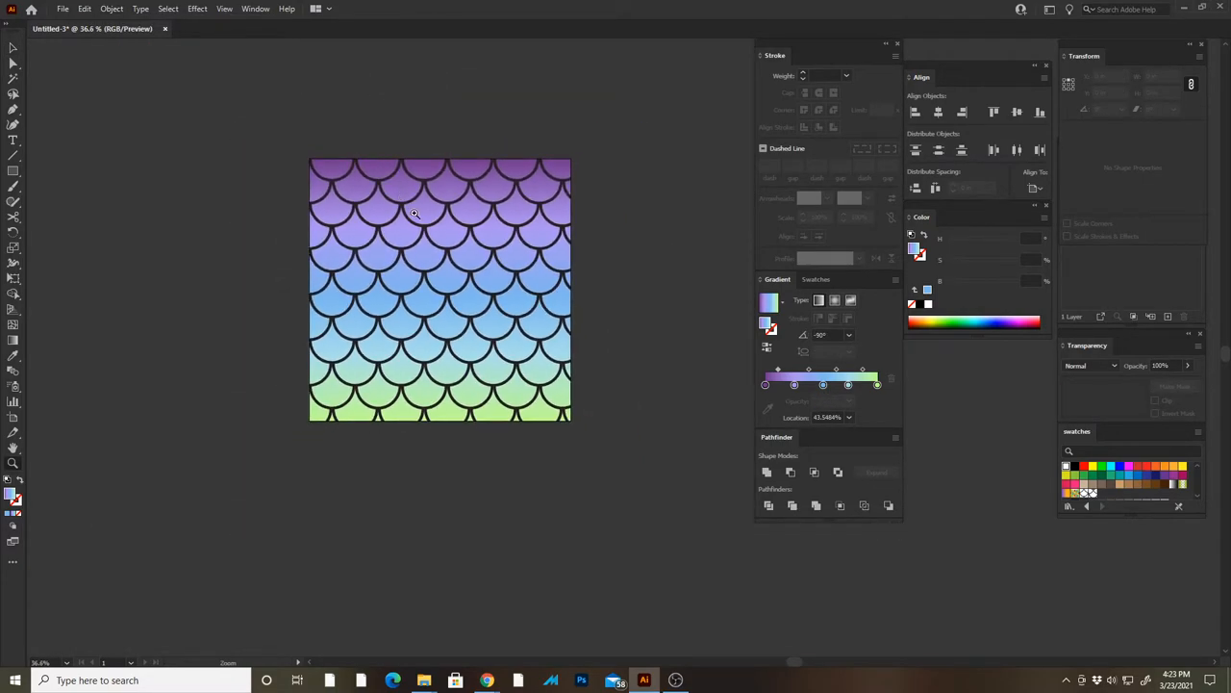
click(112, 8)
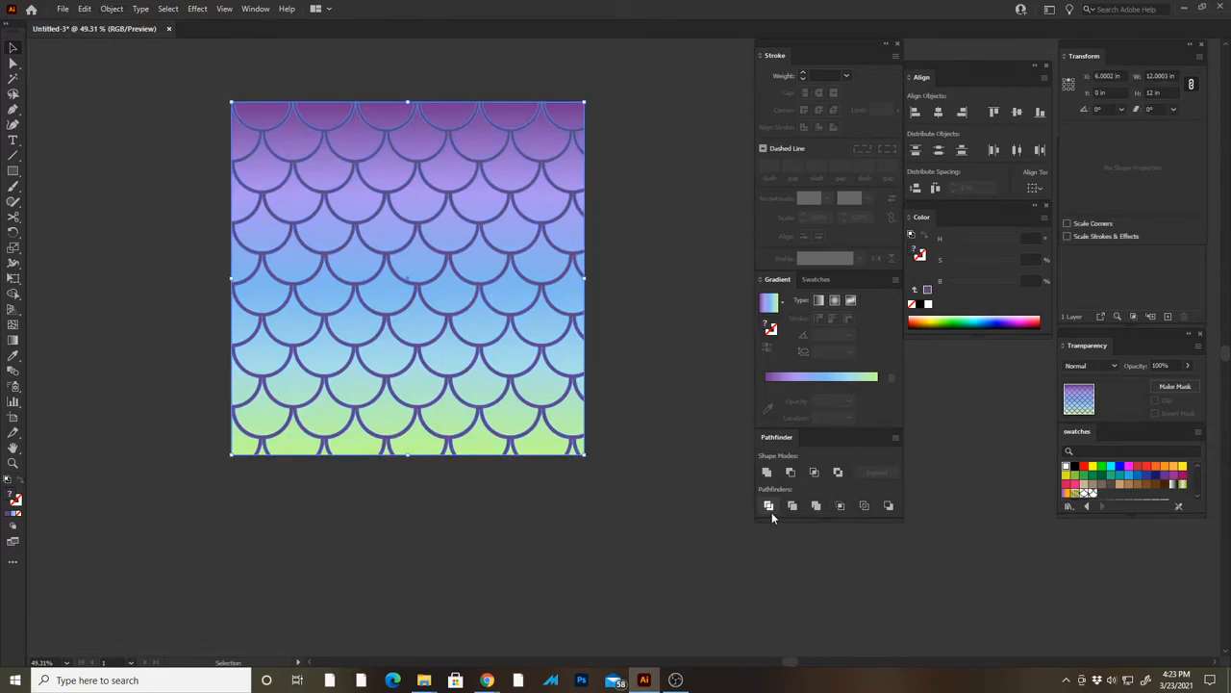
Step: Divide the artwork with Pathfinder into separate scale pieces
click(767, 505)
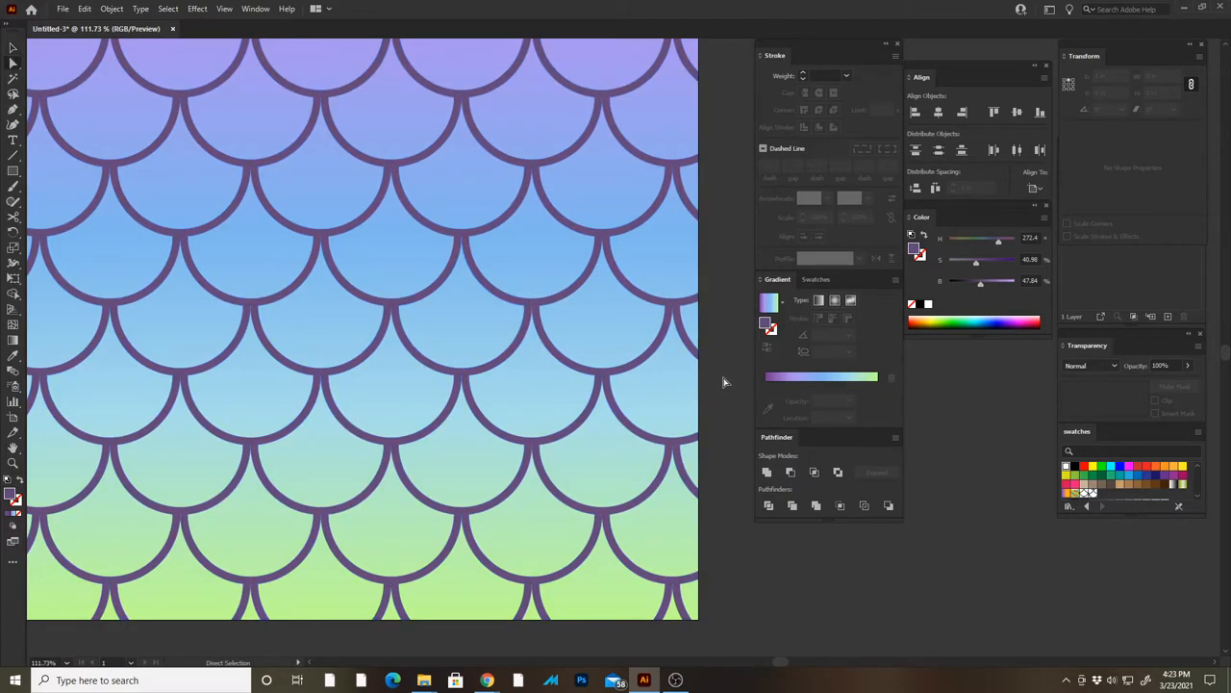
key(Tab)
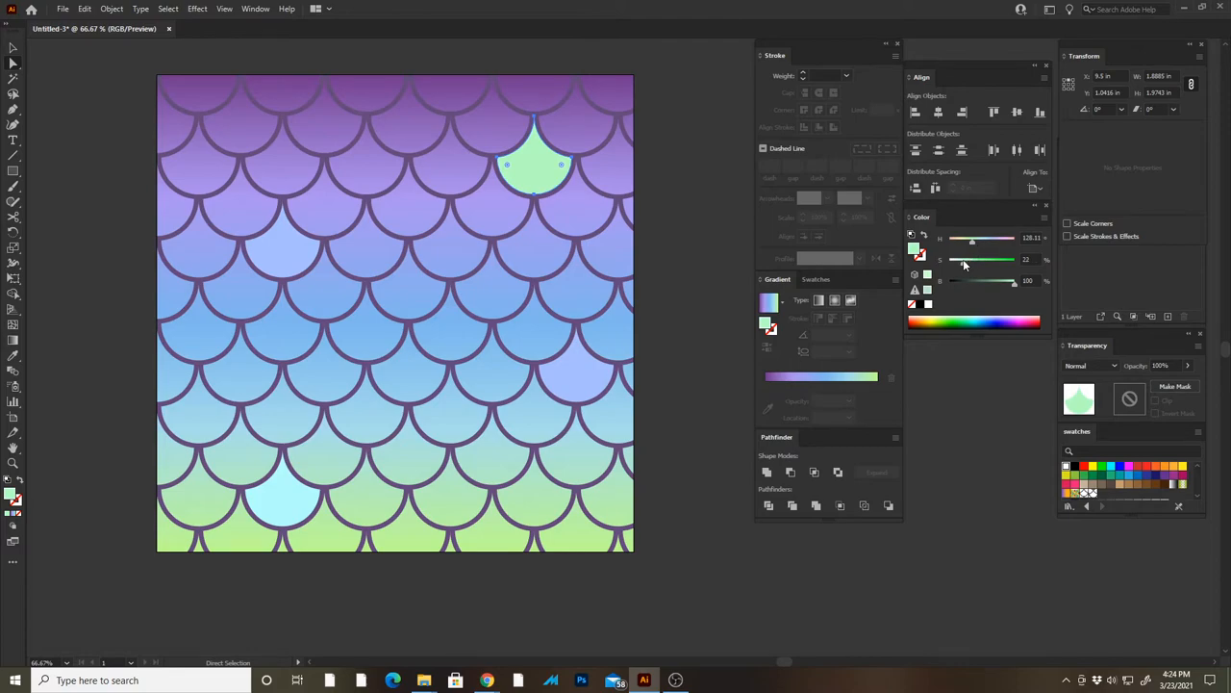
Step: Lighten one scale to pale yellow-green and recolour the top-left half scale
drag(974, 260, 963, 260)
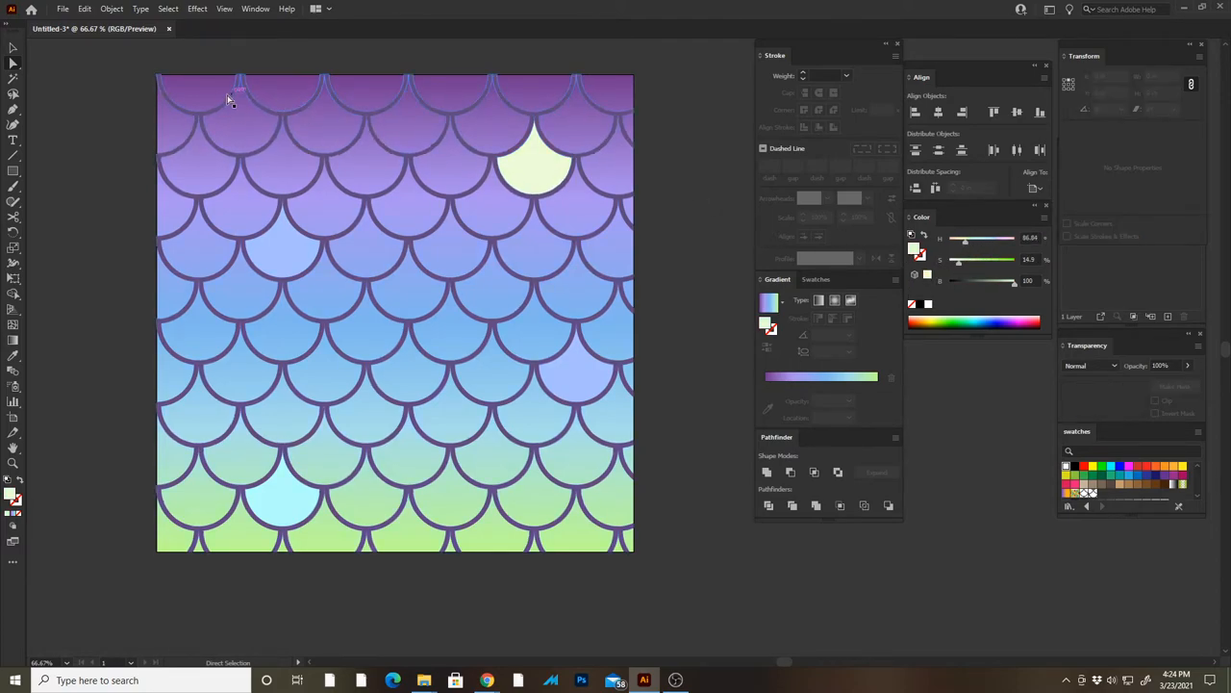
click(197, 91)
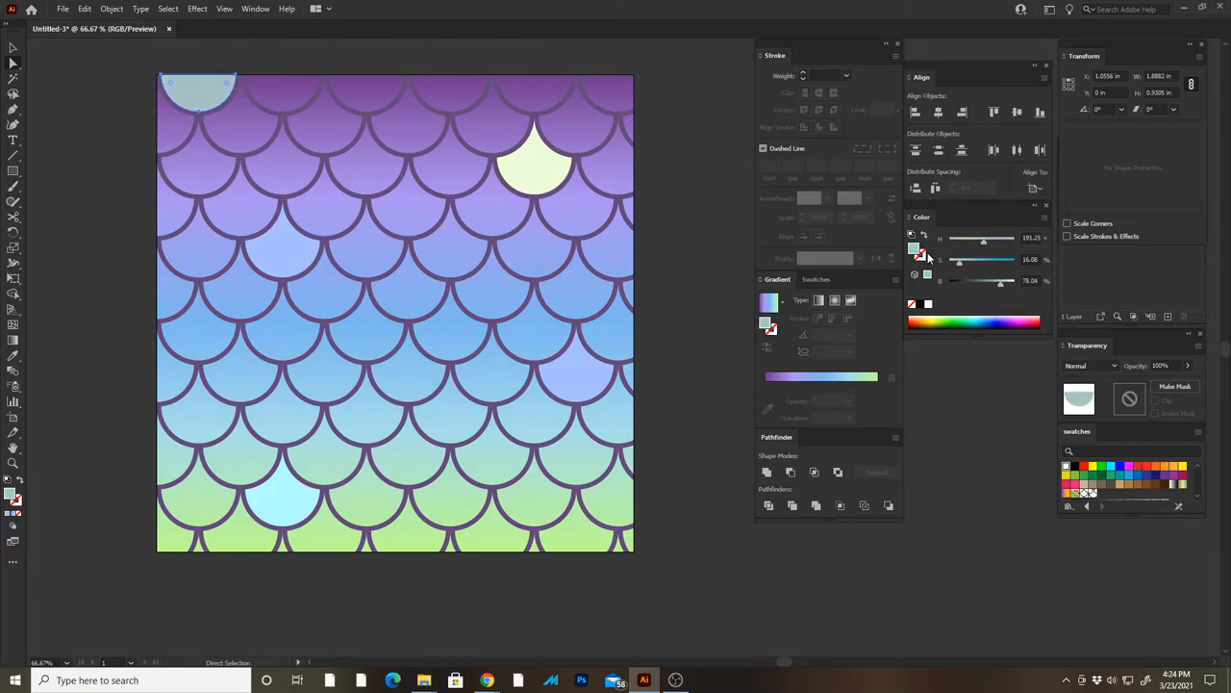
drag(984, 237, 993, 237)
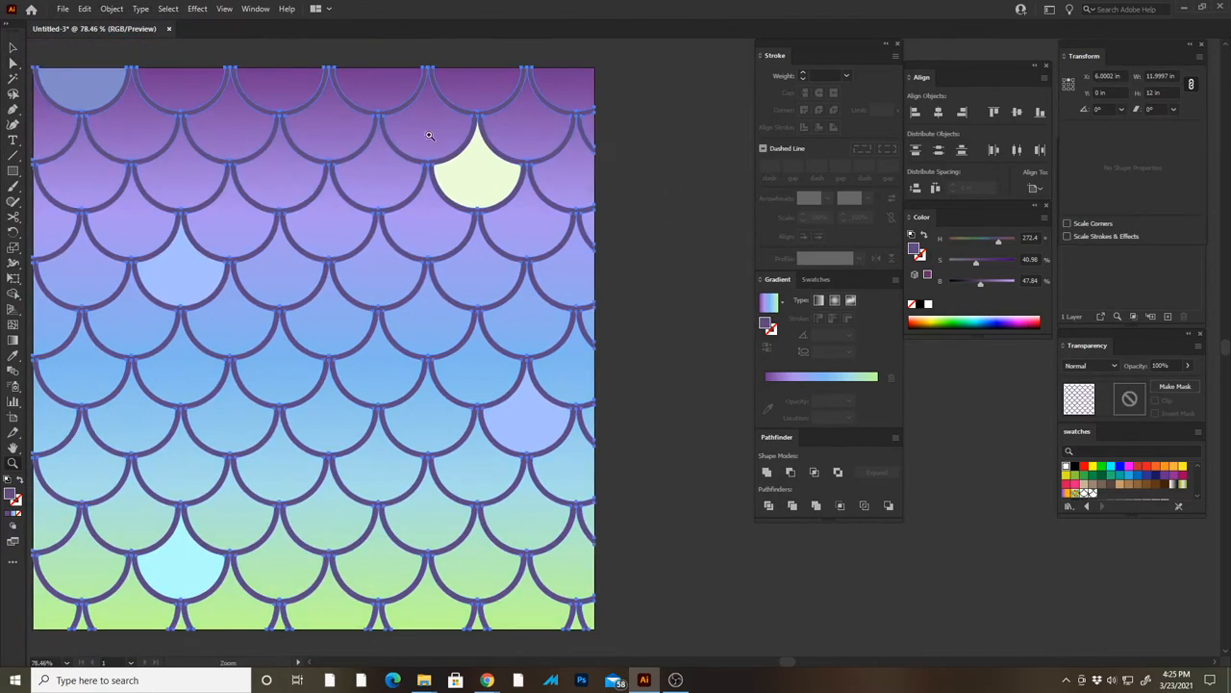
Step: Darken the scale outlines to slate blue and ungroup the artwork pieces
drag(975, 280, 972, 280)
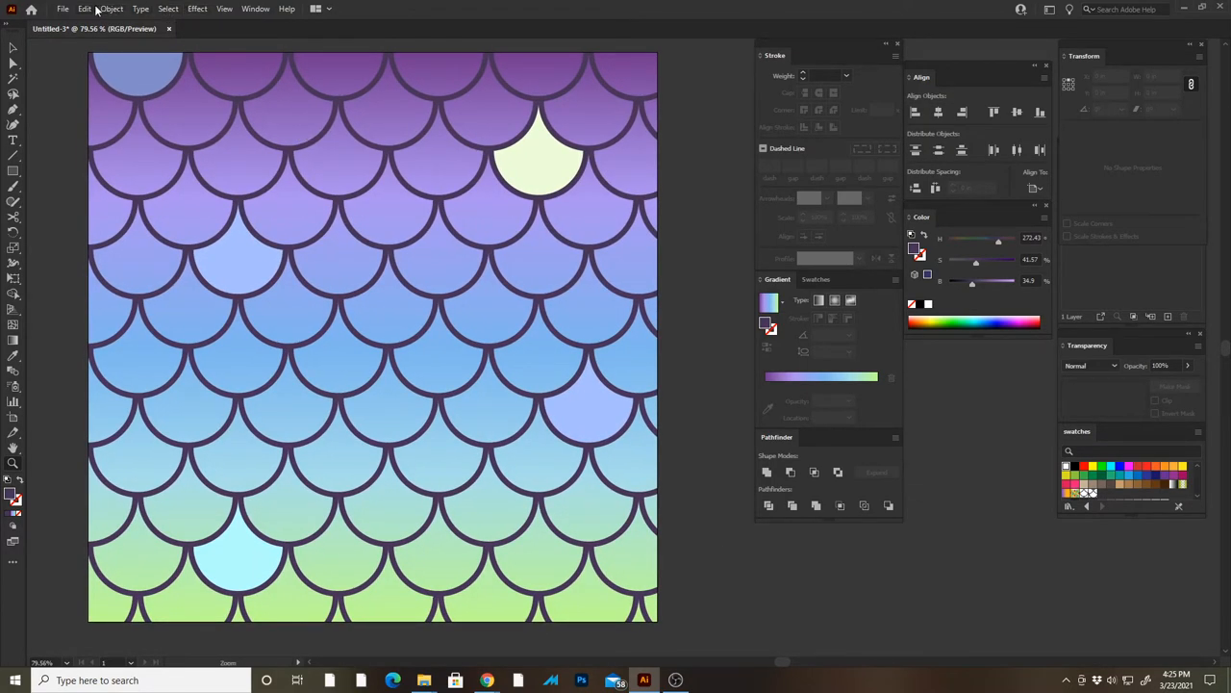
click(111, 9)
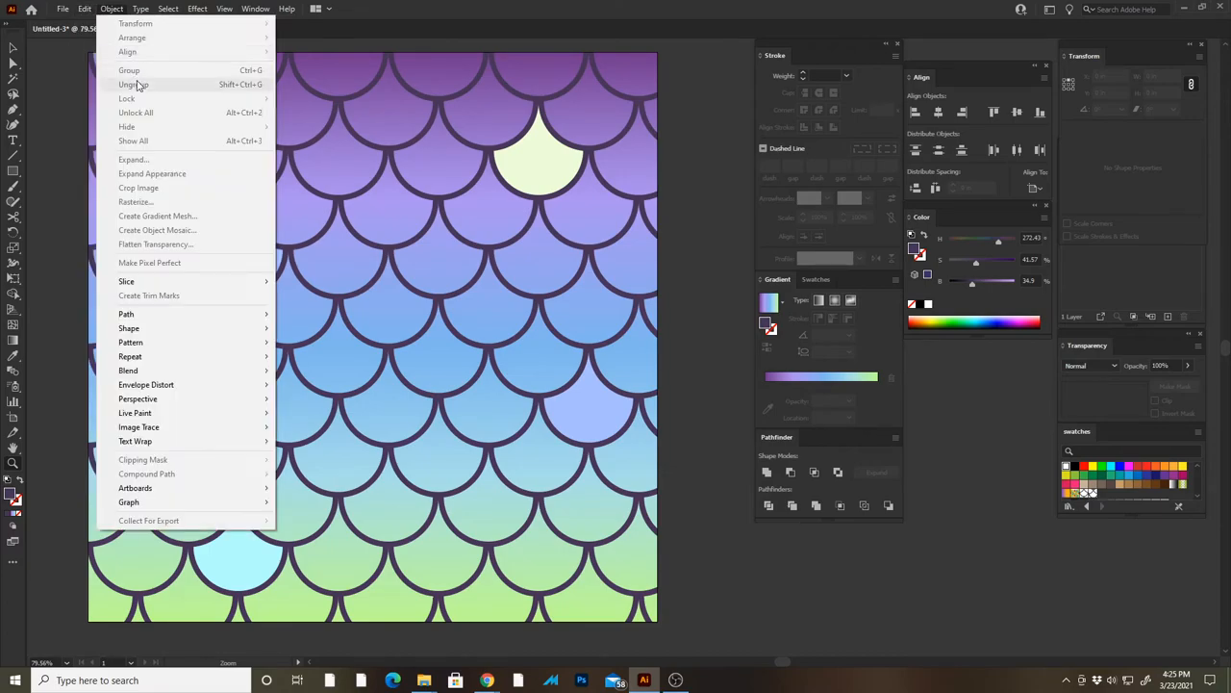
click(85, 9)
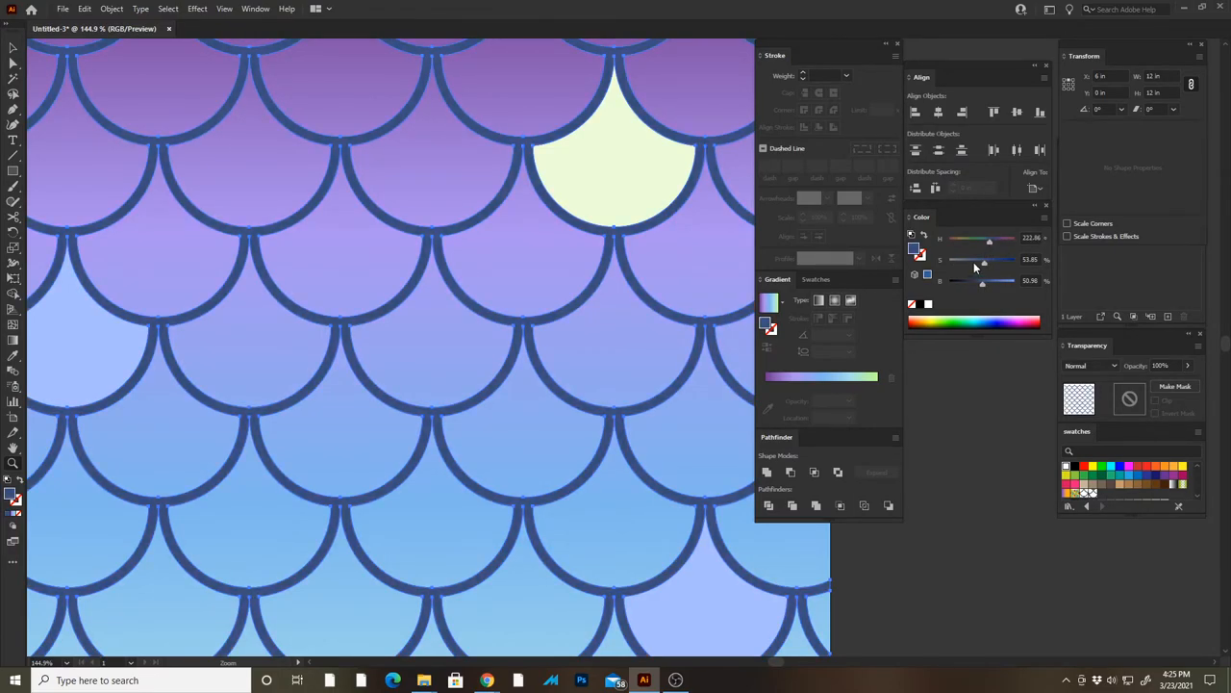
key(Tab)
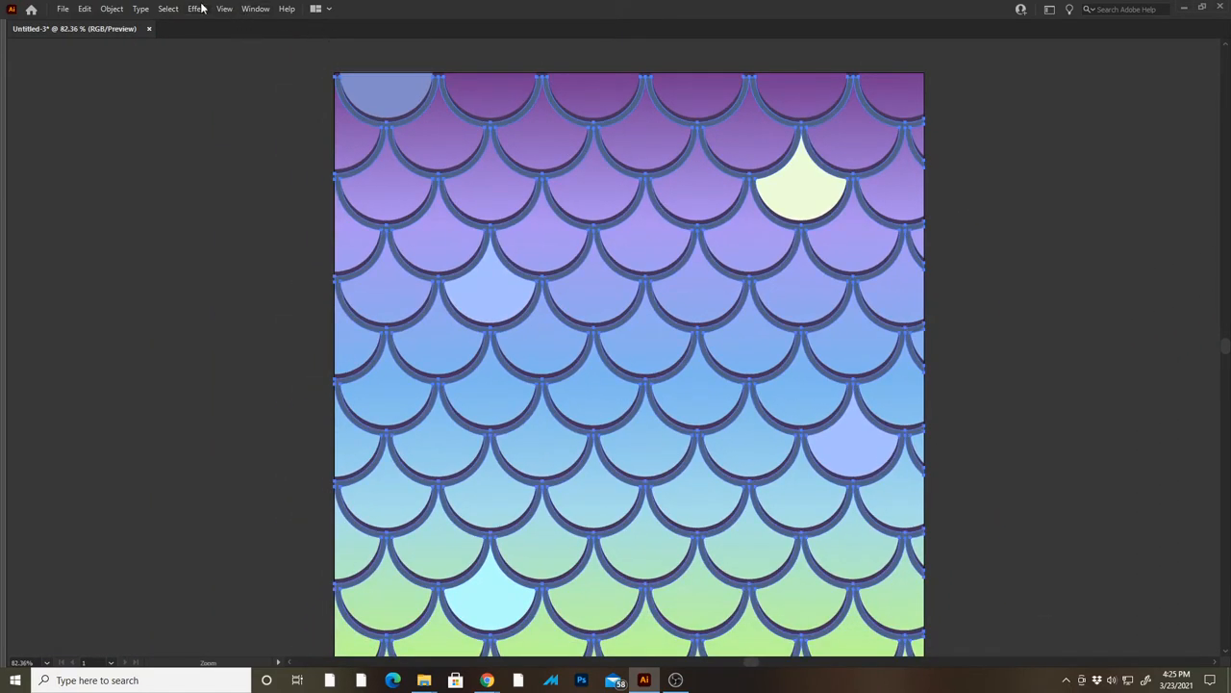
Step: Apply a 10-pixel Gaussian Blur to the copied outlines
click(198, 9)
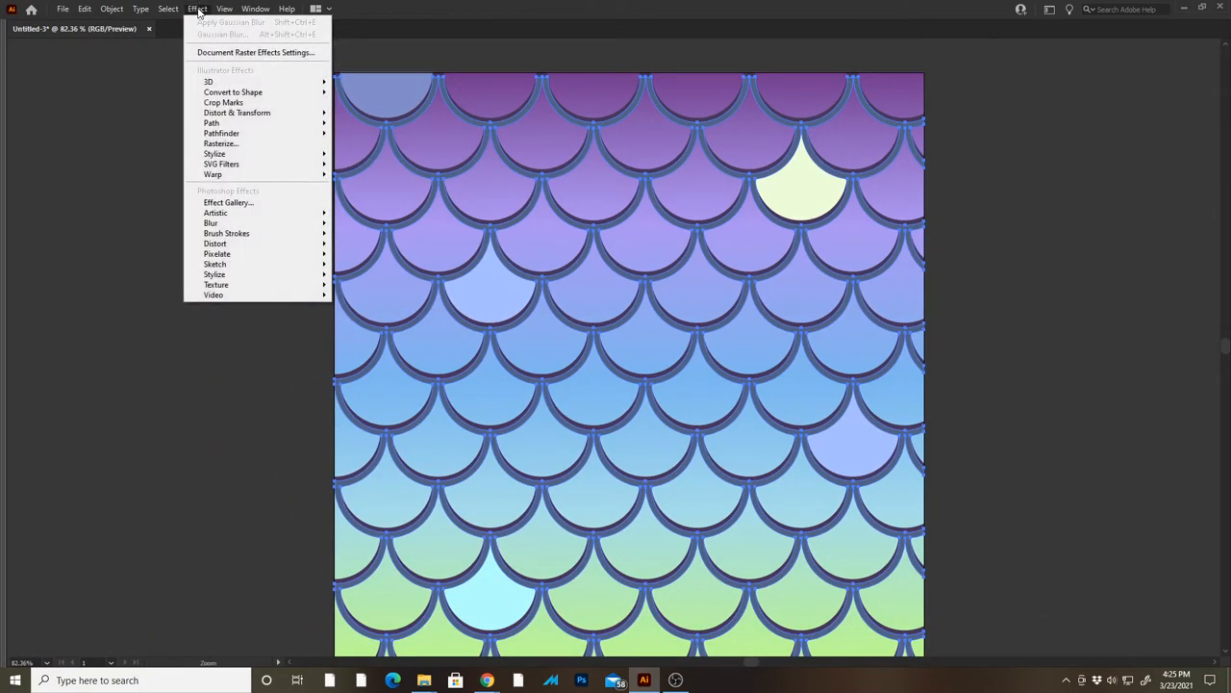
mouse_move(211, 222)
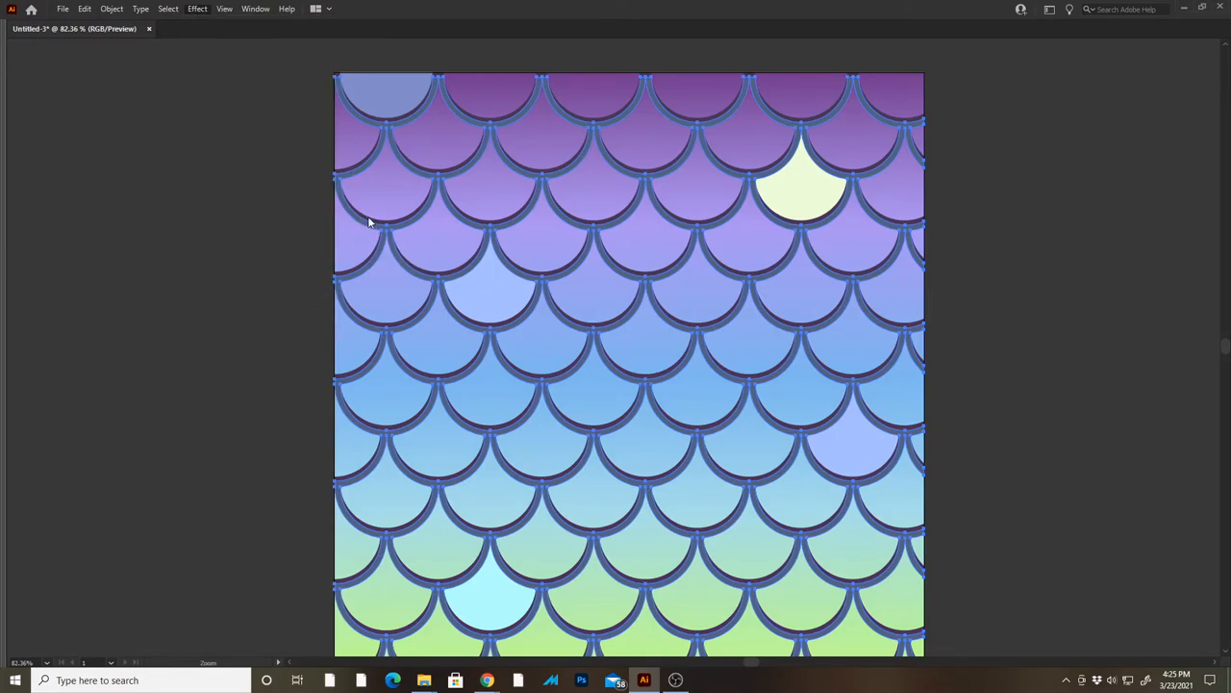
click(196, 9)
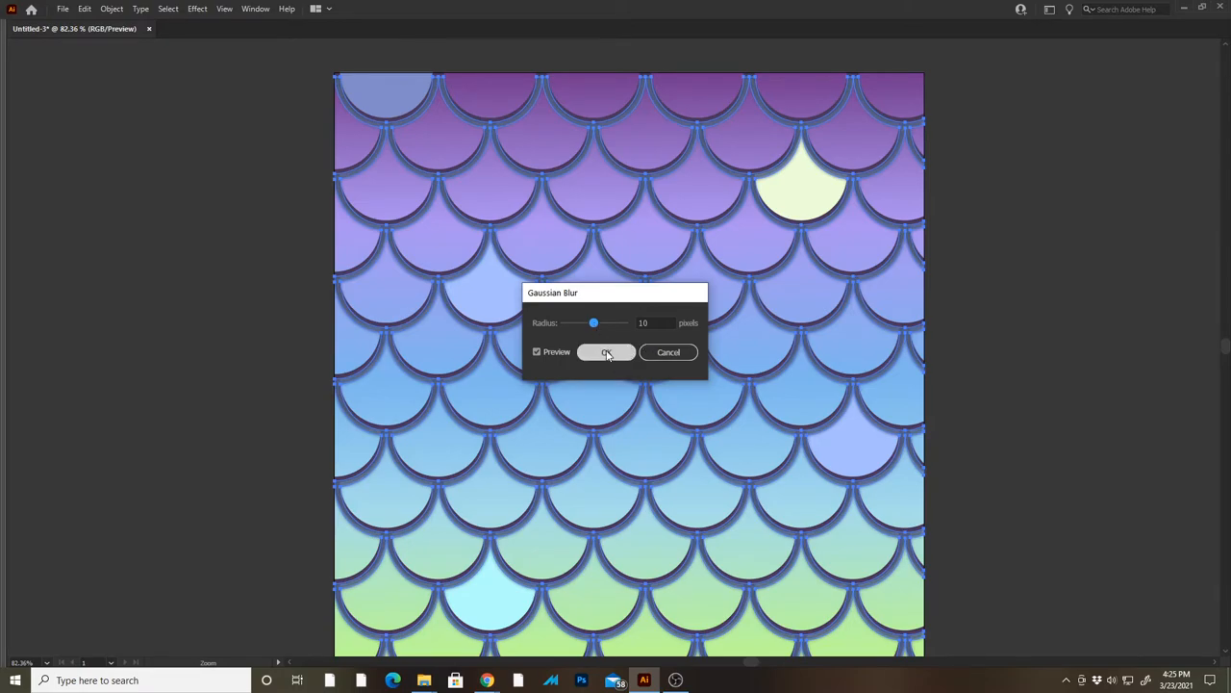
click(606, 352)
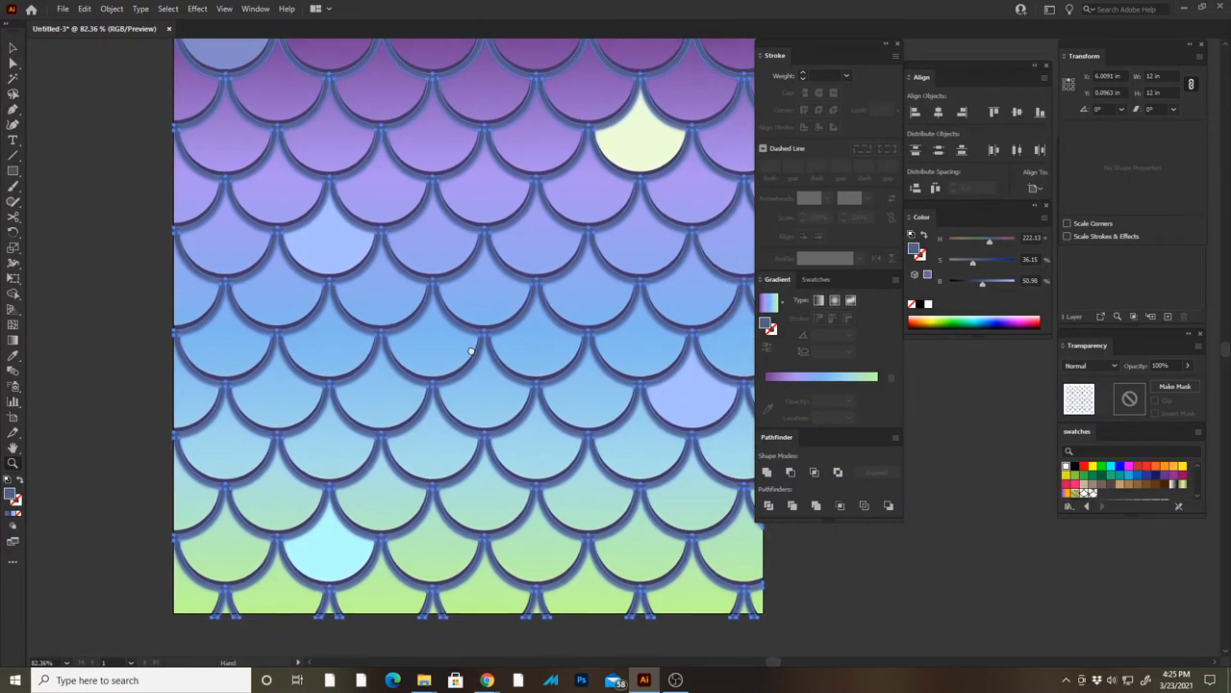
Step: Set the blurred shadow's blending mode to Multiply and its opacity to 68%
click(1106, 366)
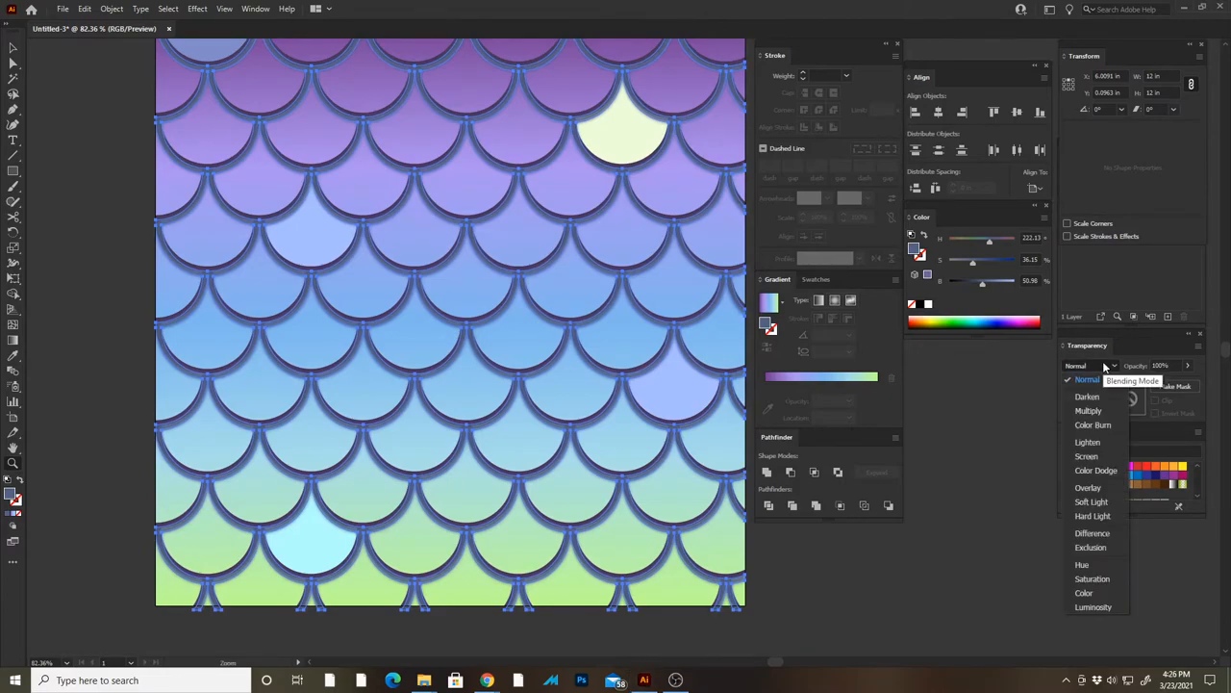
click(1087, 410)
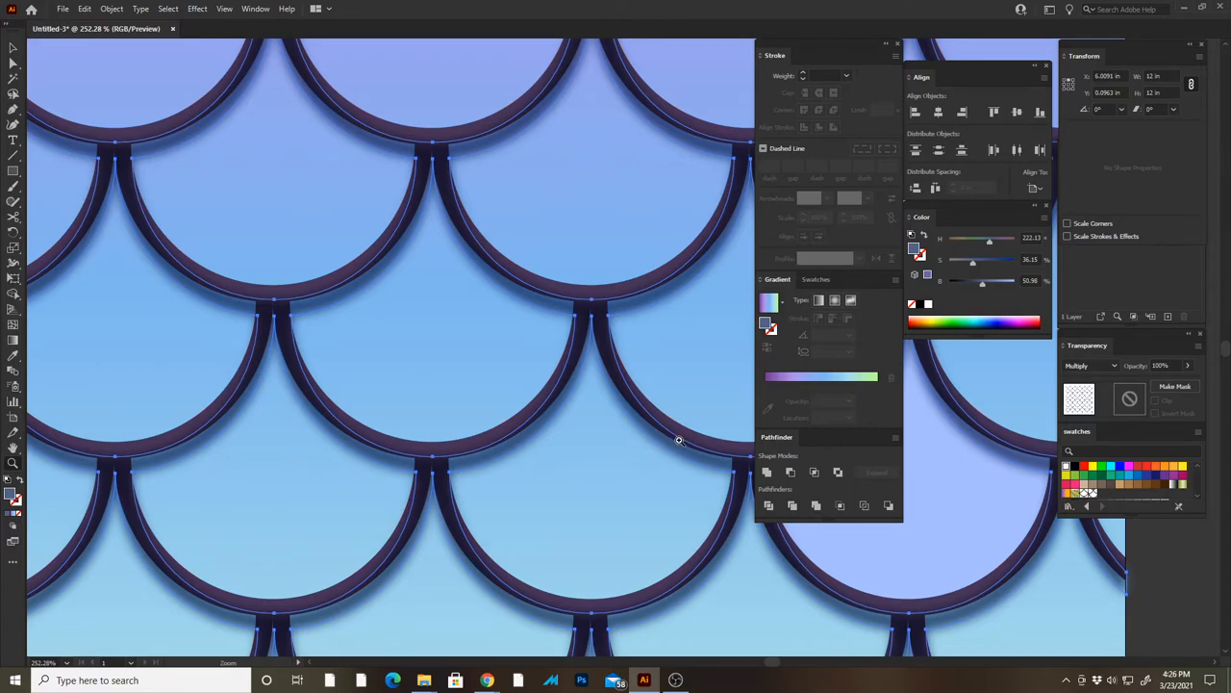
mouse_move(992, 348)
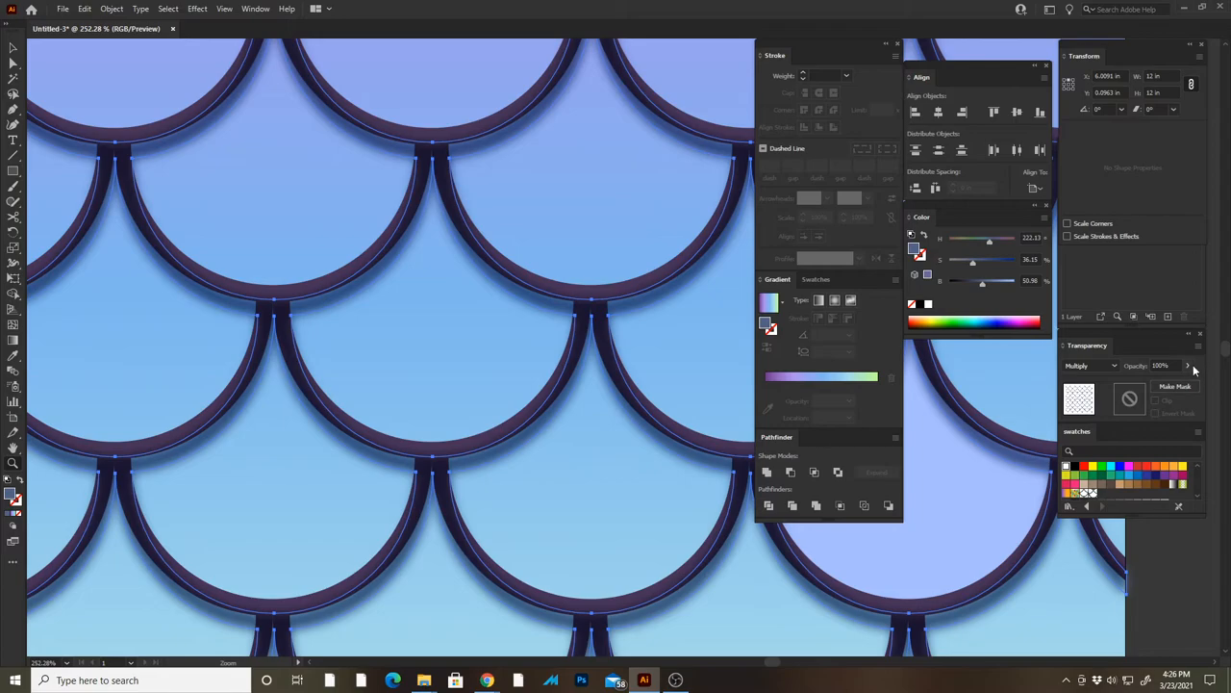
drag(1189, 365, 1174, 385)
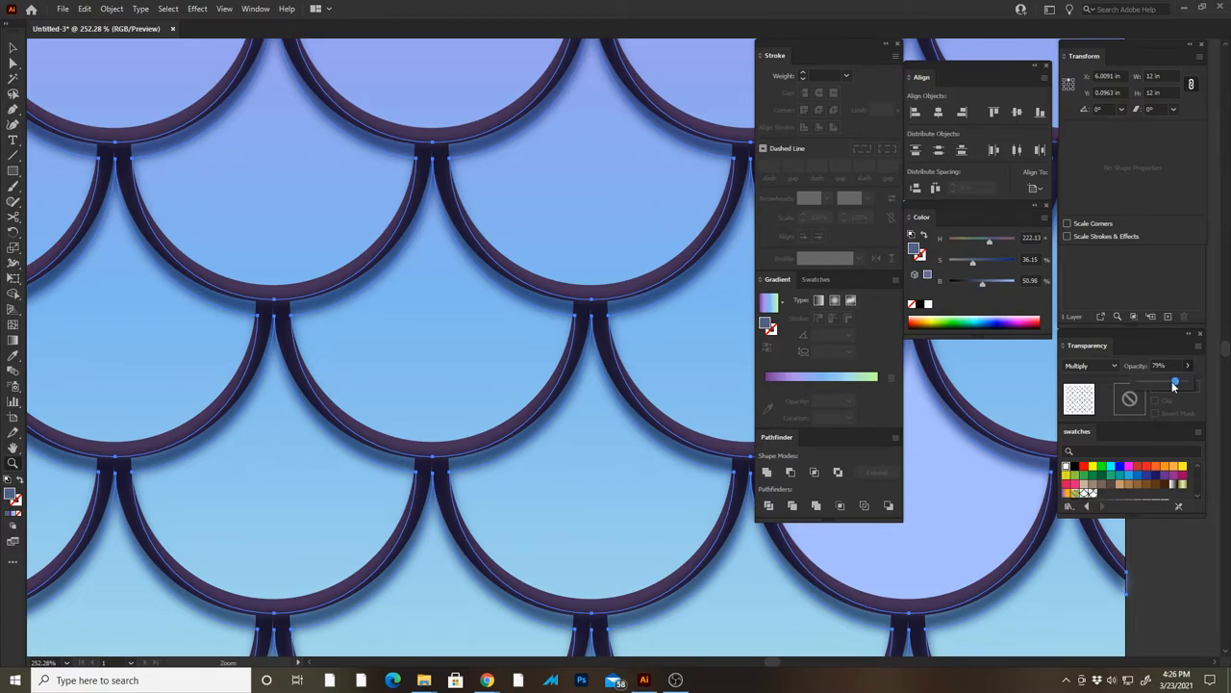
drag(1178, 381, 1169, 381)
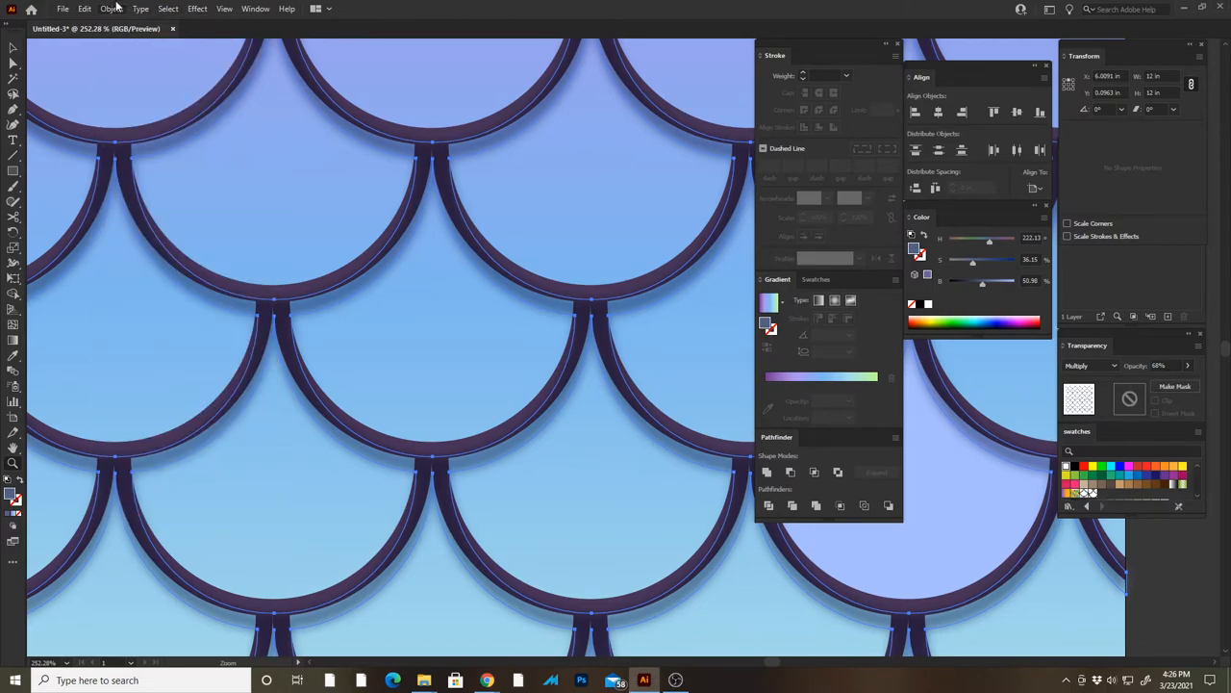
click(111, 9)
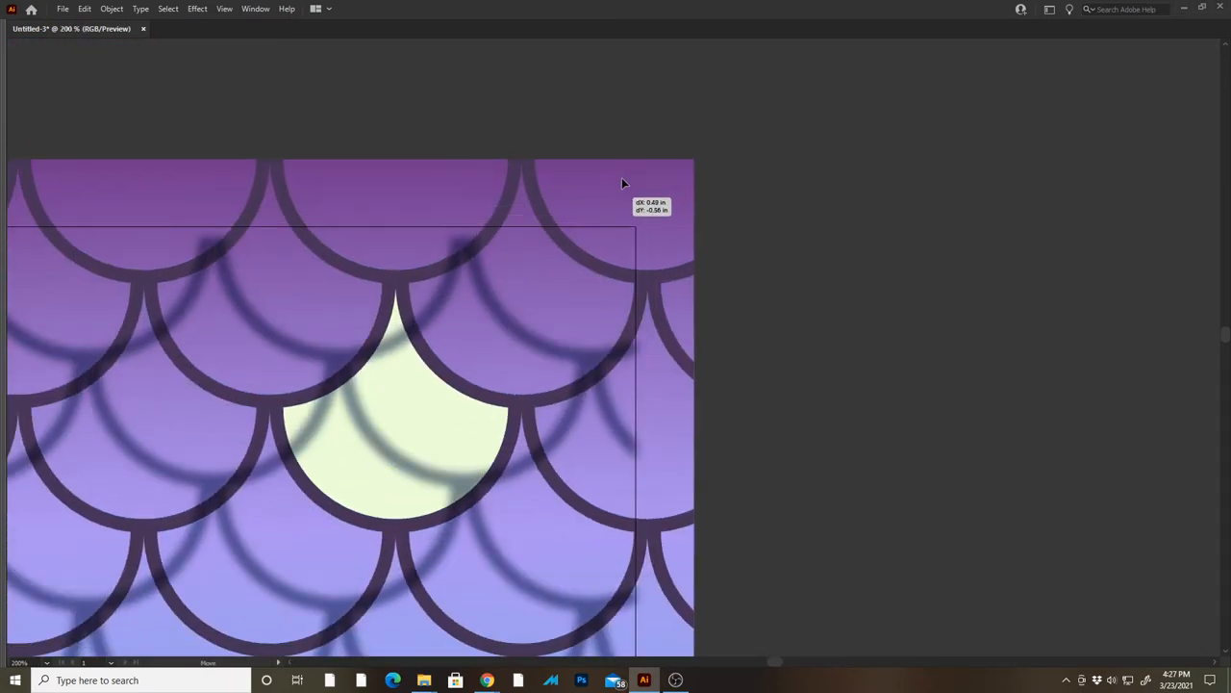
Step: Nudge the blurred shadow off-centre and send it backward behind the scale outlines
click(111, 9)
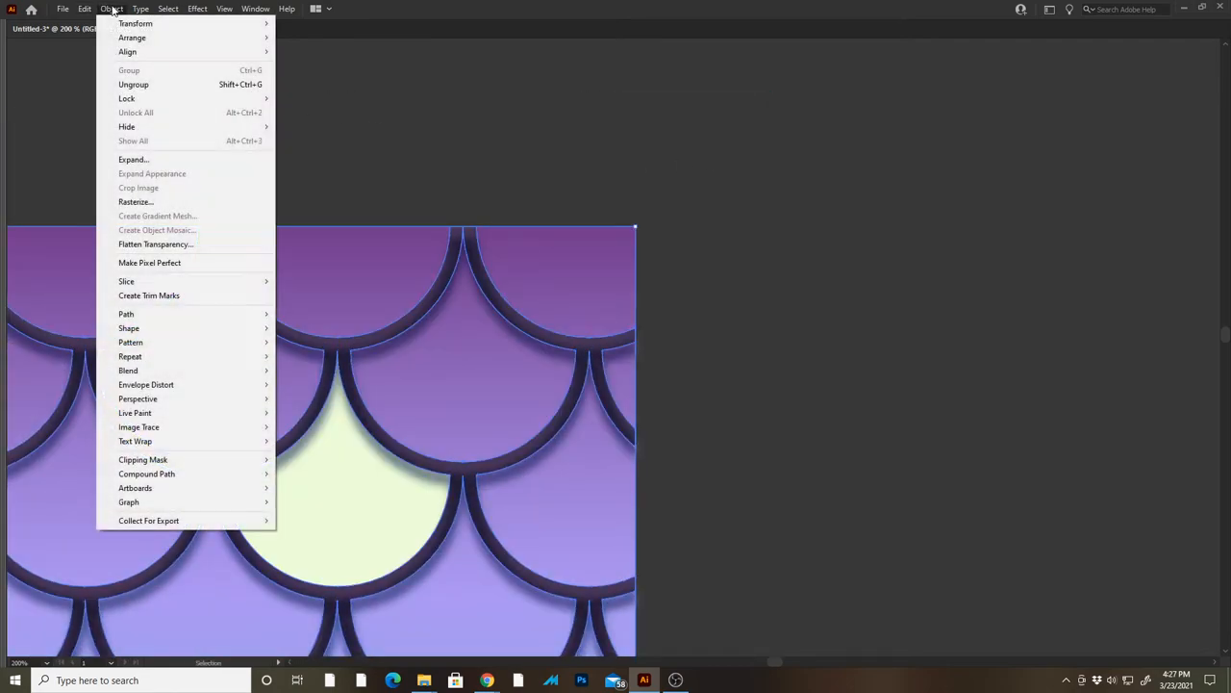
click(685, 231)
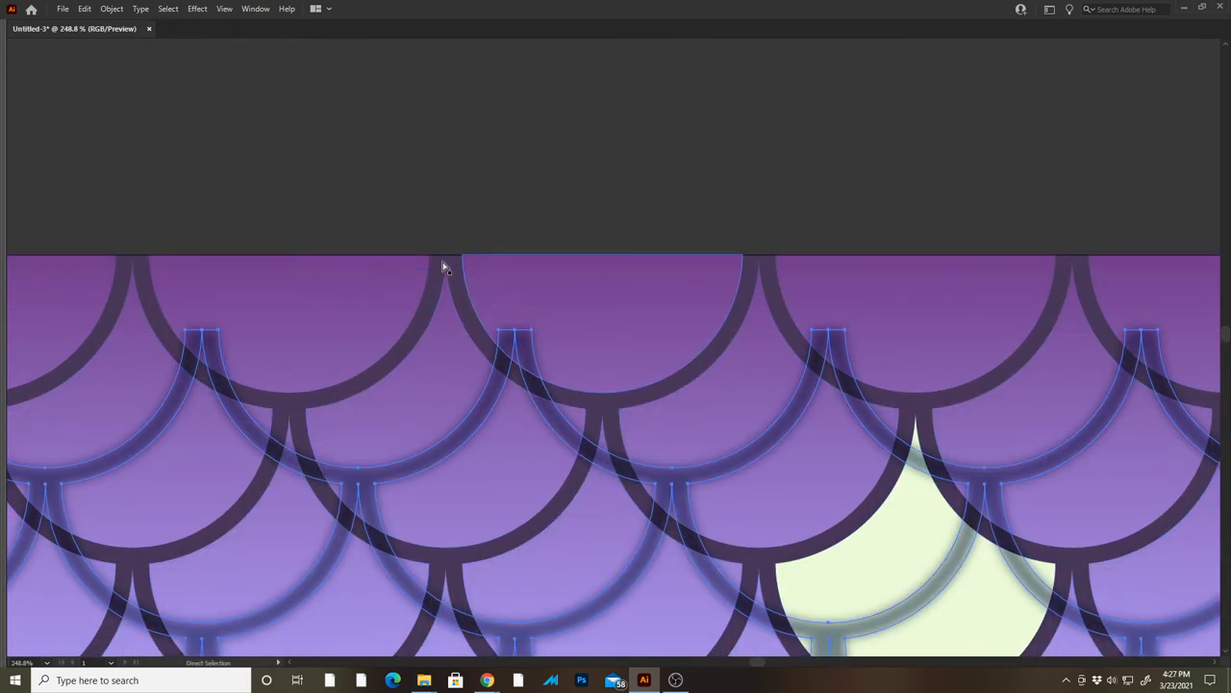
click(112, 9)
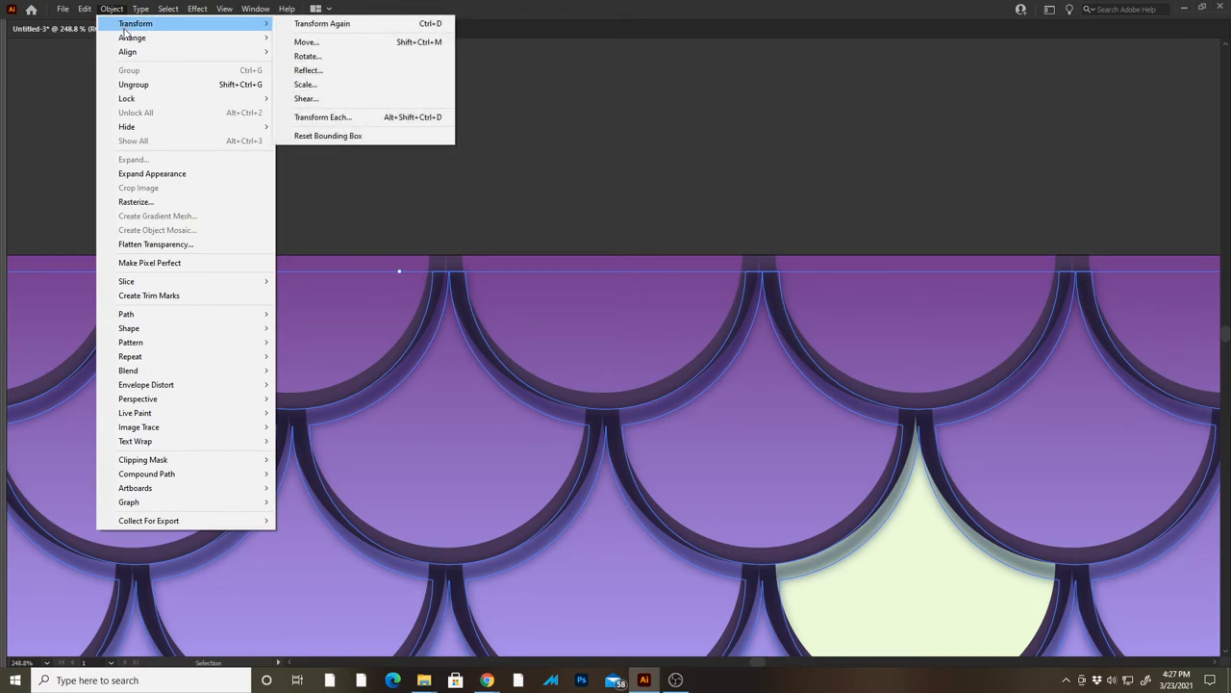
mouse_move(132, 37)
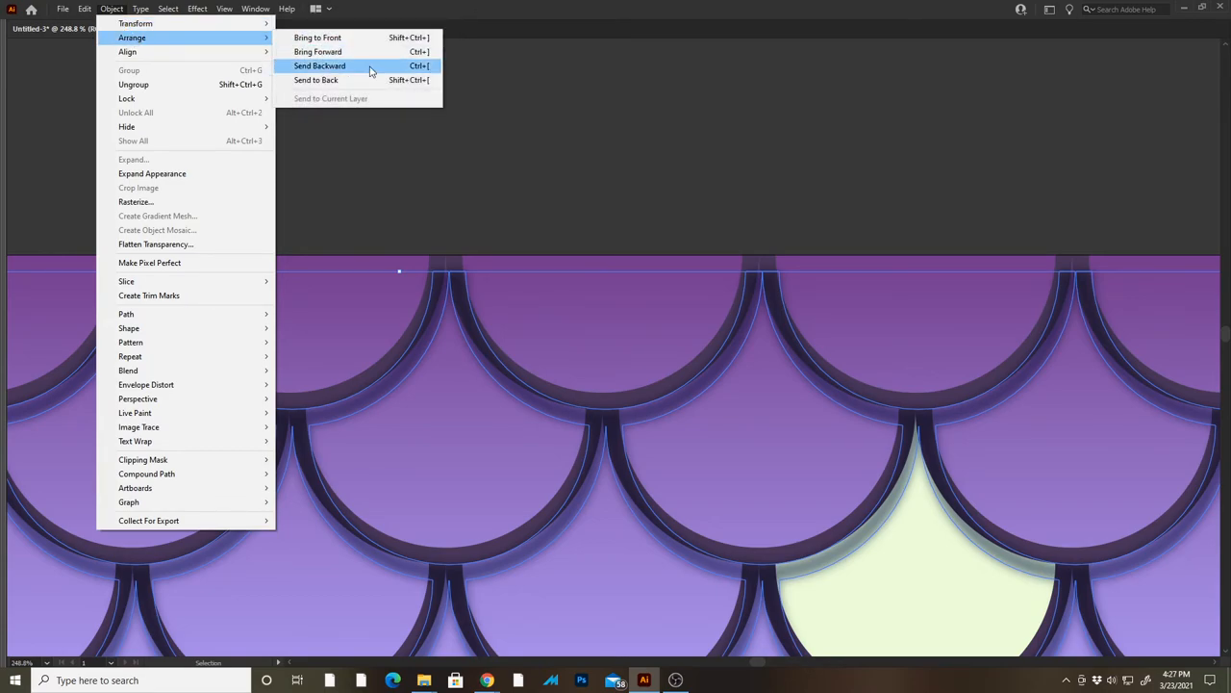
click(319, 65)
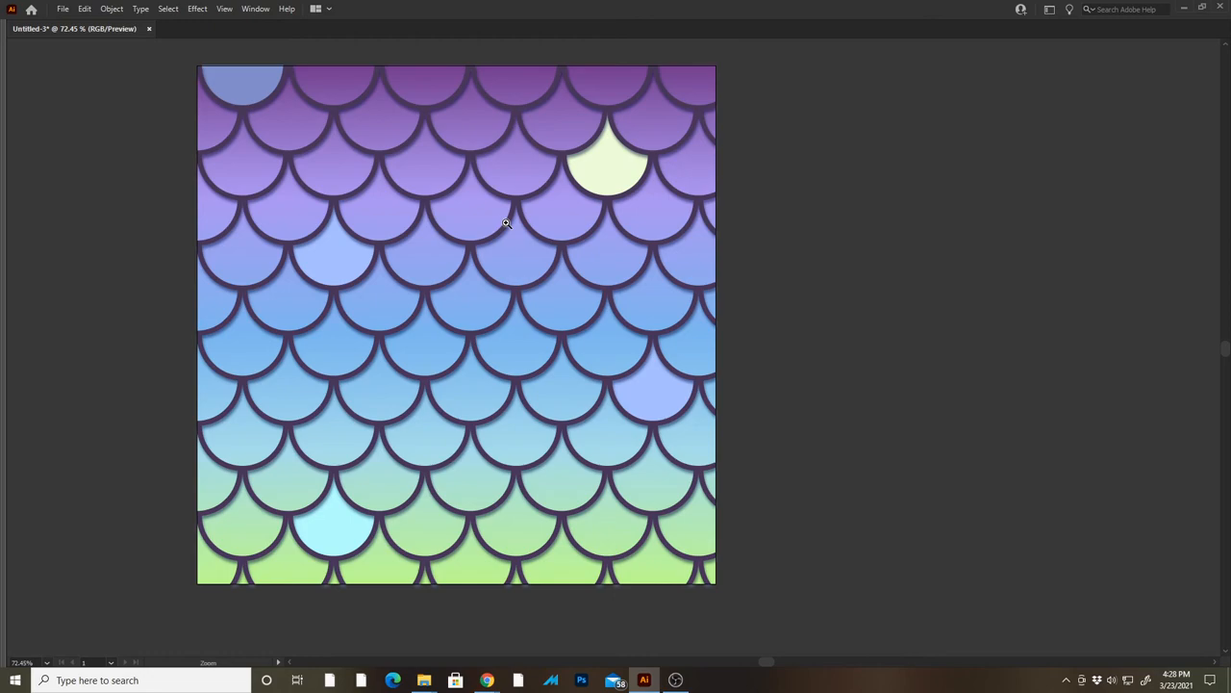
mouse_move(690, 212)
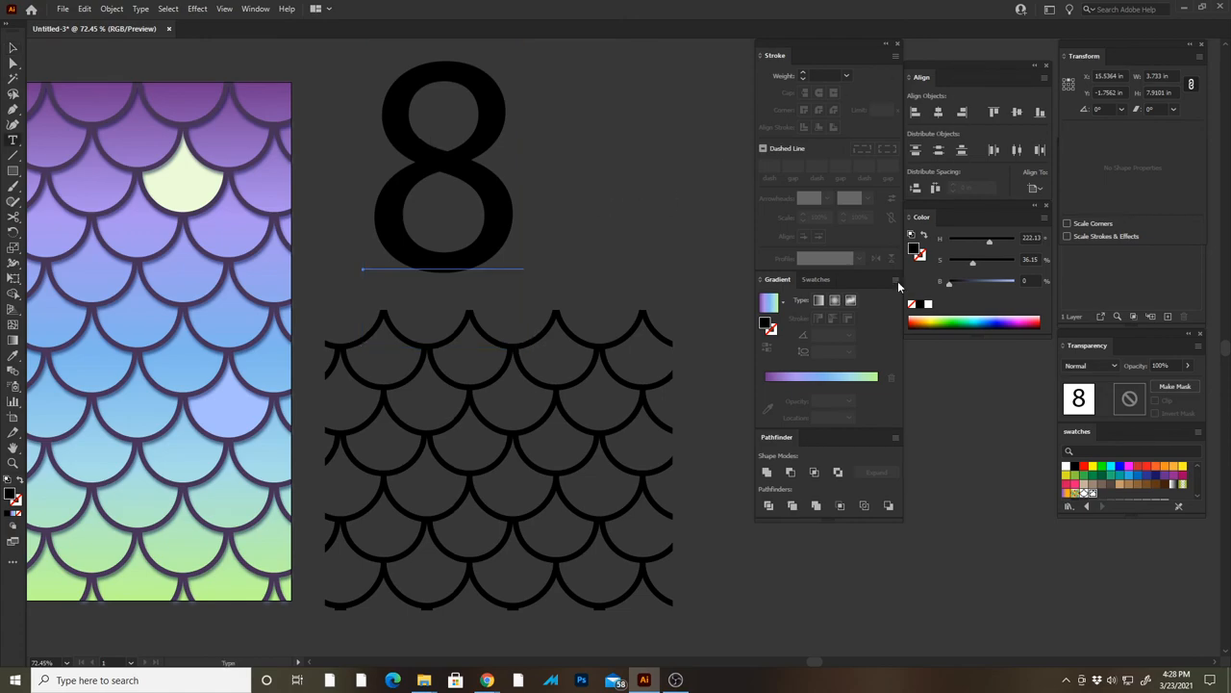
mouse_move(231, 6)
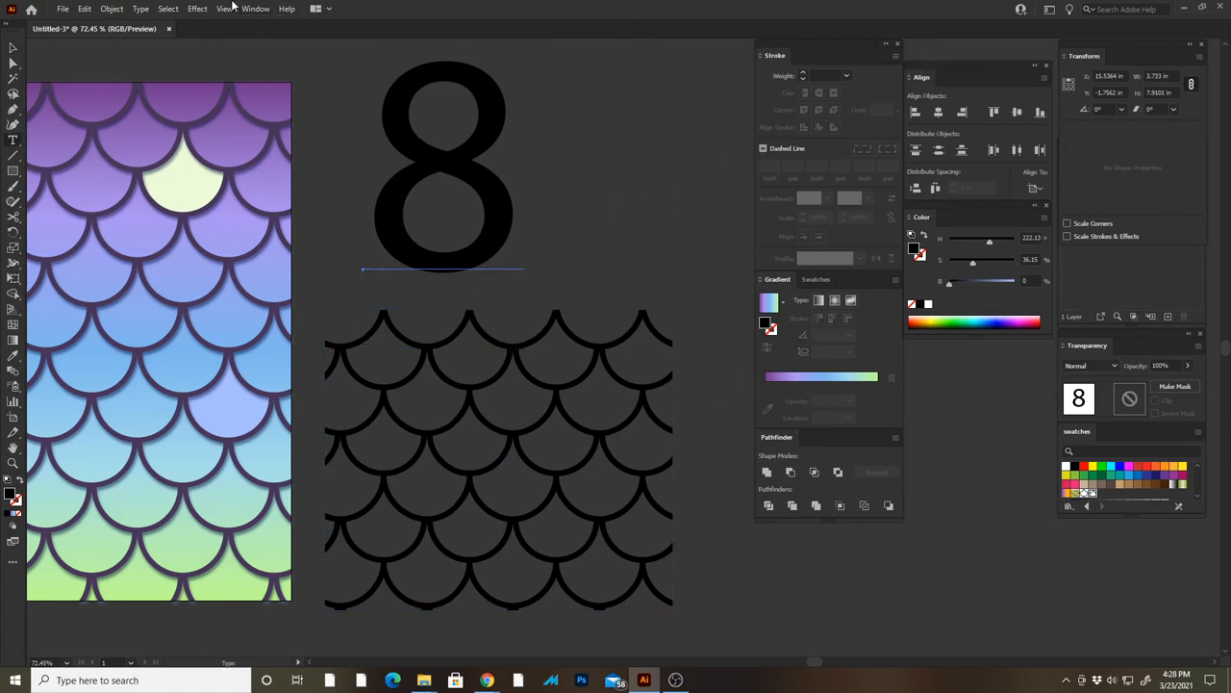
Step: Restyle the 8 as a white Impact digit with a 24 pt dark stroke and enlarge it
click(141, 9)
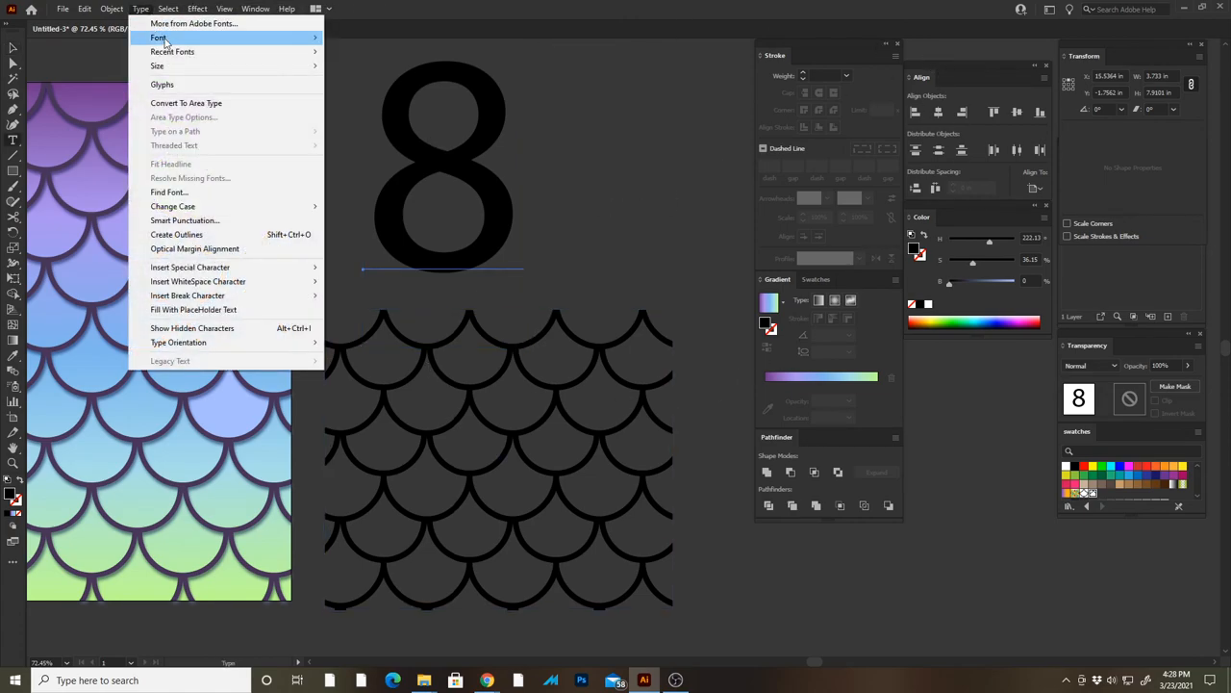
mouse_move(892, 226)
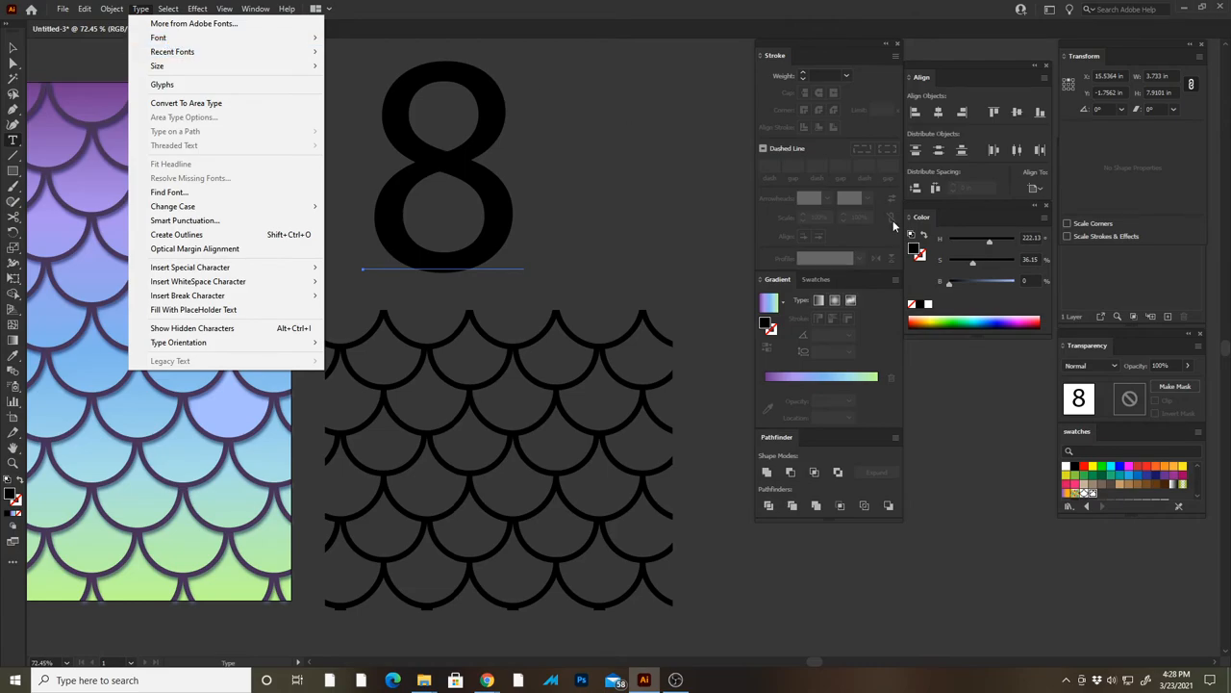
click(255, 9)
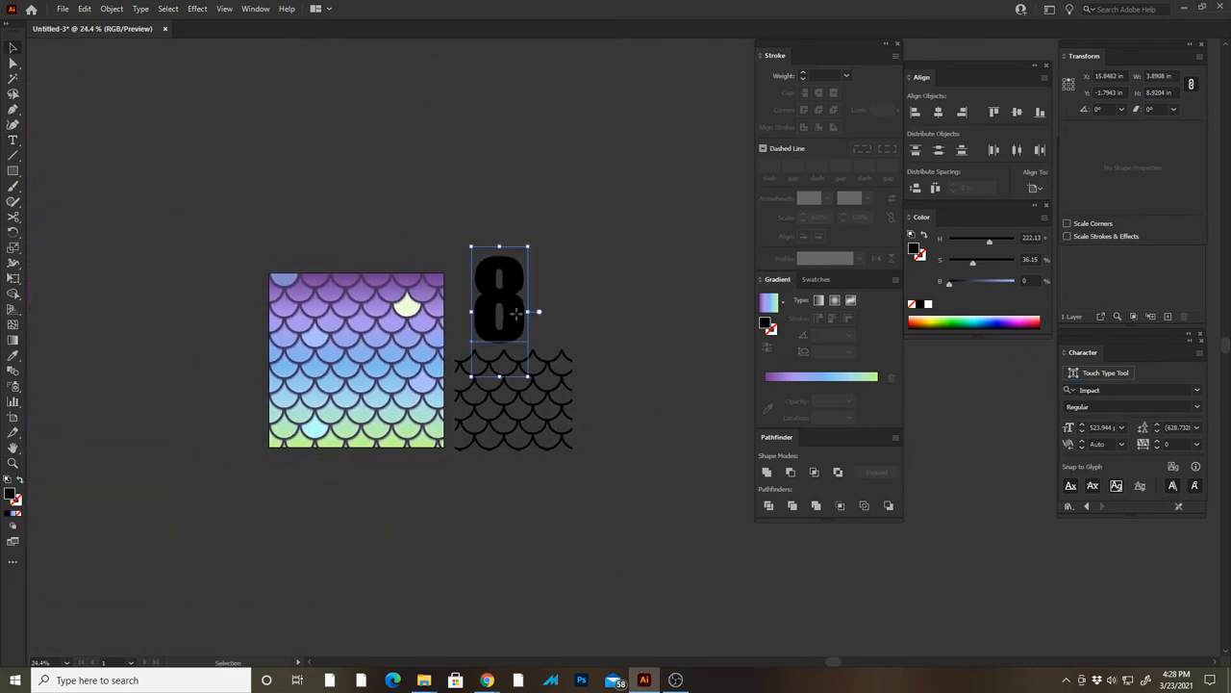
drag(498, 294, 173, 351)
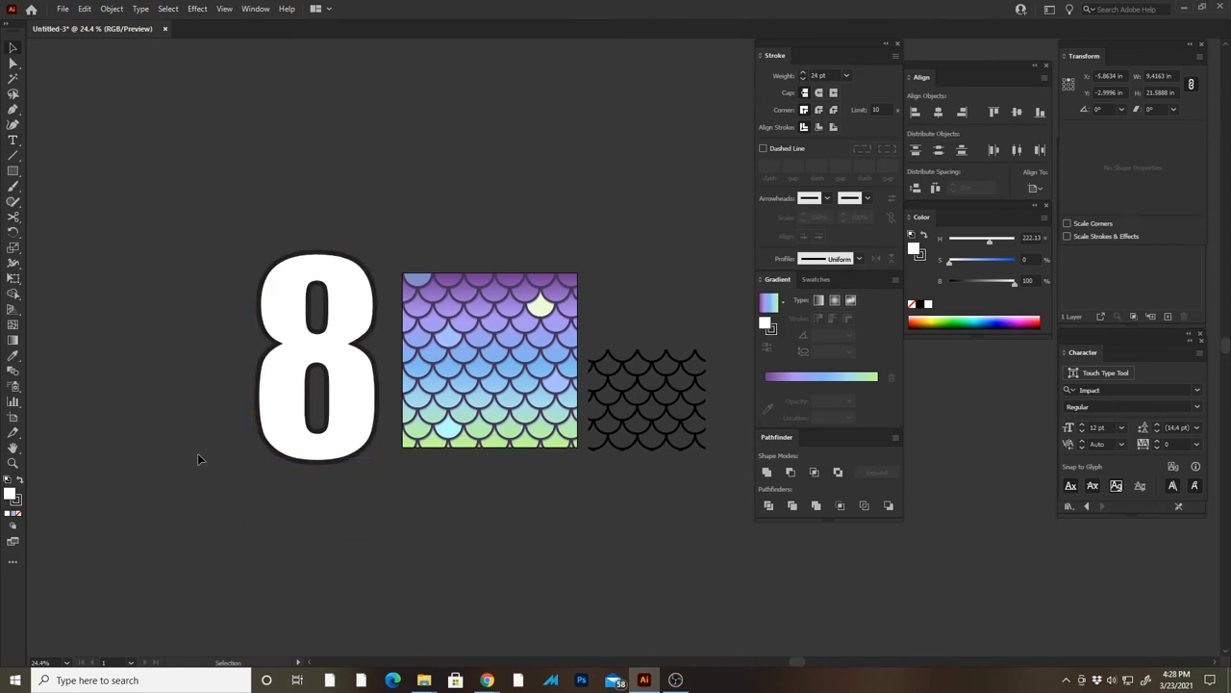
Step: Select the white 8 and draw a purple-to-green gradient rectangle over it
click(317, 376)
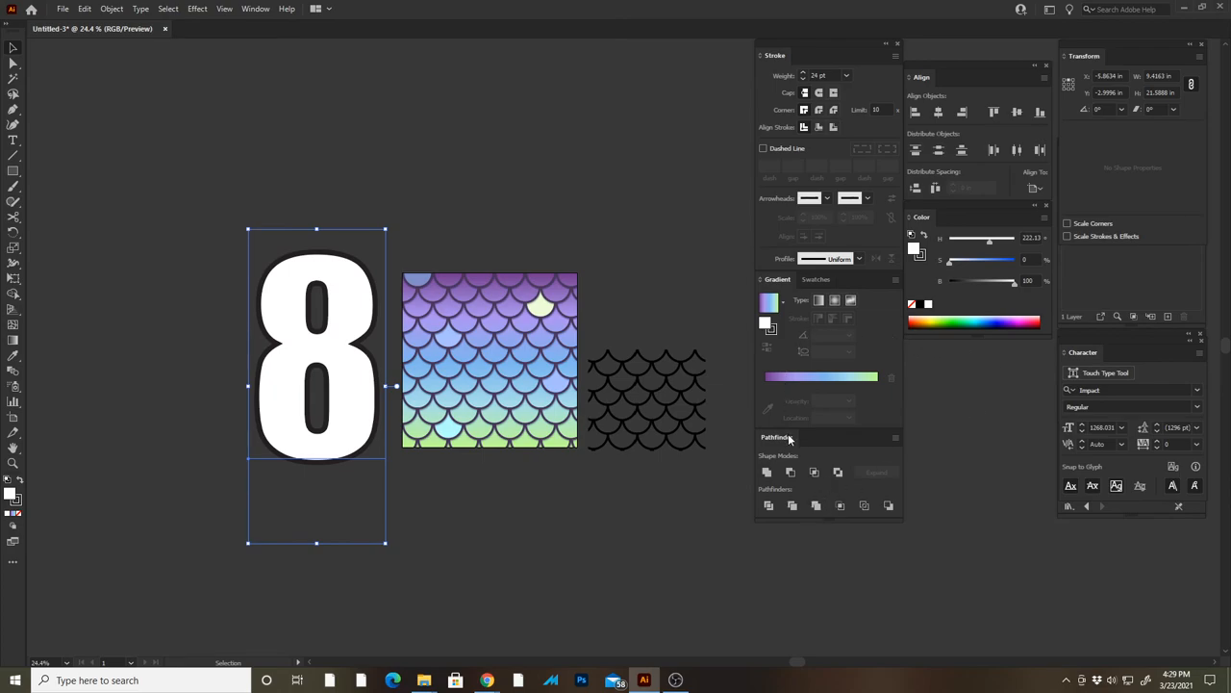
click(814, 279)
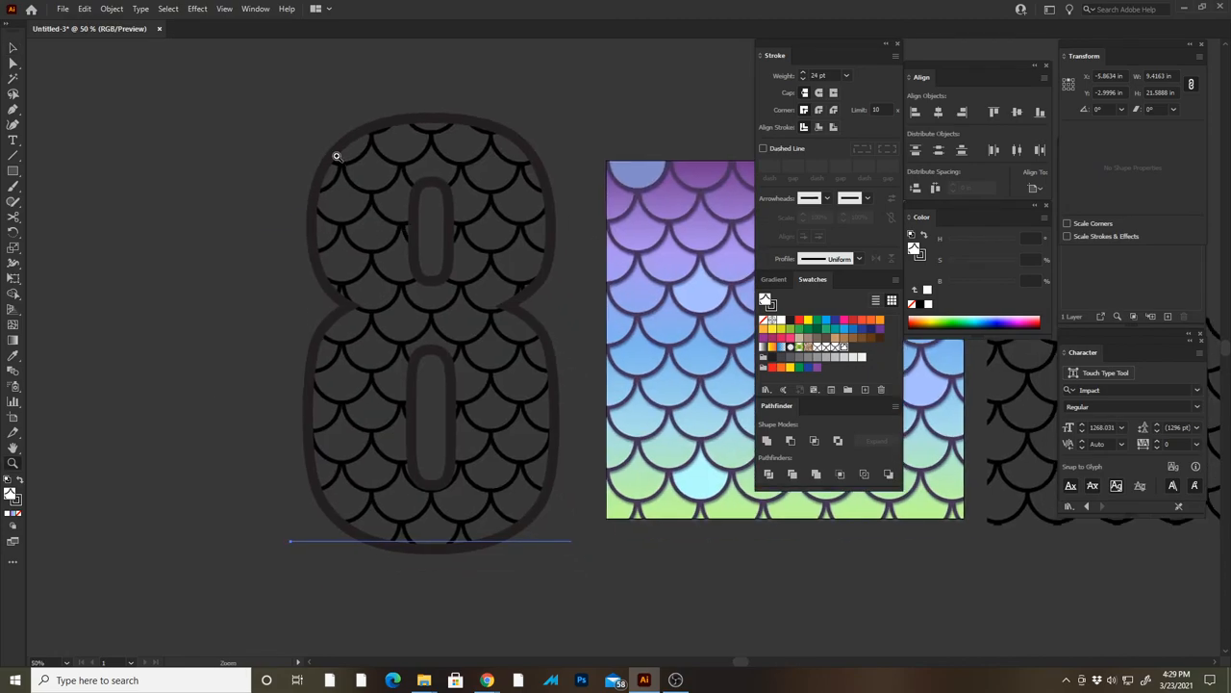
drag(337, 155, 575, 573)
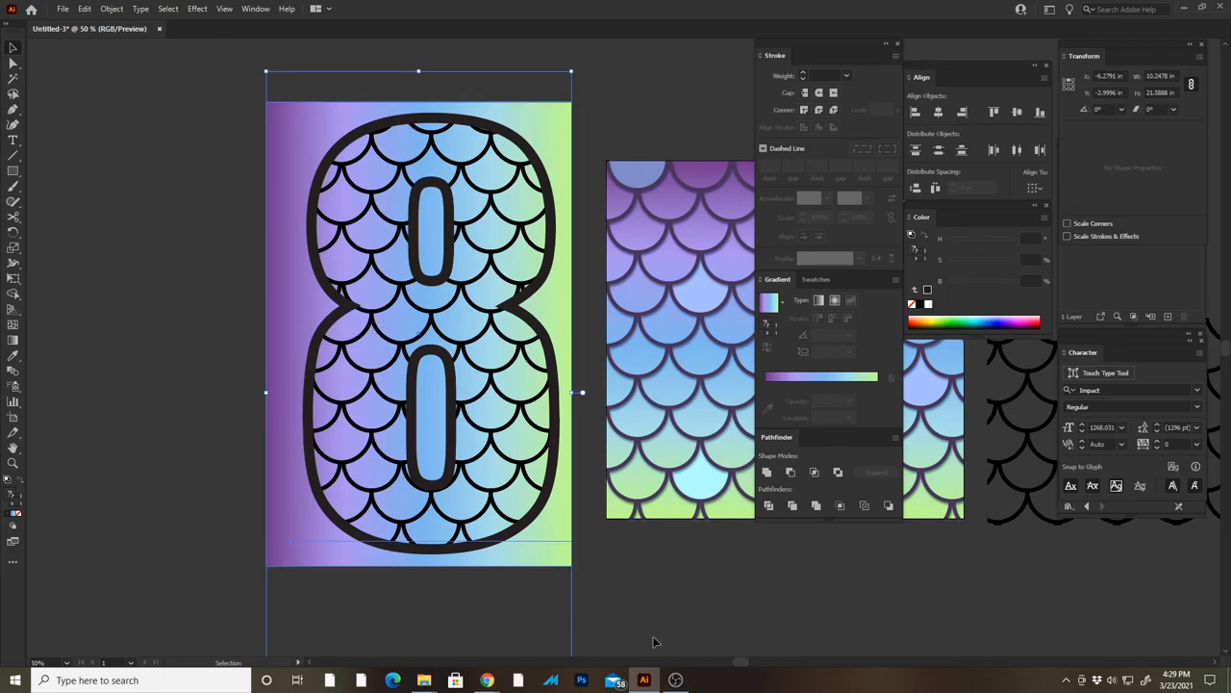
mouse_move(580, 403)
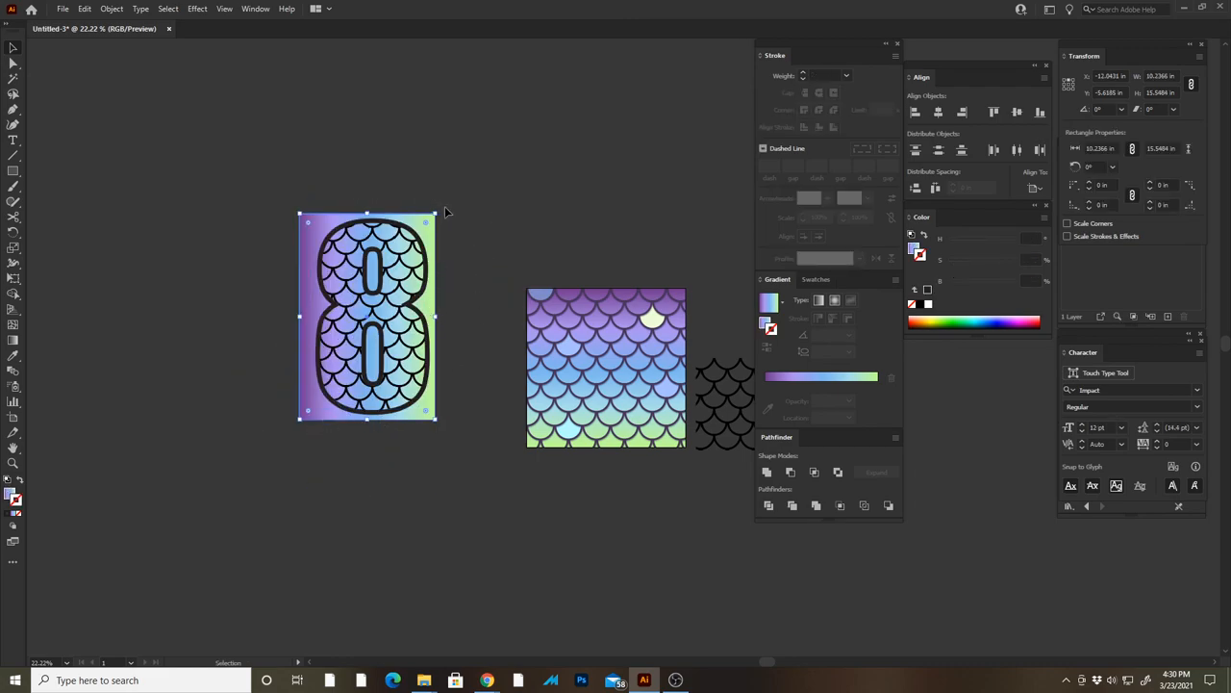
Step: Click the empty canvas to deselect the finished scale-filled 8
click(486, 248)
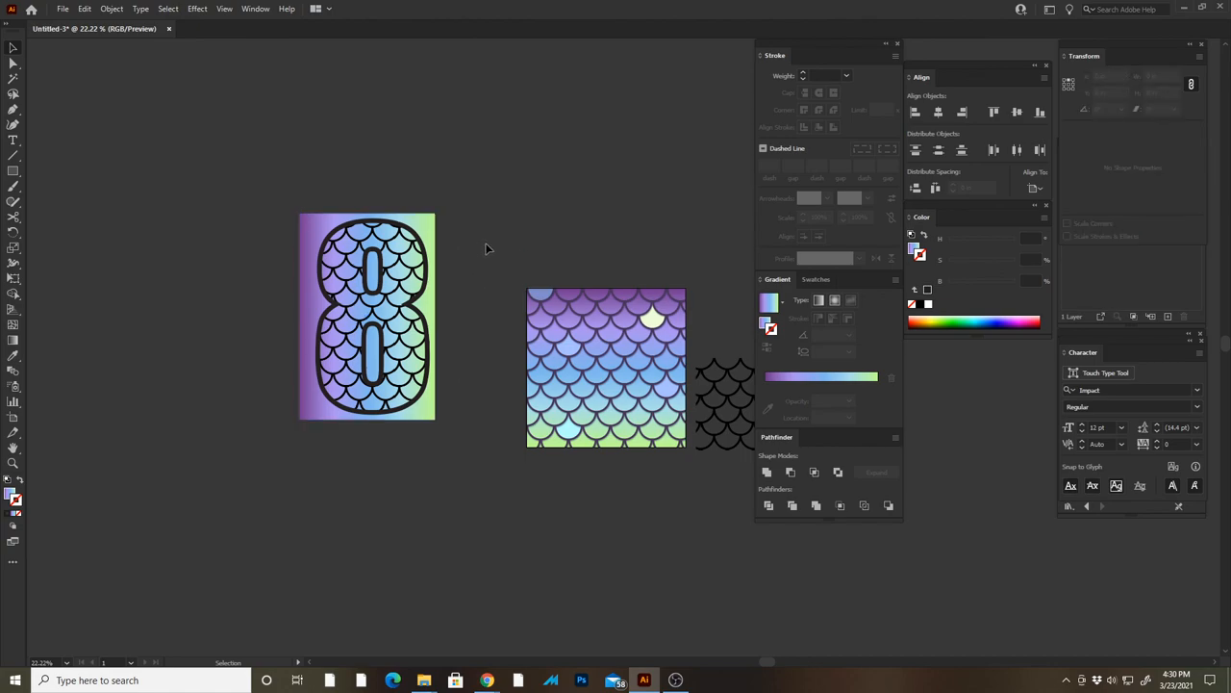